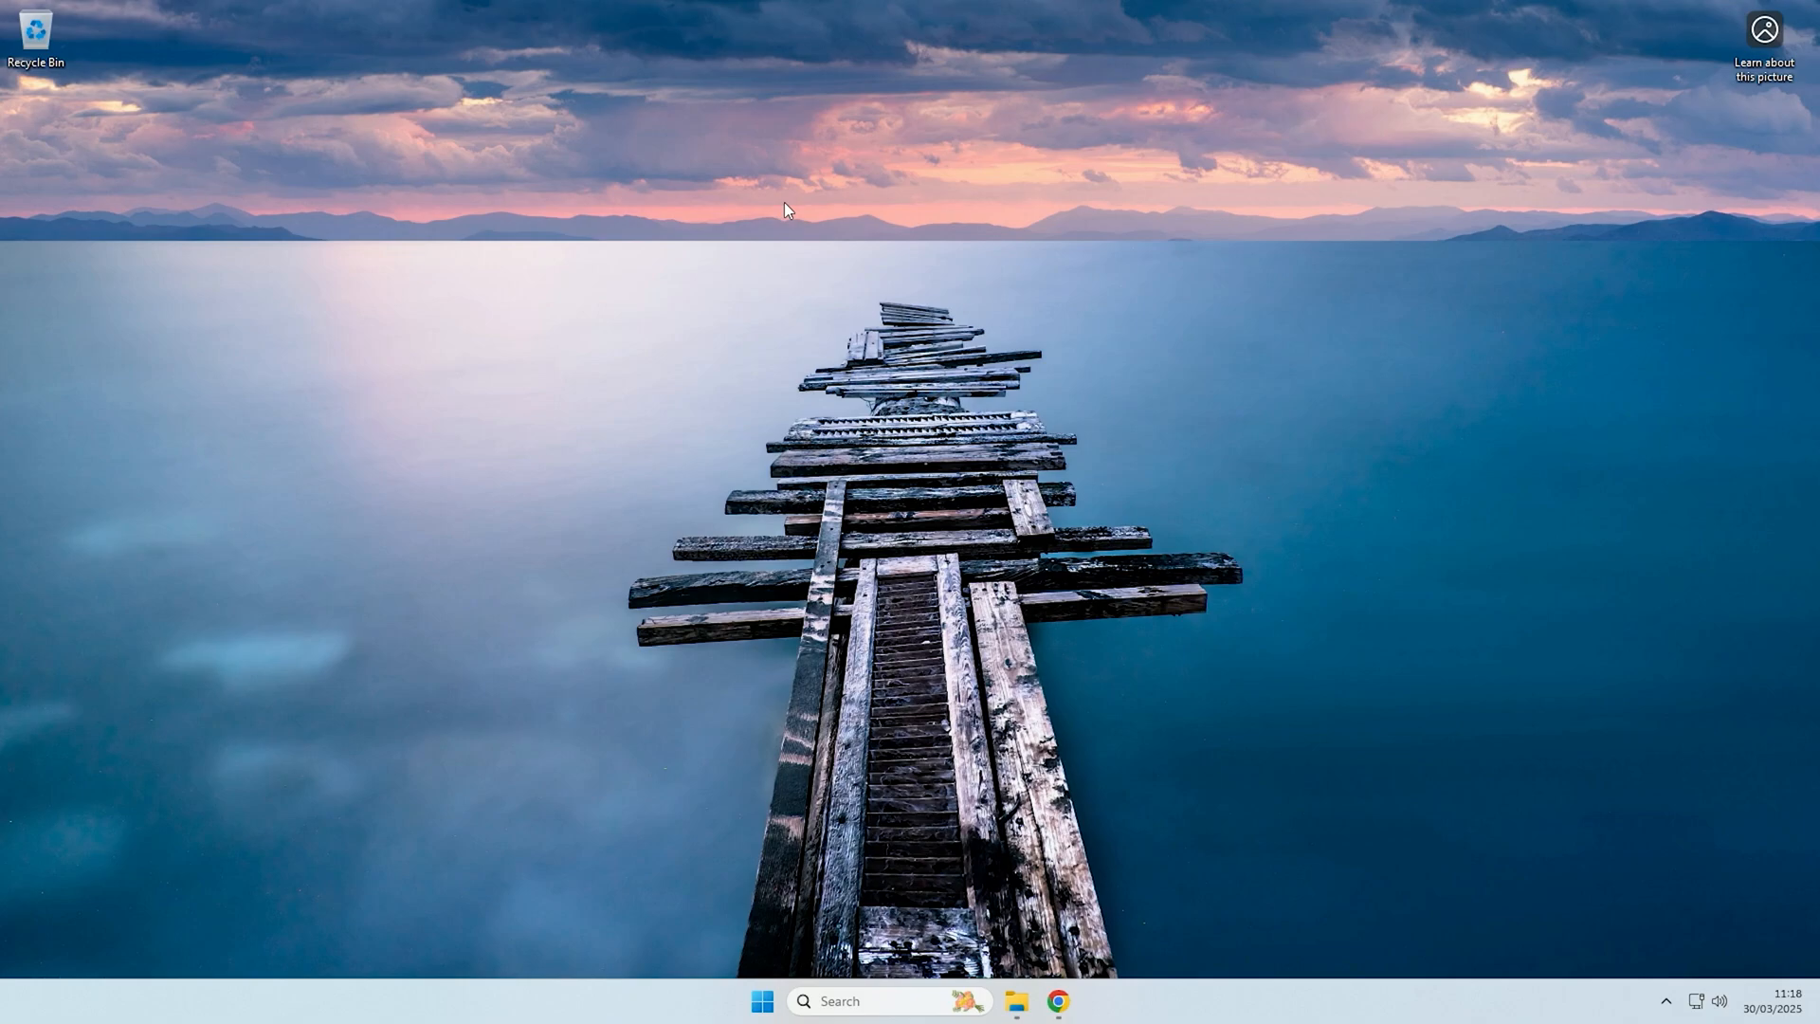
mouse_move(1056, 1020)
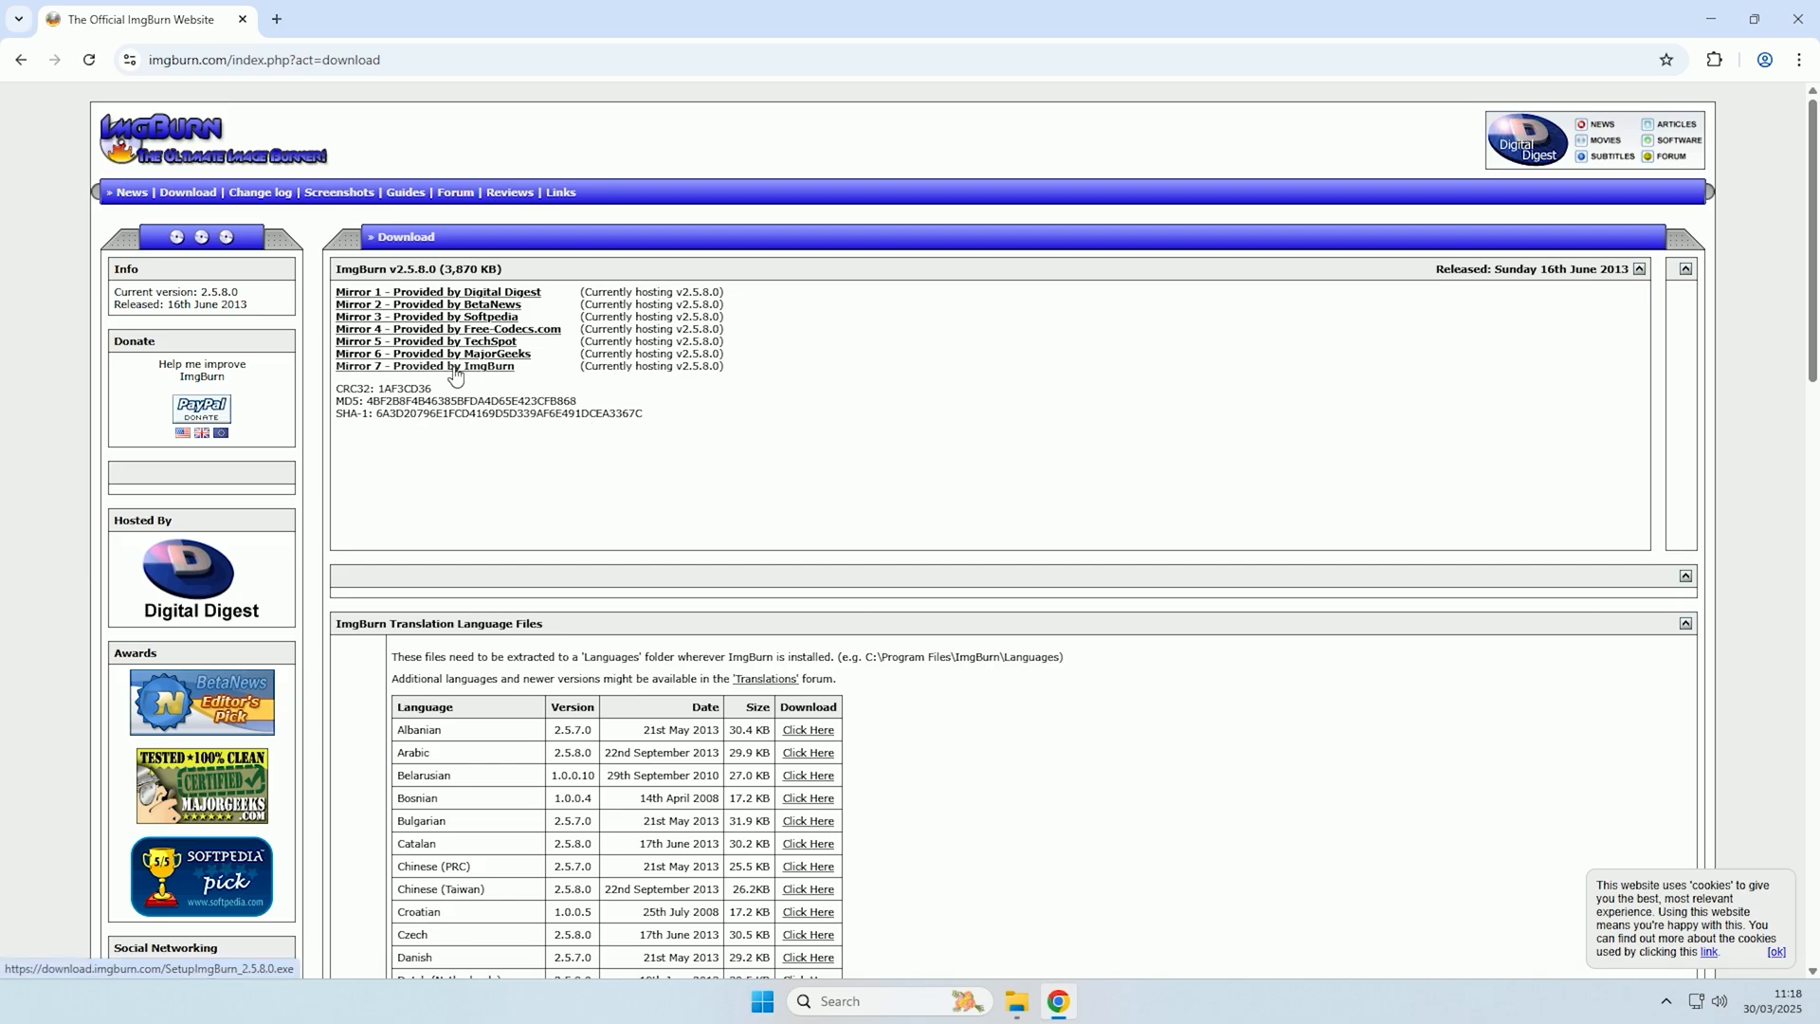
mouse_move(462, 373)
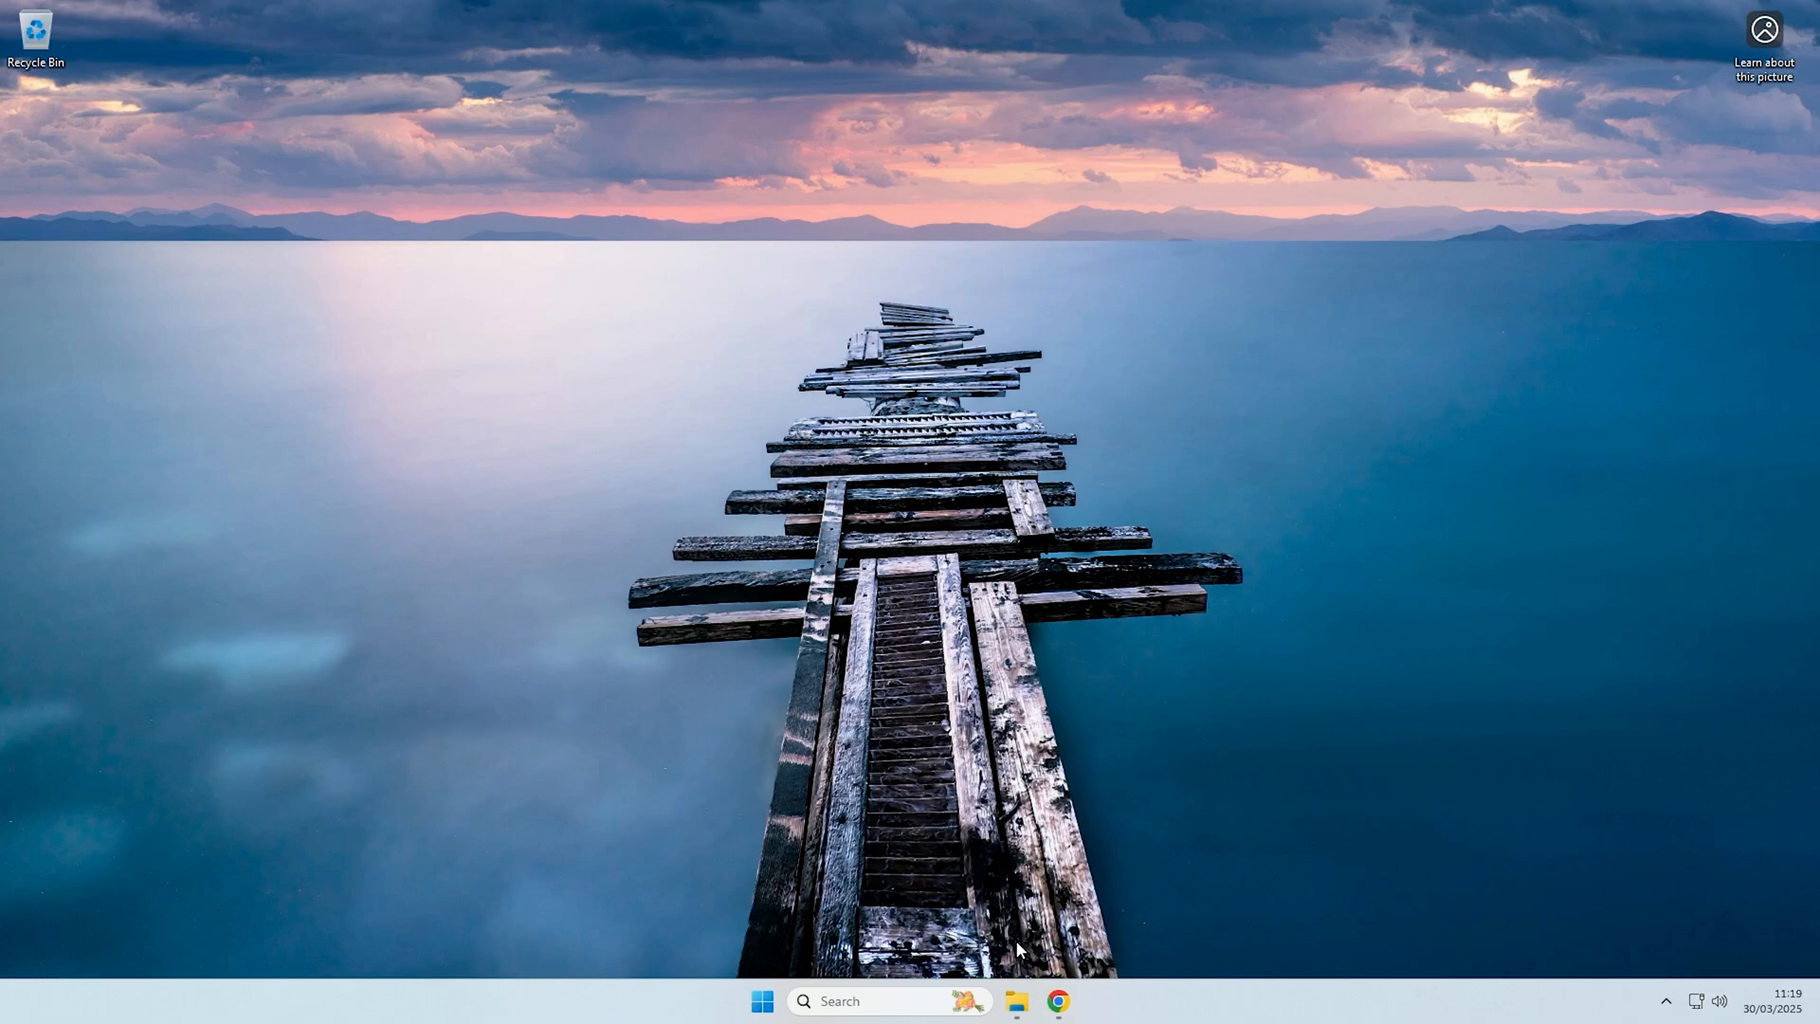
Launch rufus-4.6 from Downloads and load Windows_11_24H2.iso as the boot image.
left_click(1012, 1001)
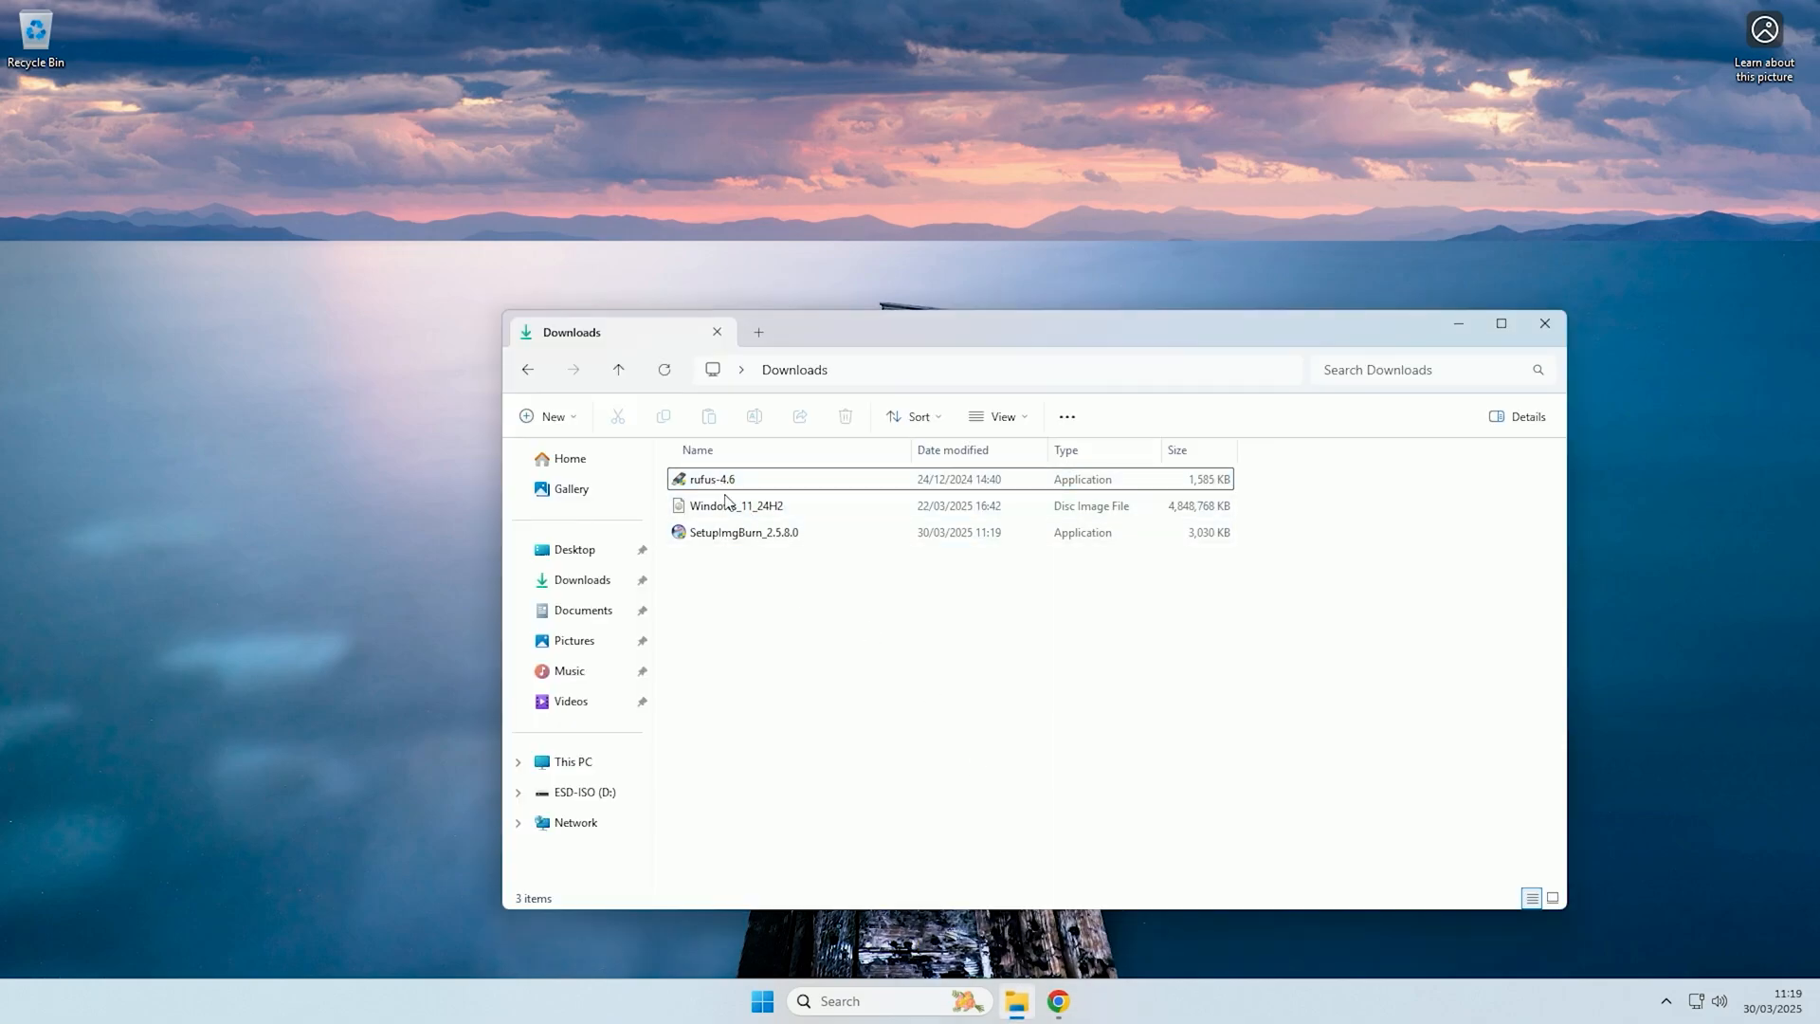
left_click(749, 477)
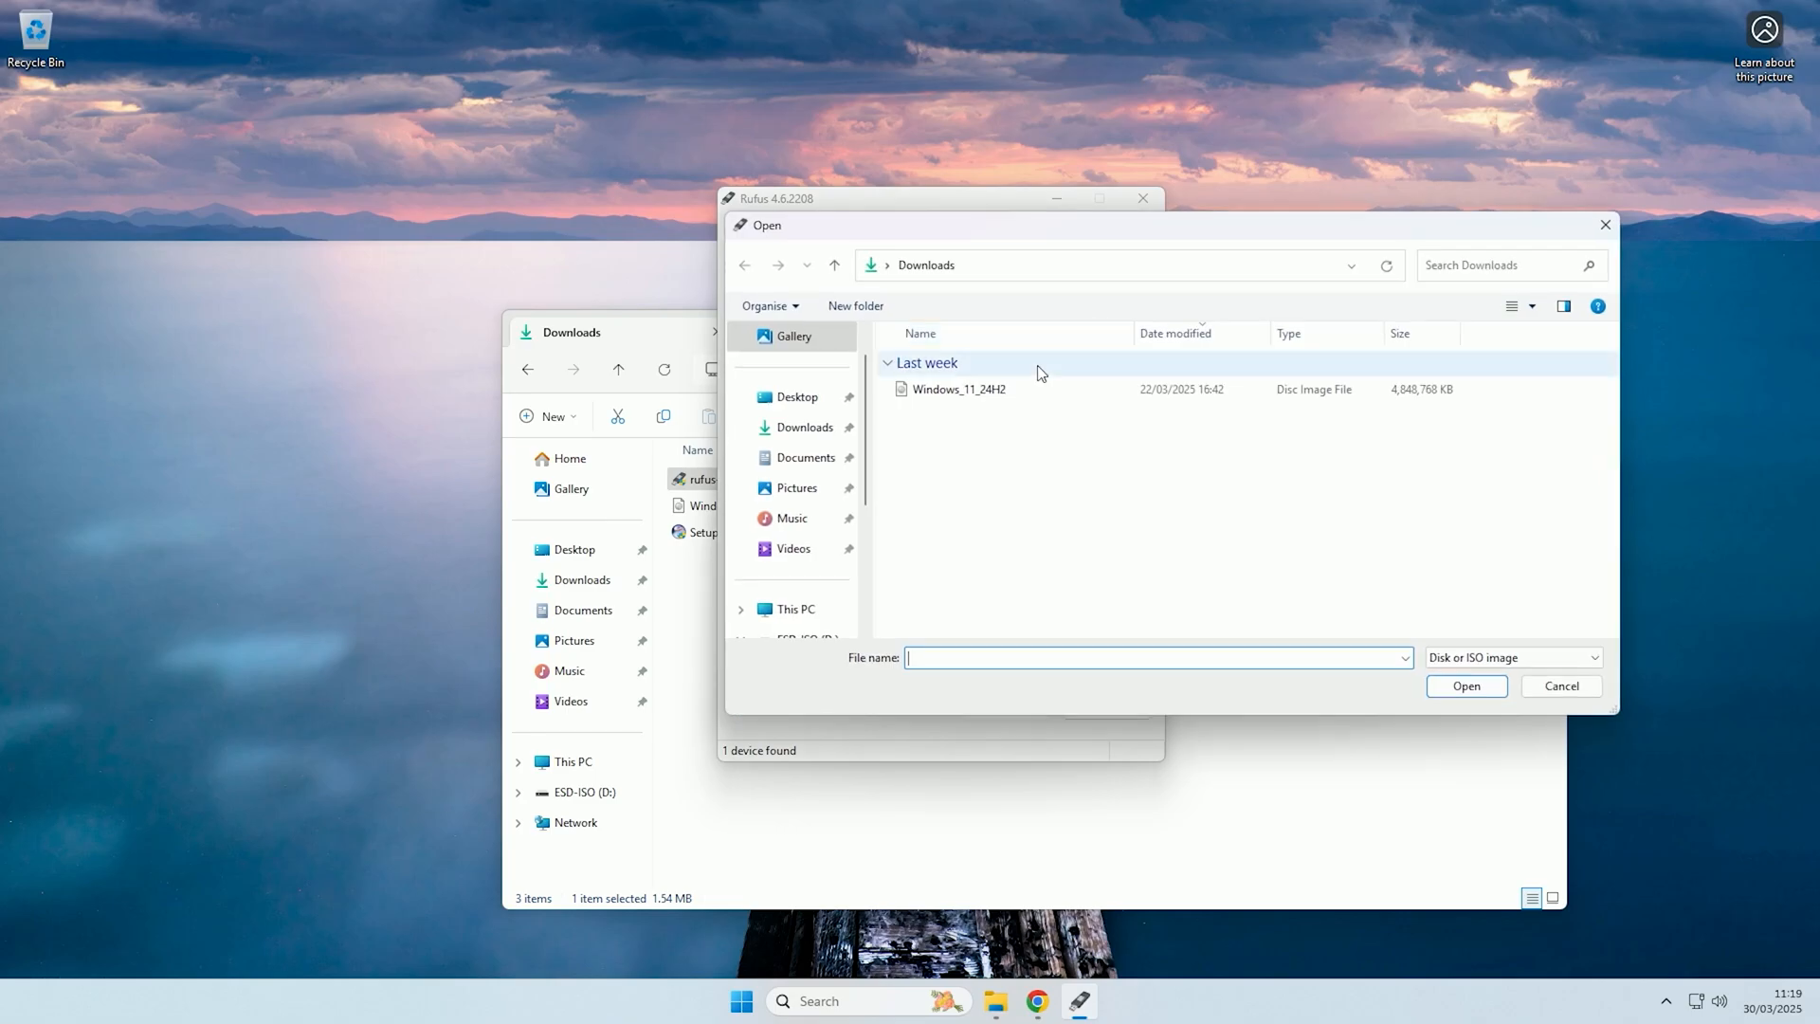
double_click(955, 388)
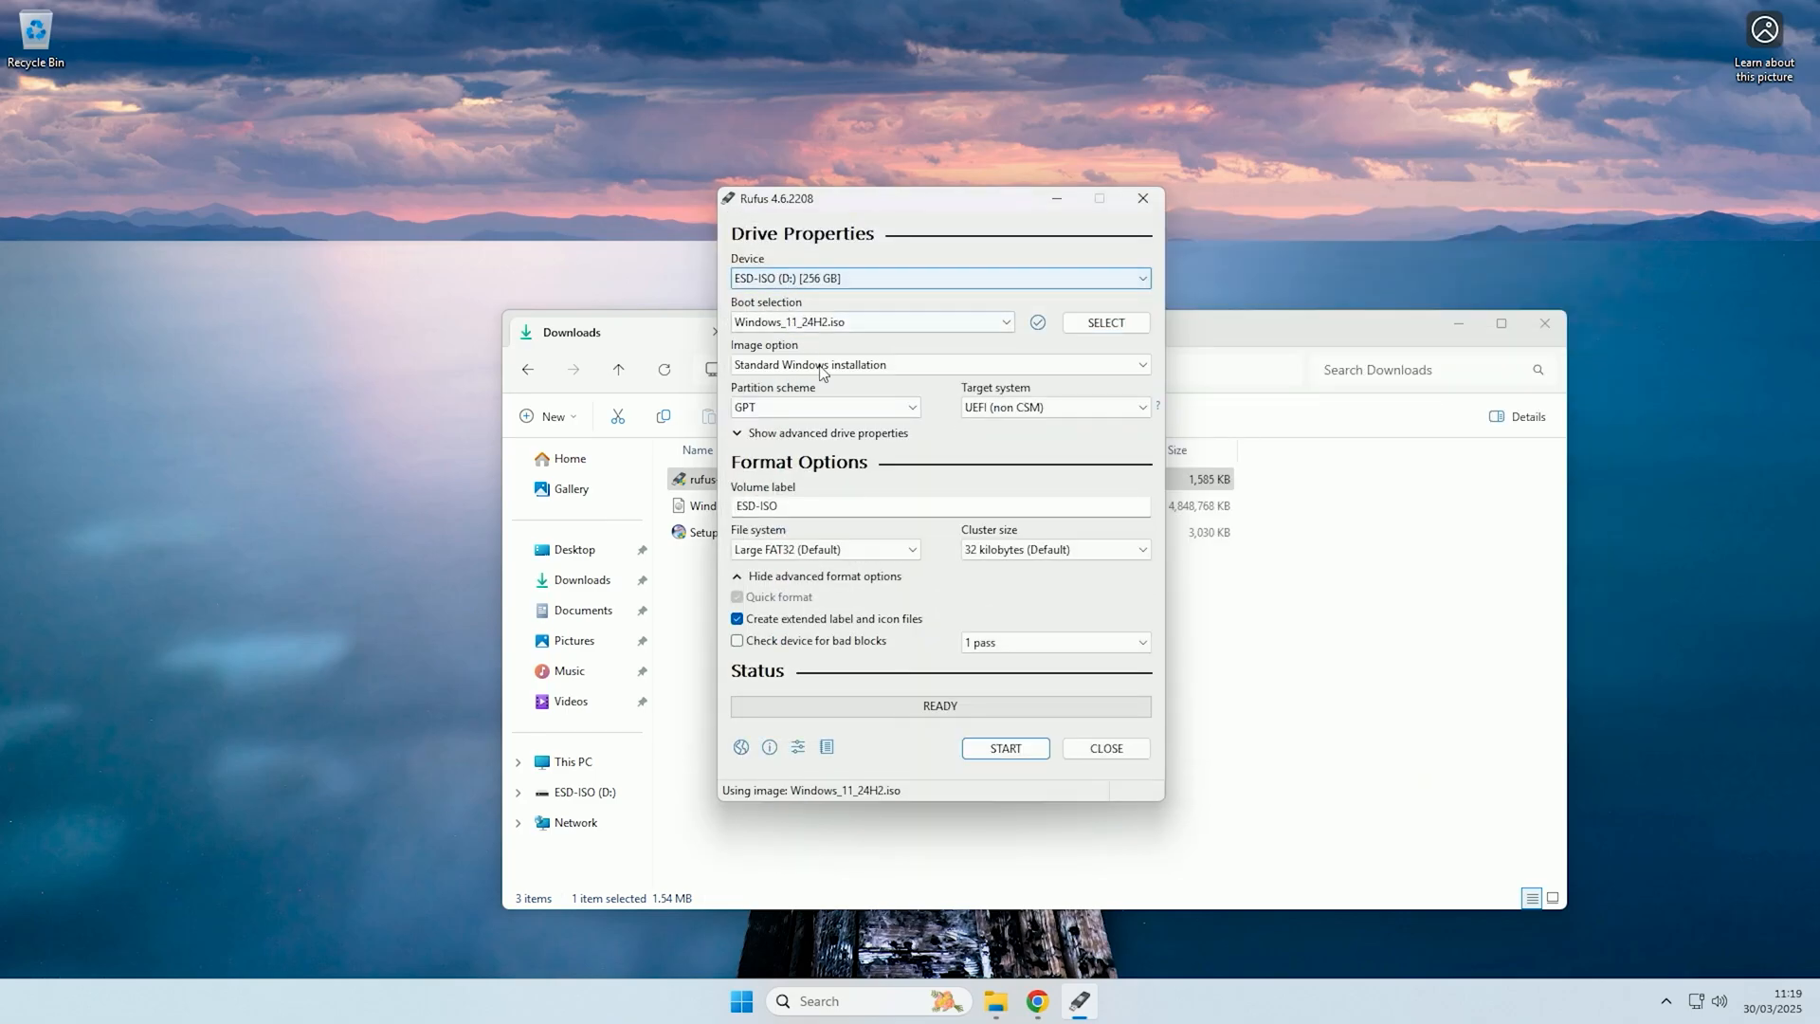
mouse_move(1012, 751)
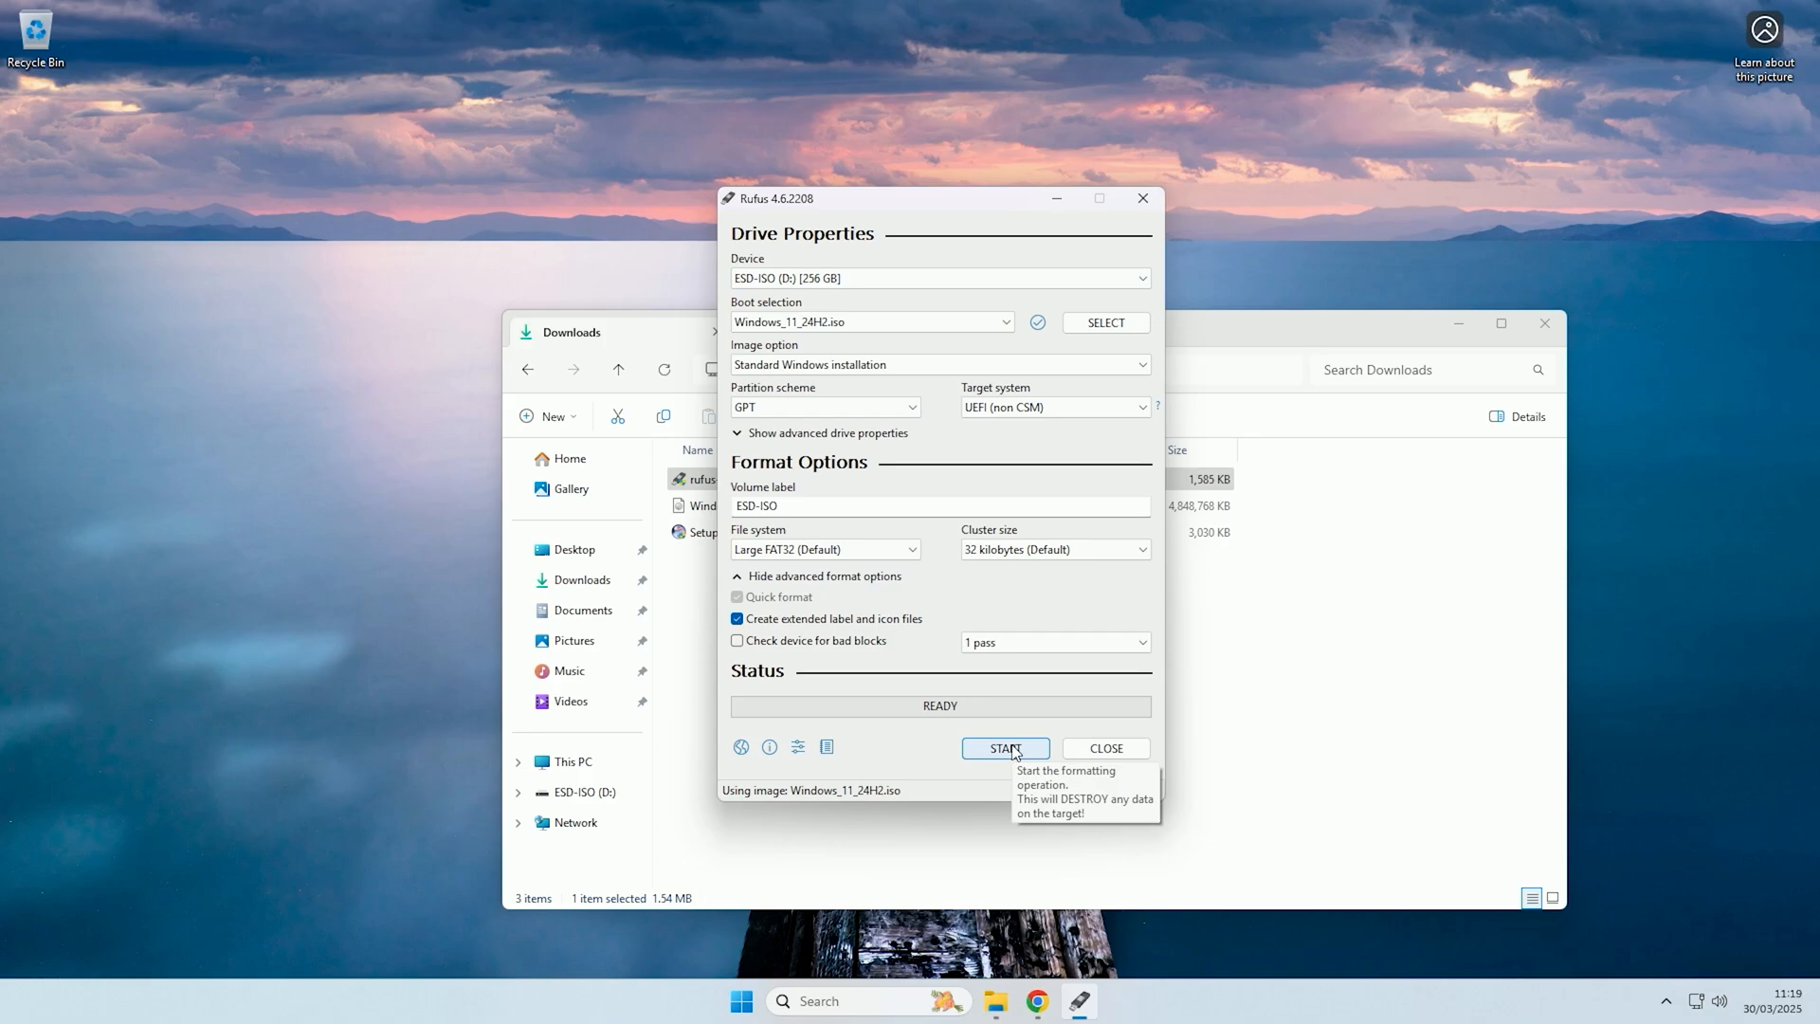
Start writing the drive, accepting the installation customizations and the data-loss warning.
left_click(1004, 749)
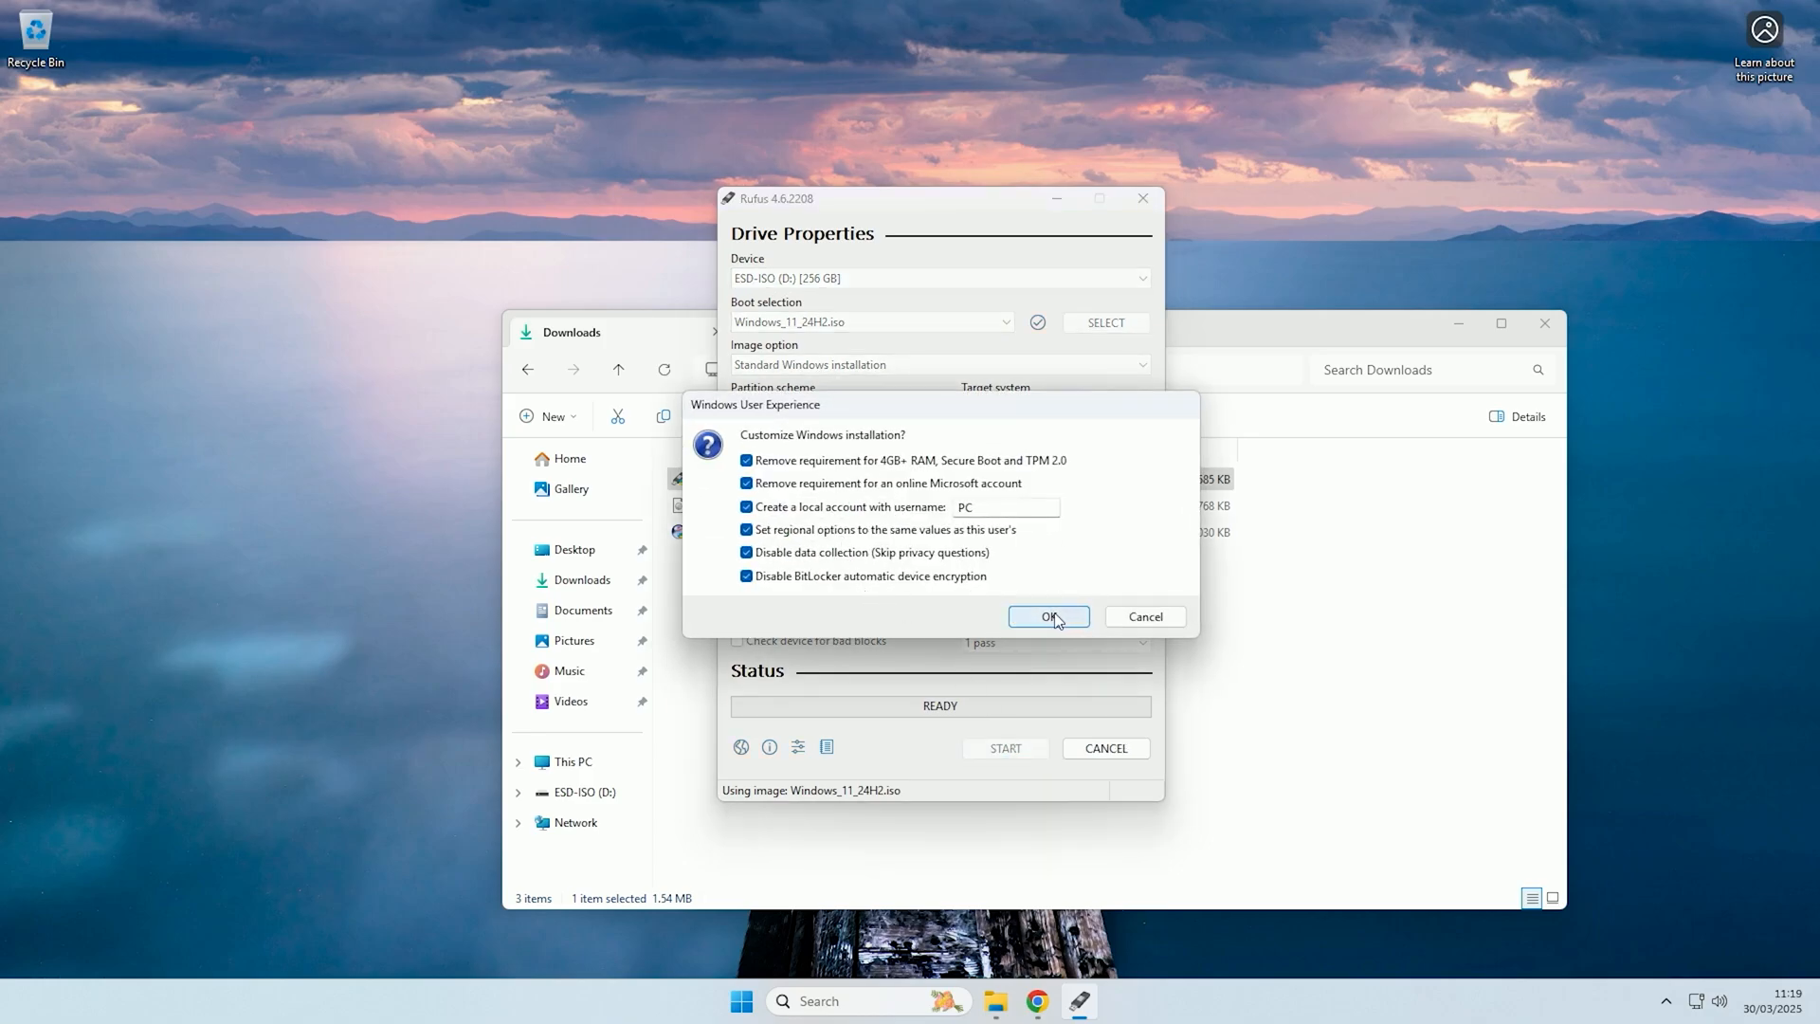
left_click(1048, 616)
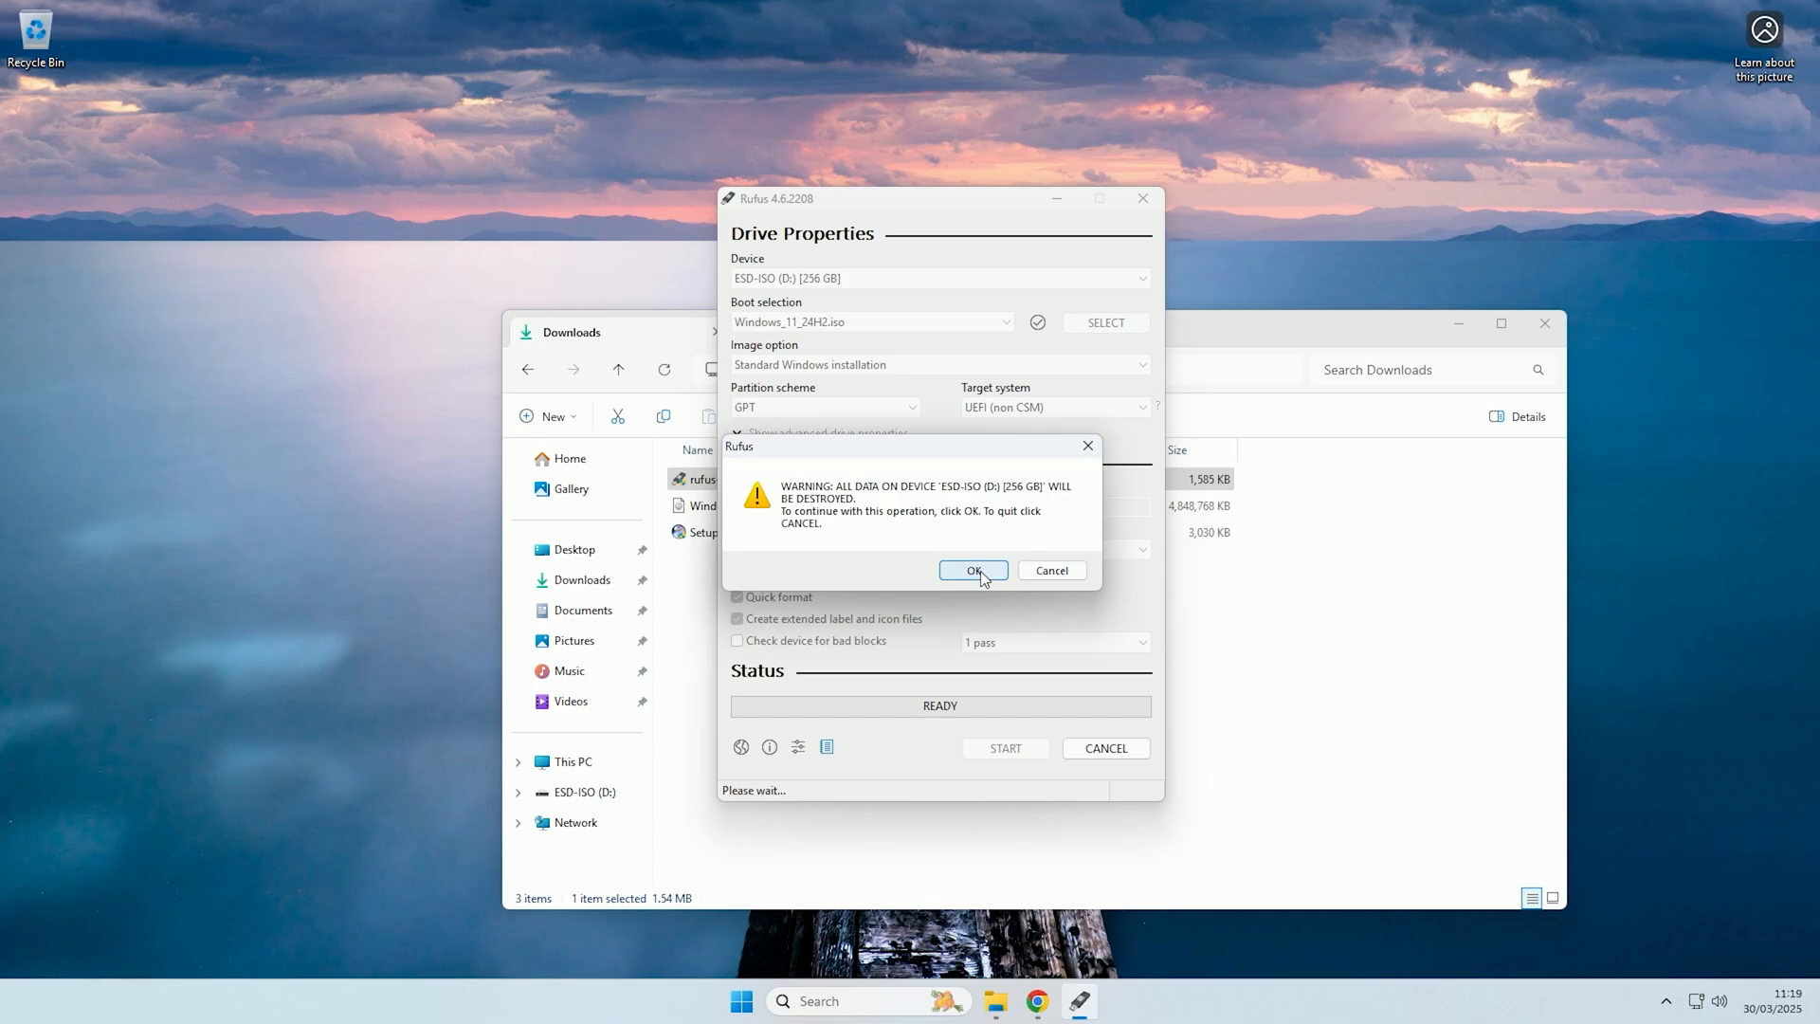
left_click(975, 569)
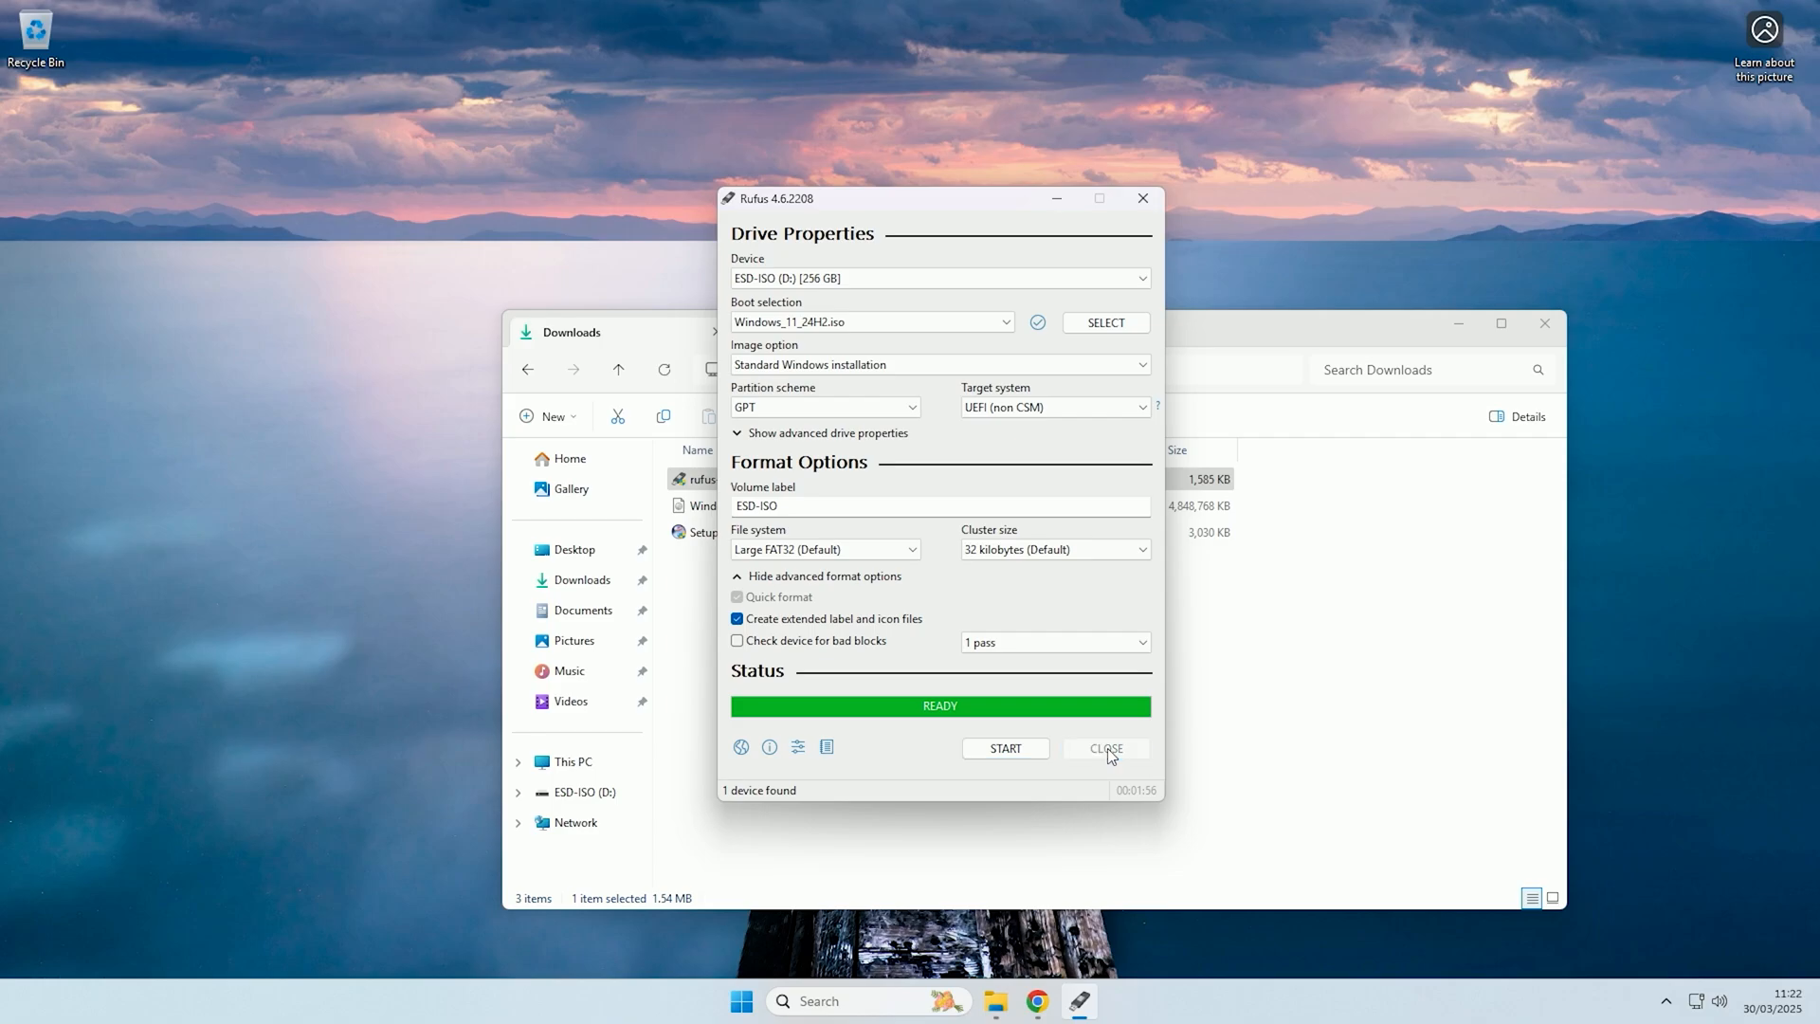
Close Rufus and run SetupImgBurn_2.5.8.0 through its wizard to completion.
left_click(1106, 749)
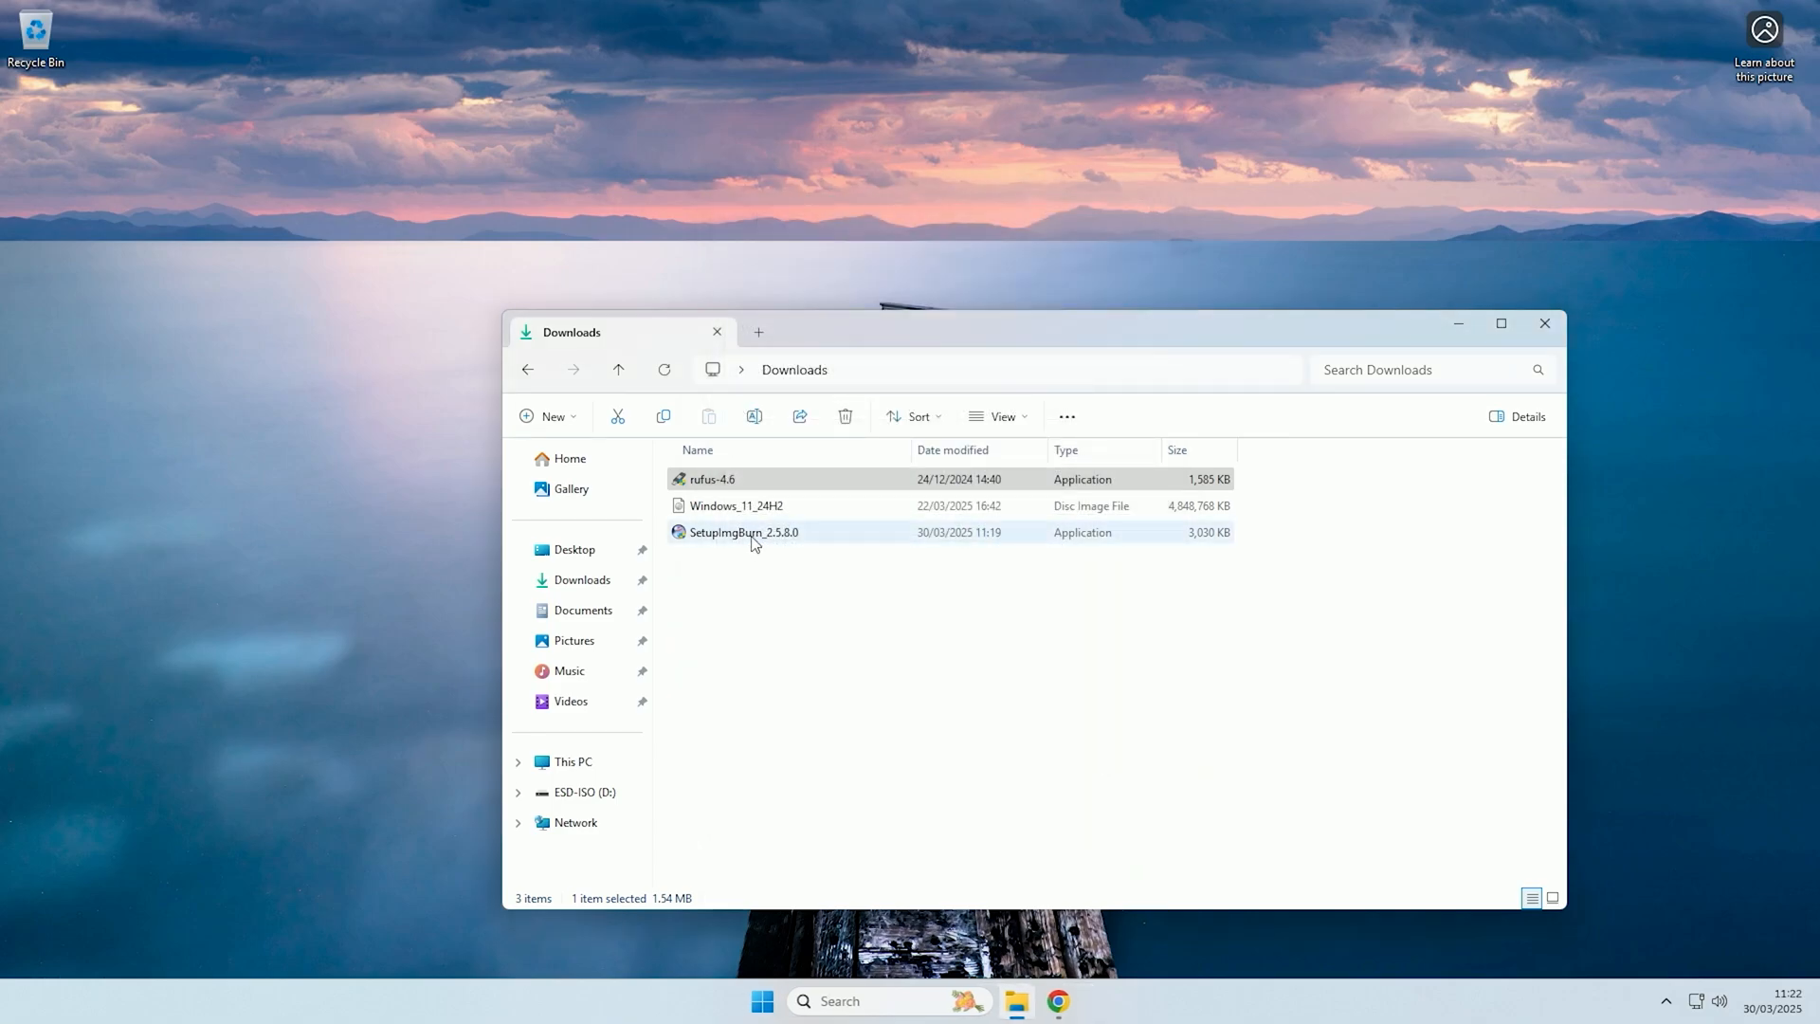
double_click(742, 531)
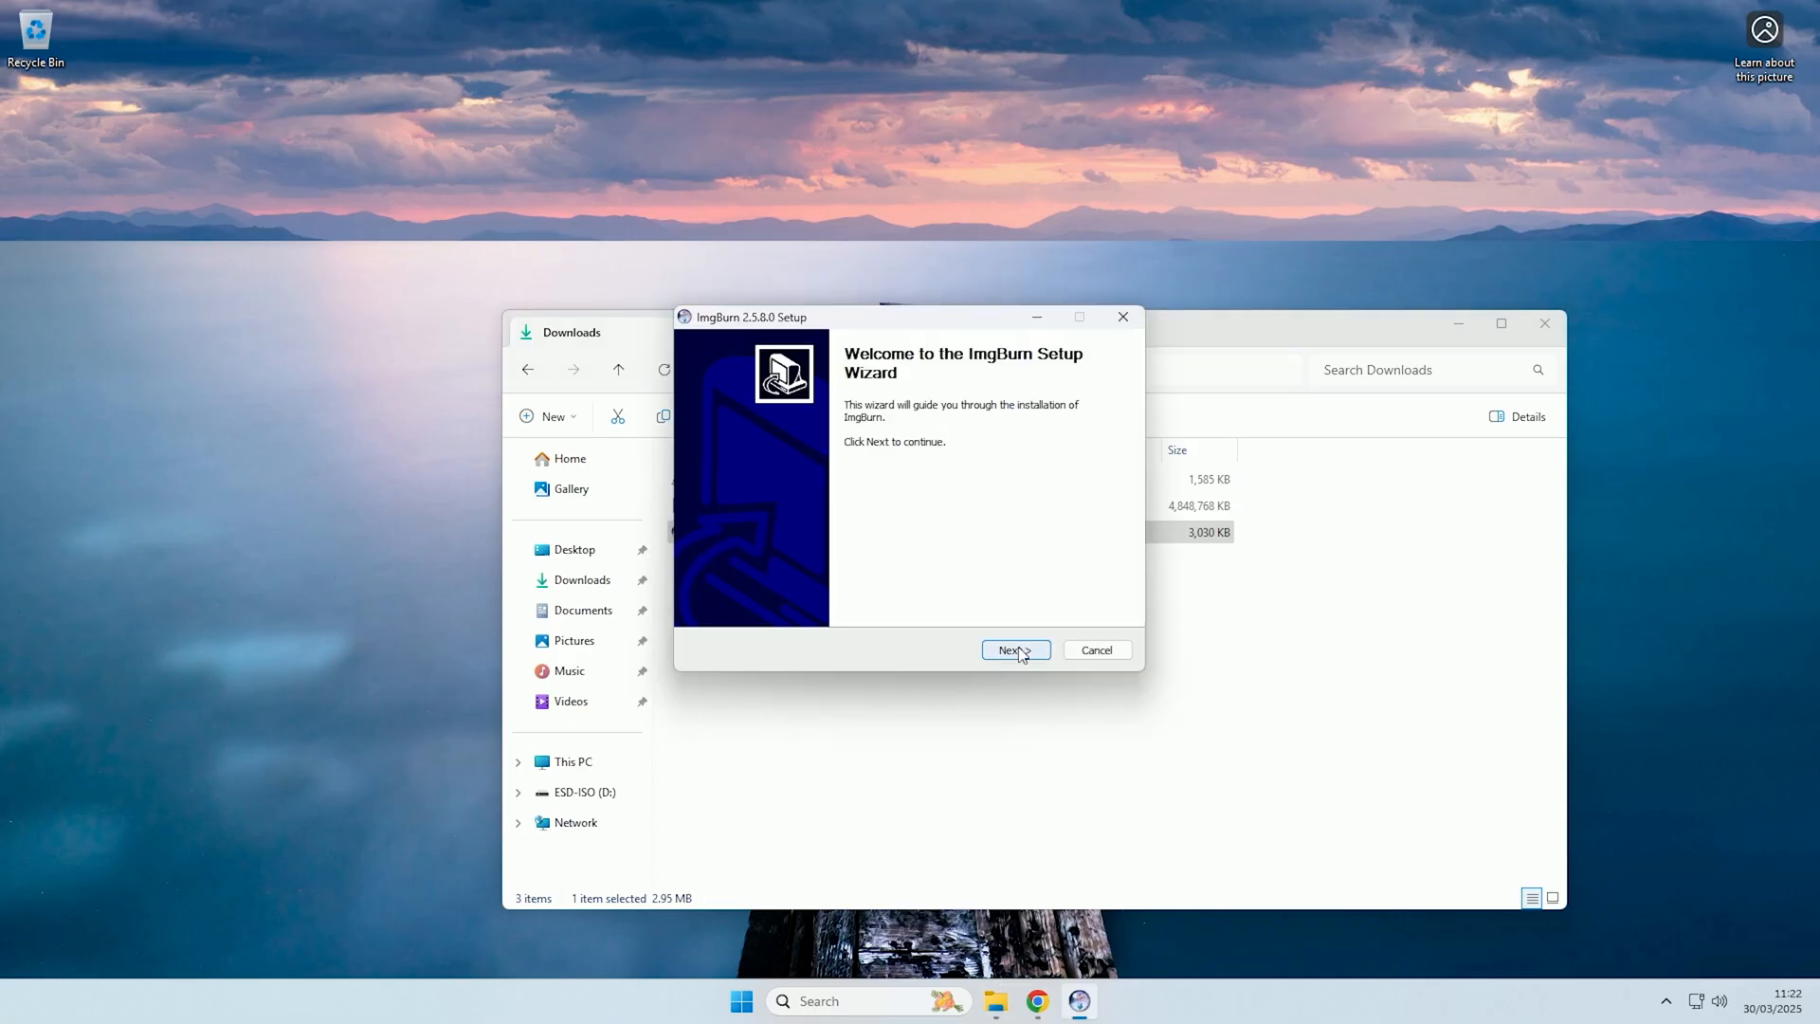
left_click(1014, 648)
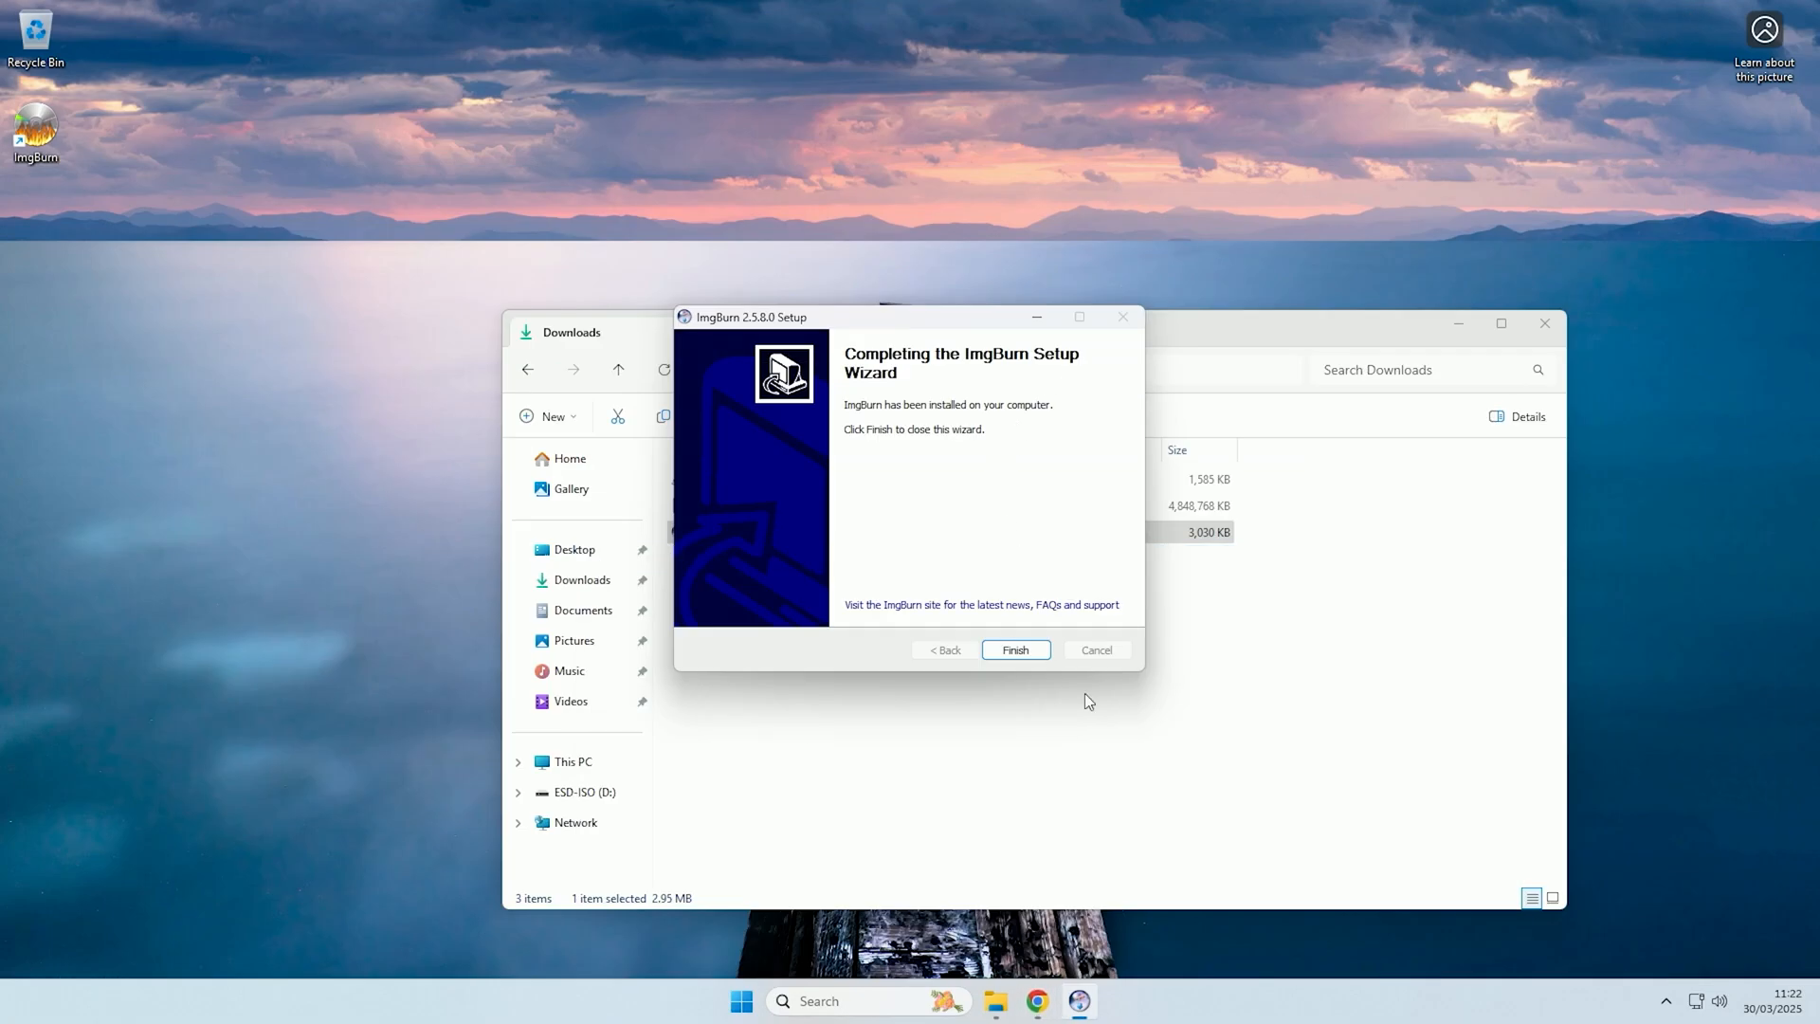
left_click(1016, 648)
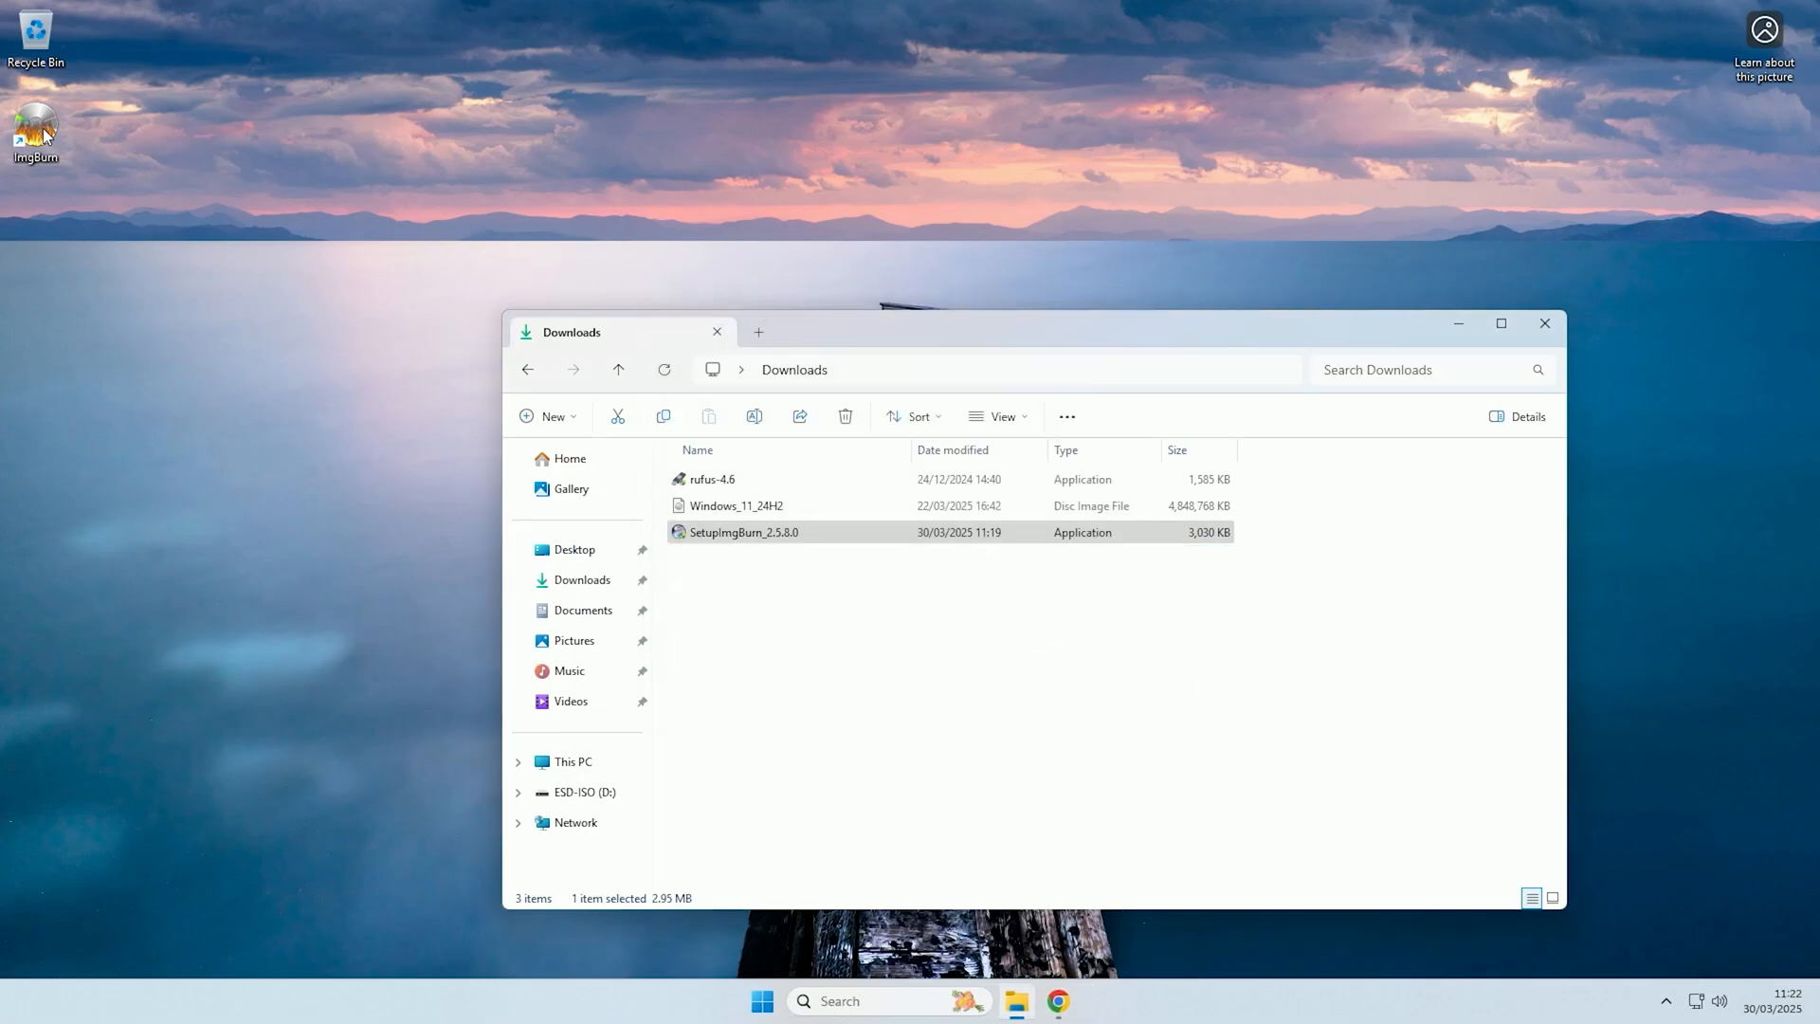
Launch ImgBurn and choose Create image file from files/folders.
double_click(36, 122)
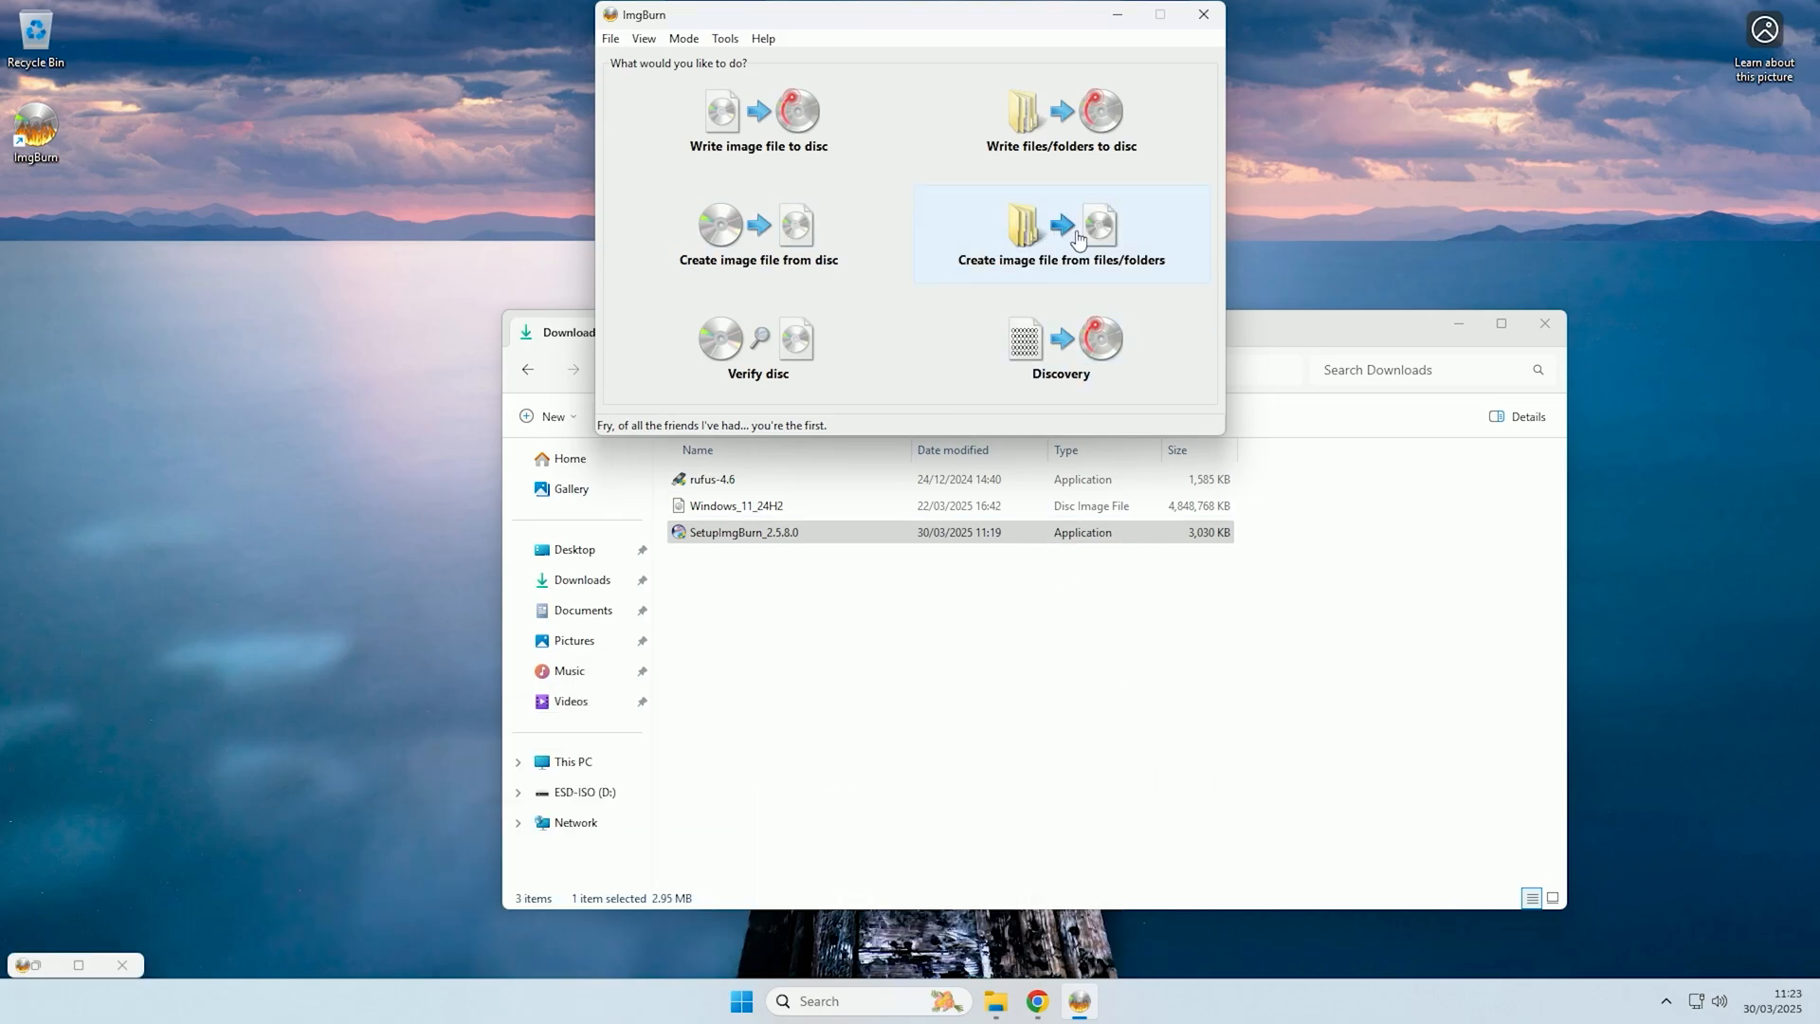
left_click(1061, 228)
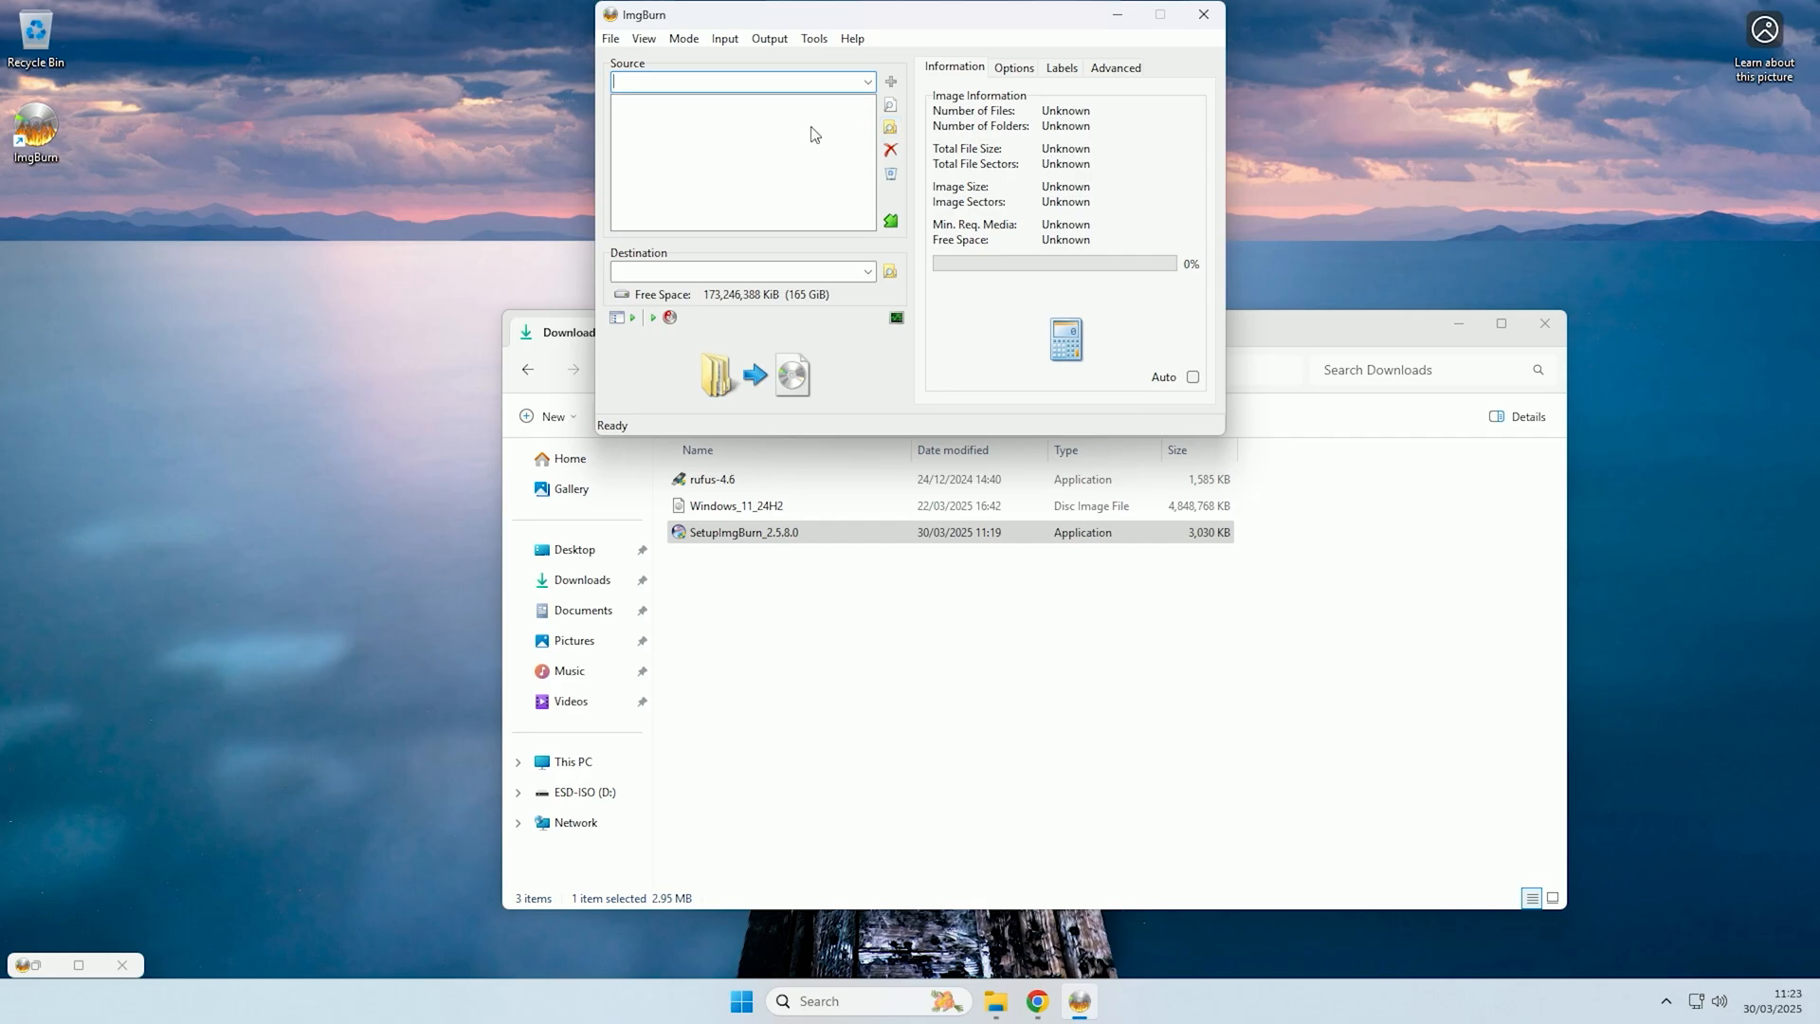
mouse_move(876, 136)
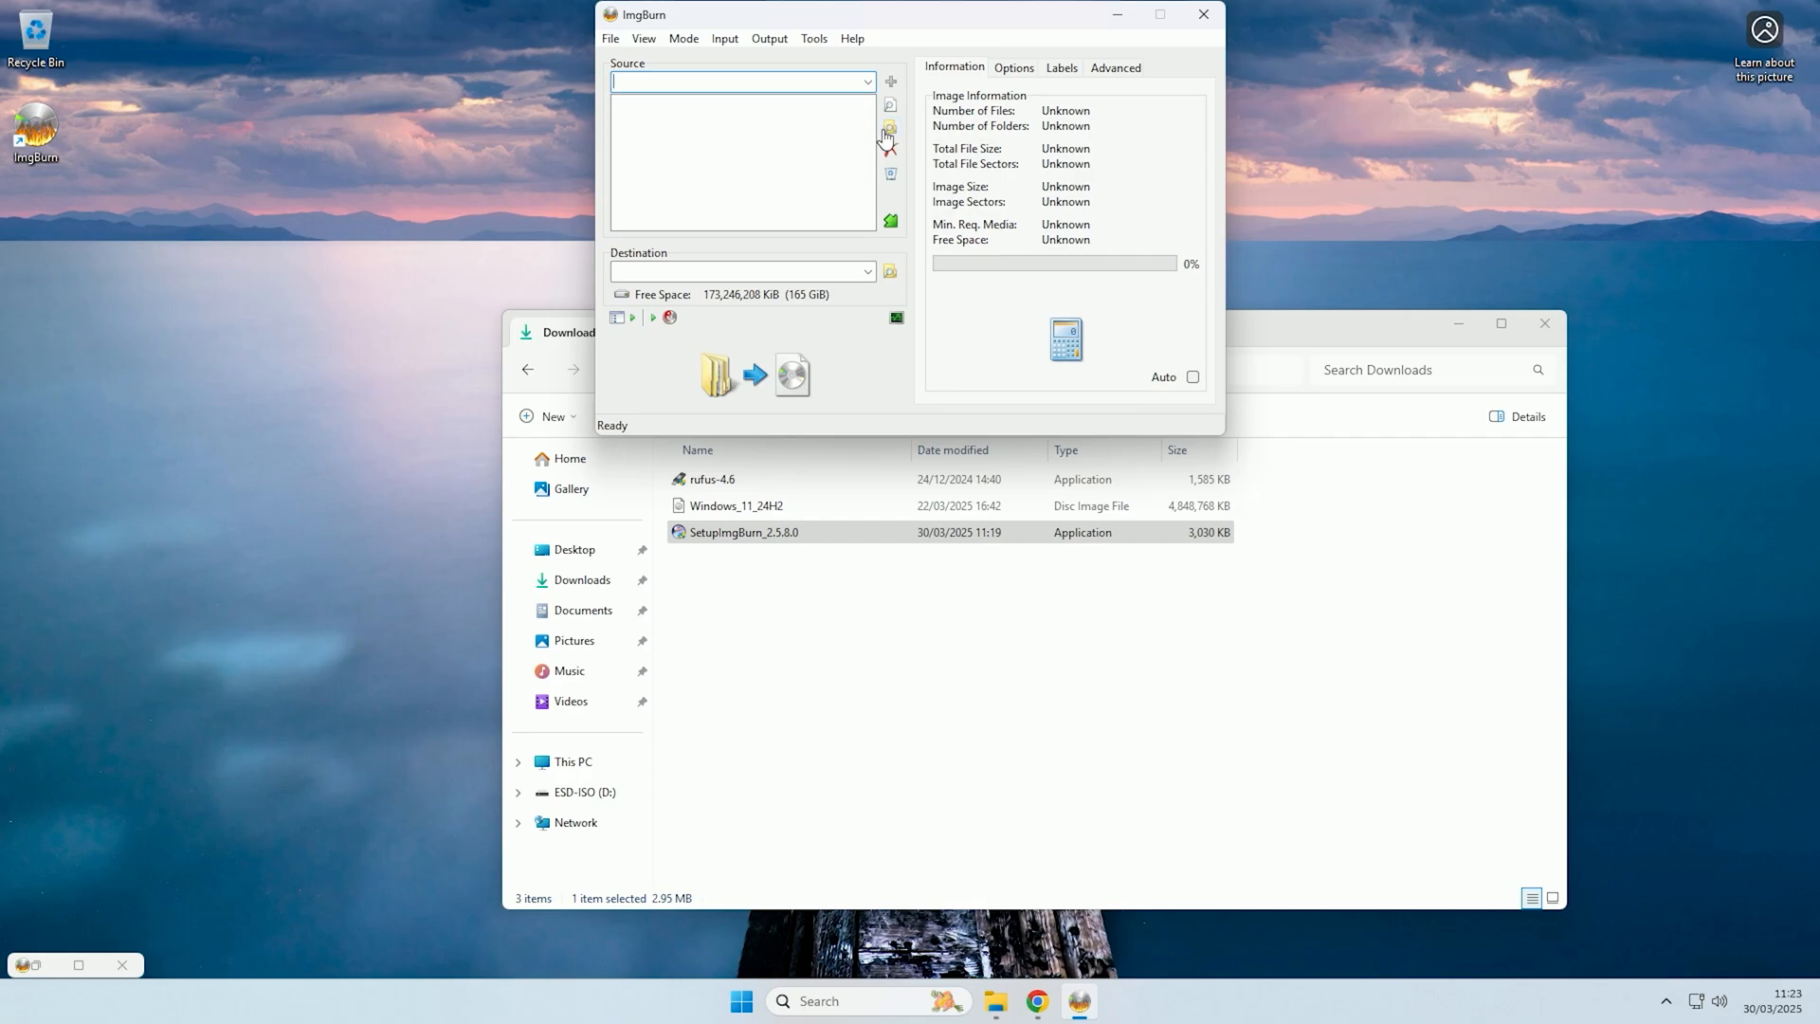
Add the whole ESD-ISO (D:) drive as the image's source folder.
left_click(889, 129)
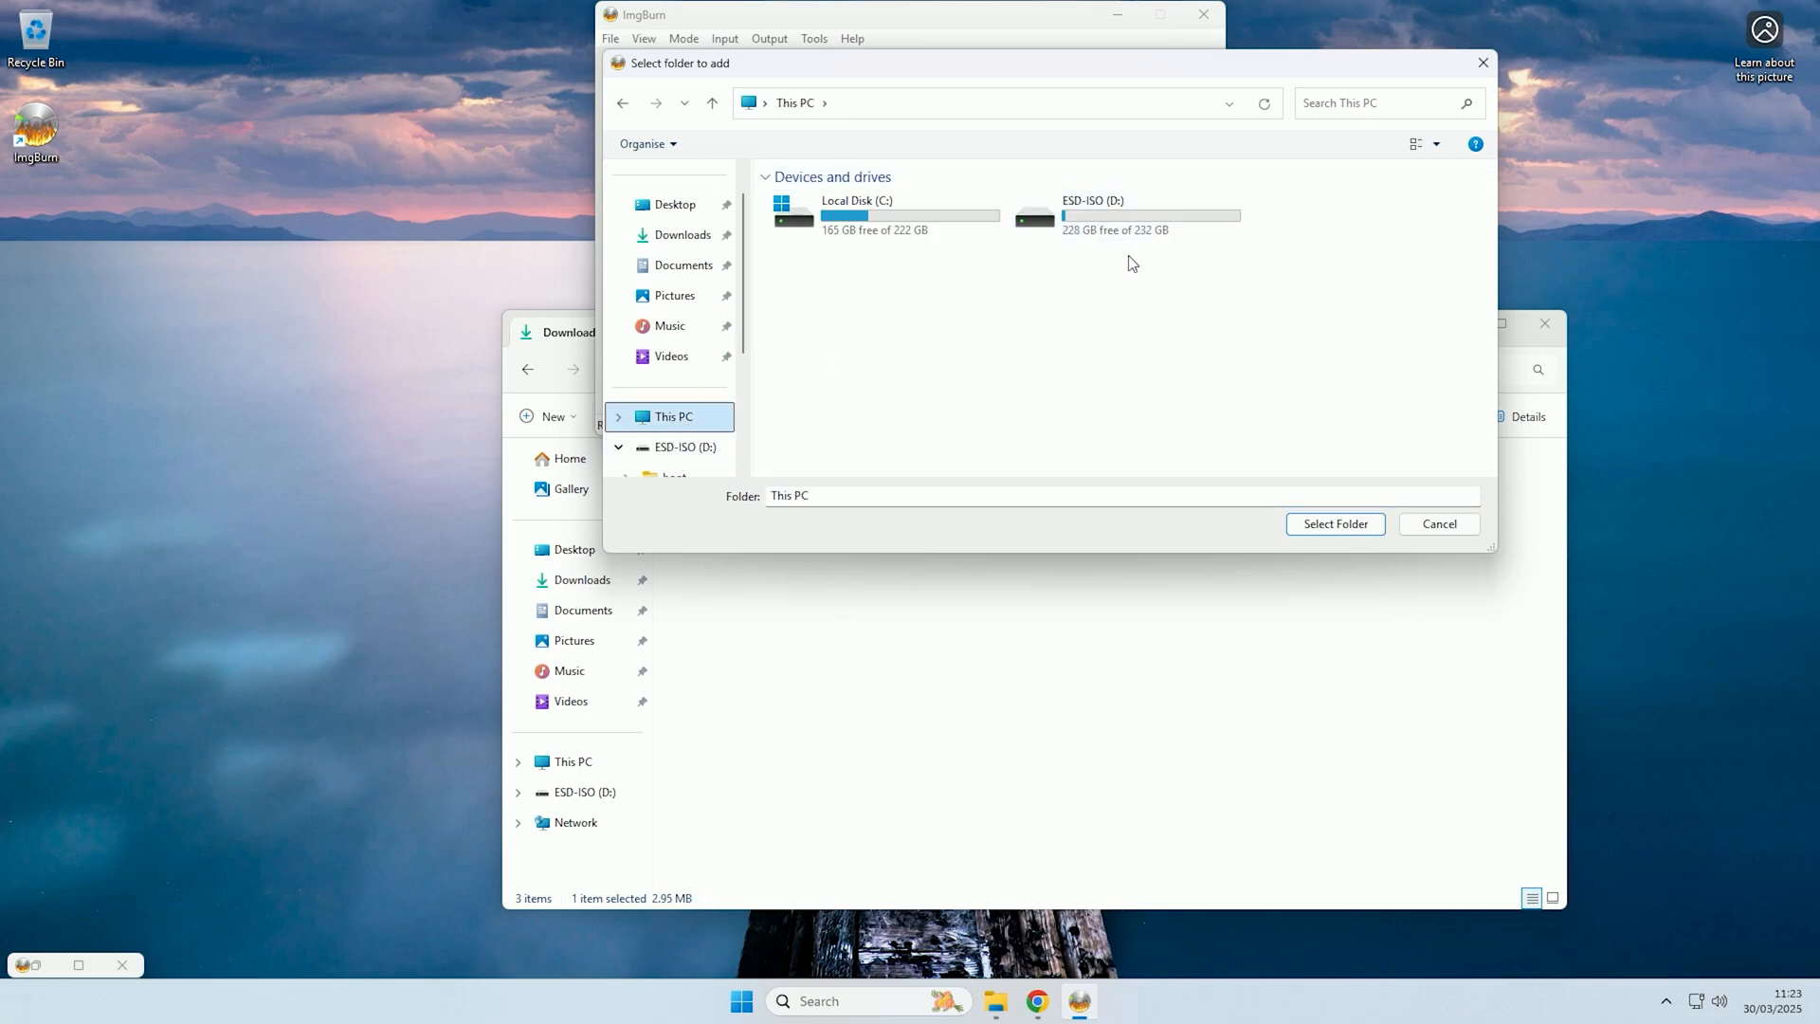
left_click(1092, 210)
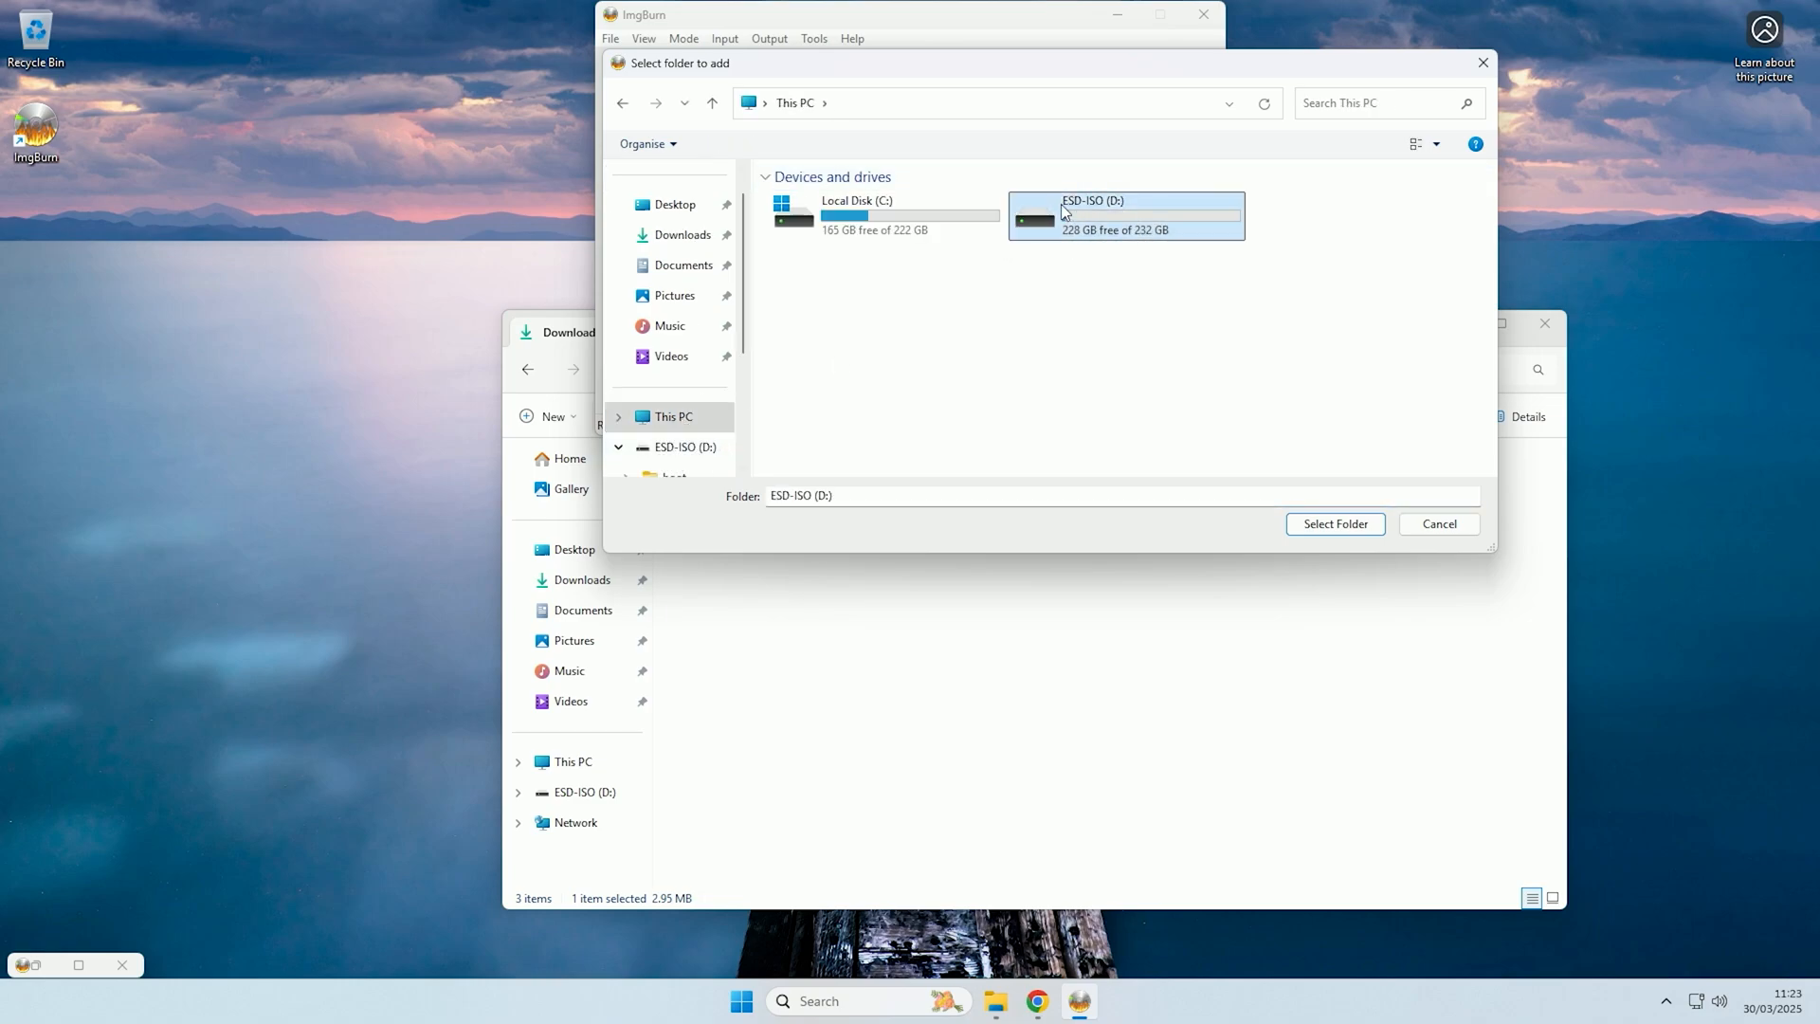
double_click(1126, 215)
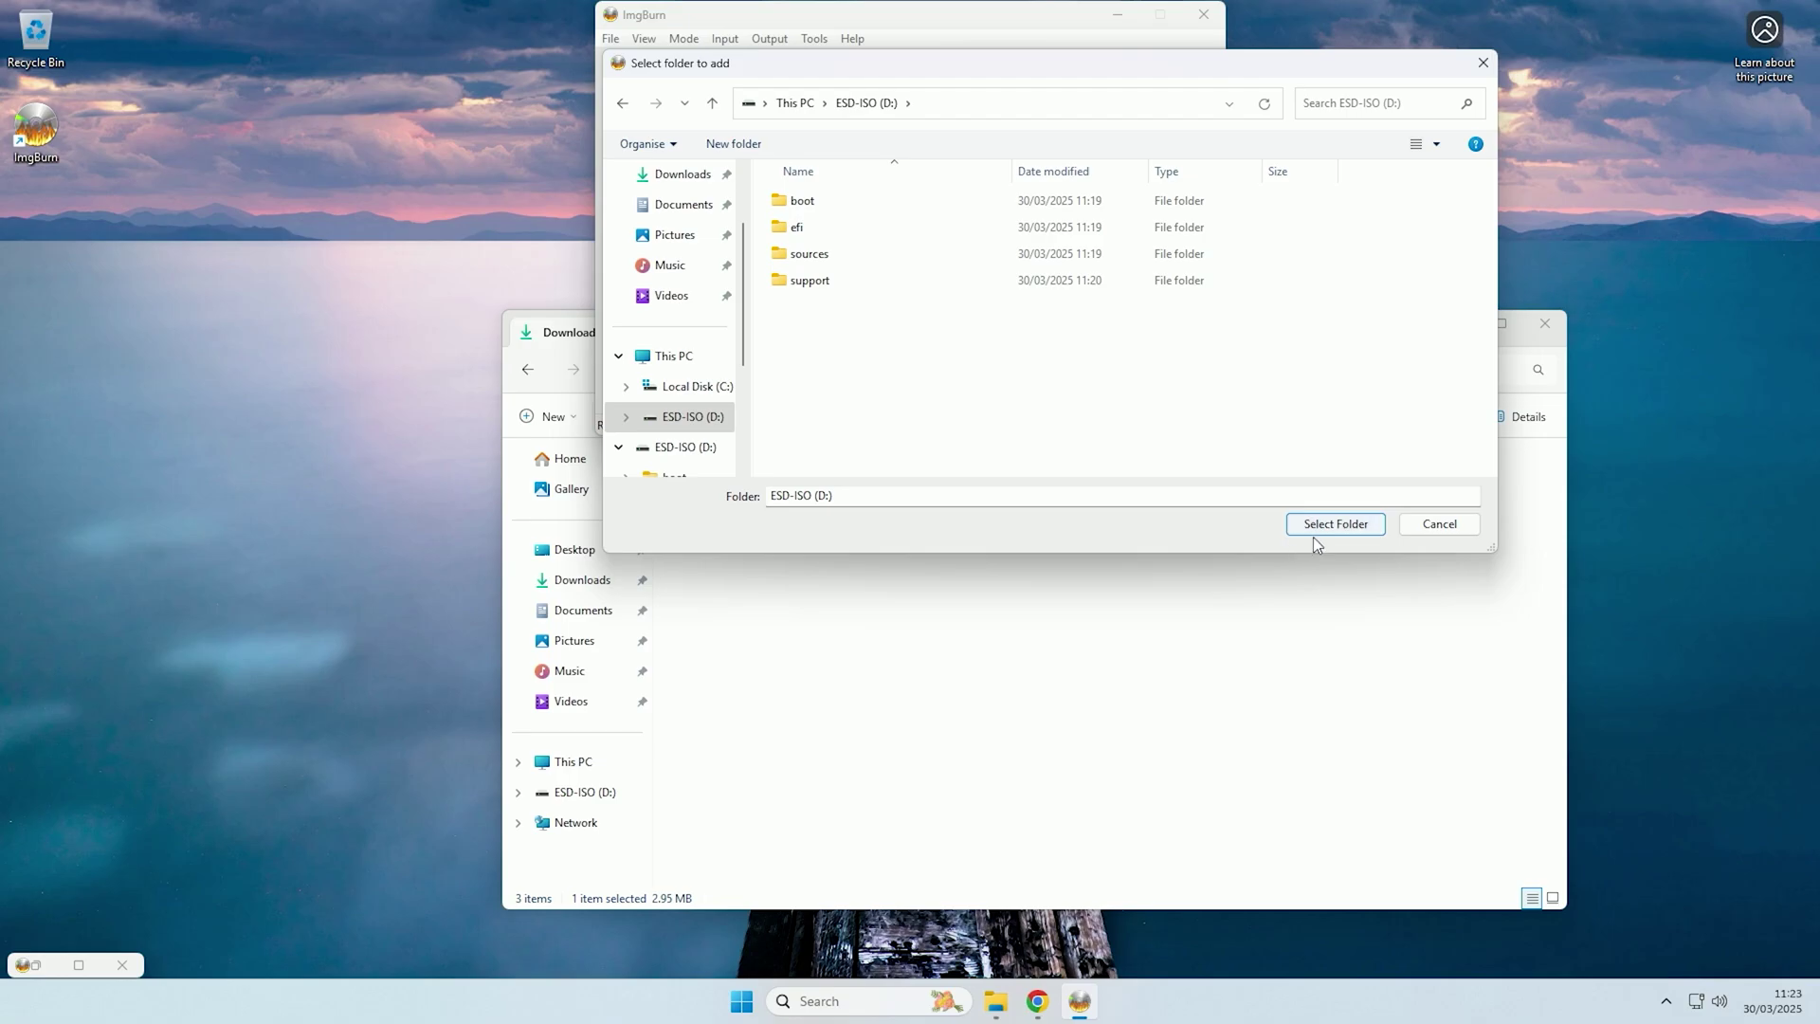
left_click(1335, 523)
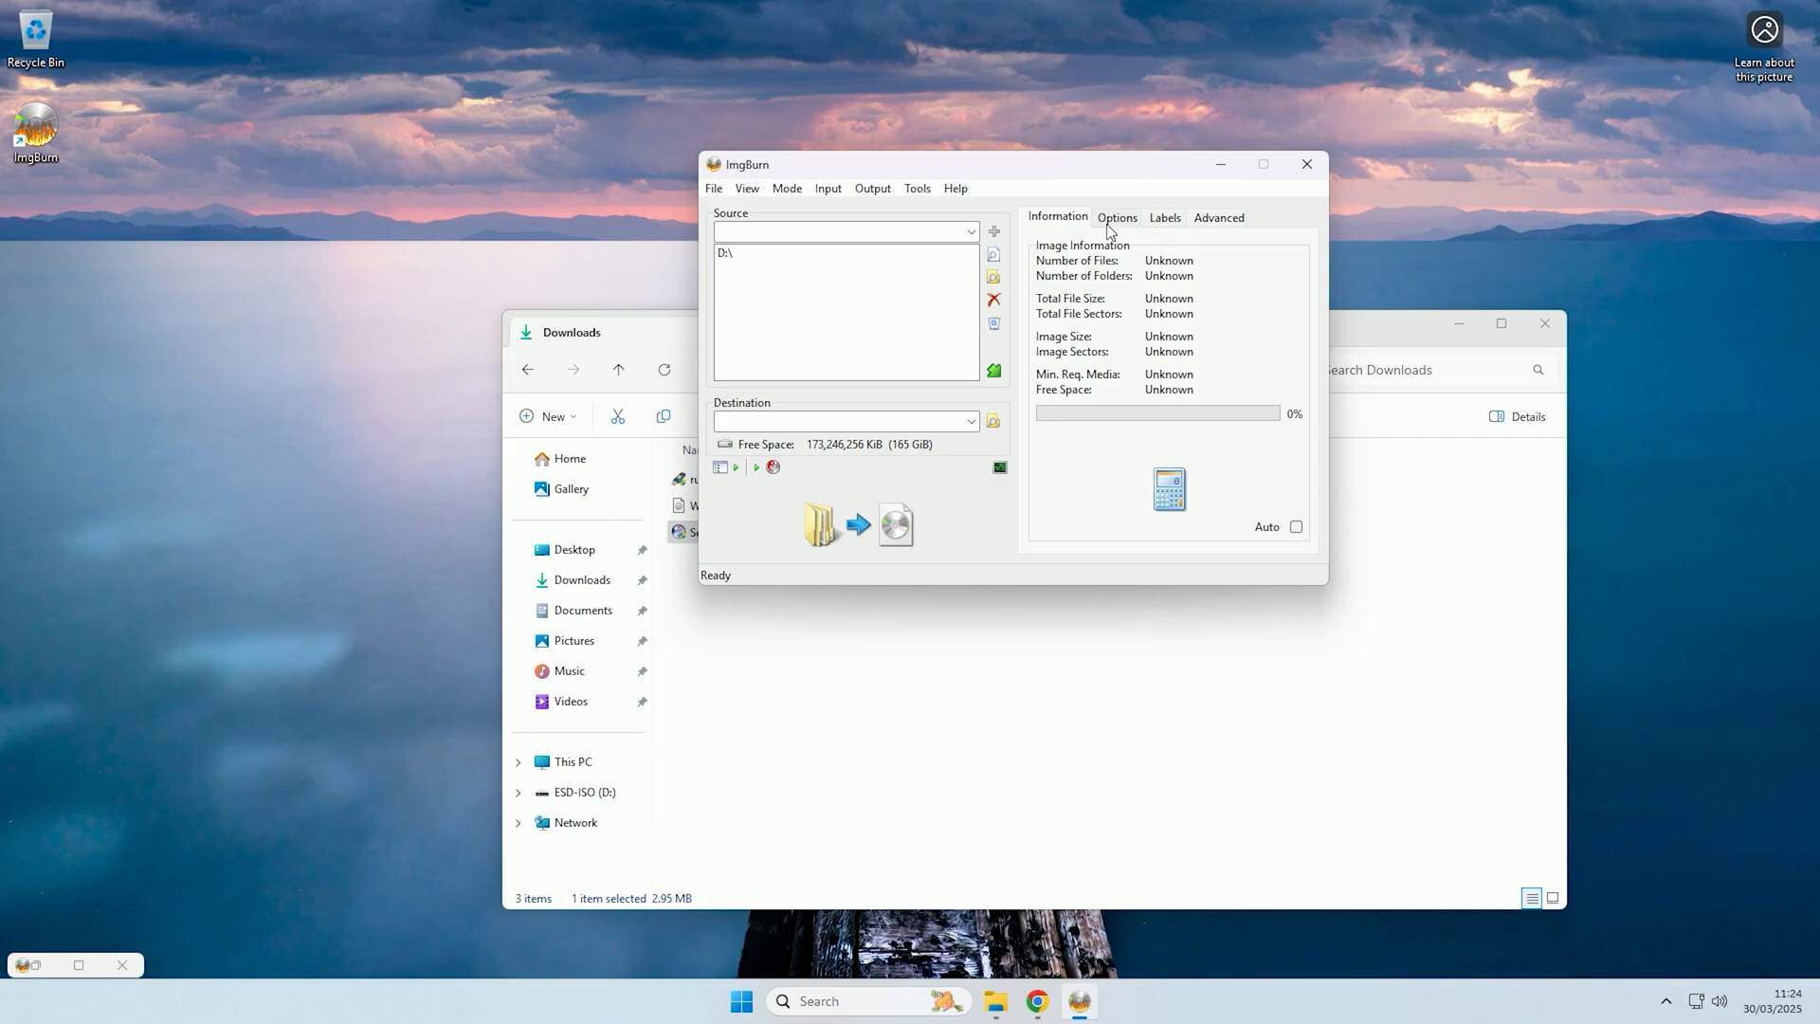
Include hidden and system files and set the file system to UDF.
left_click(1117, 216)
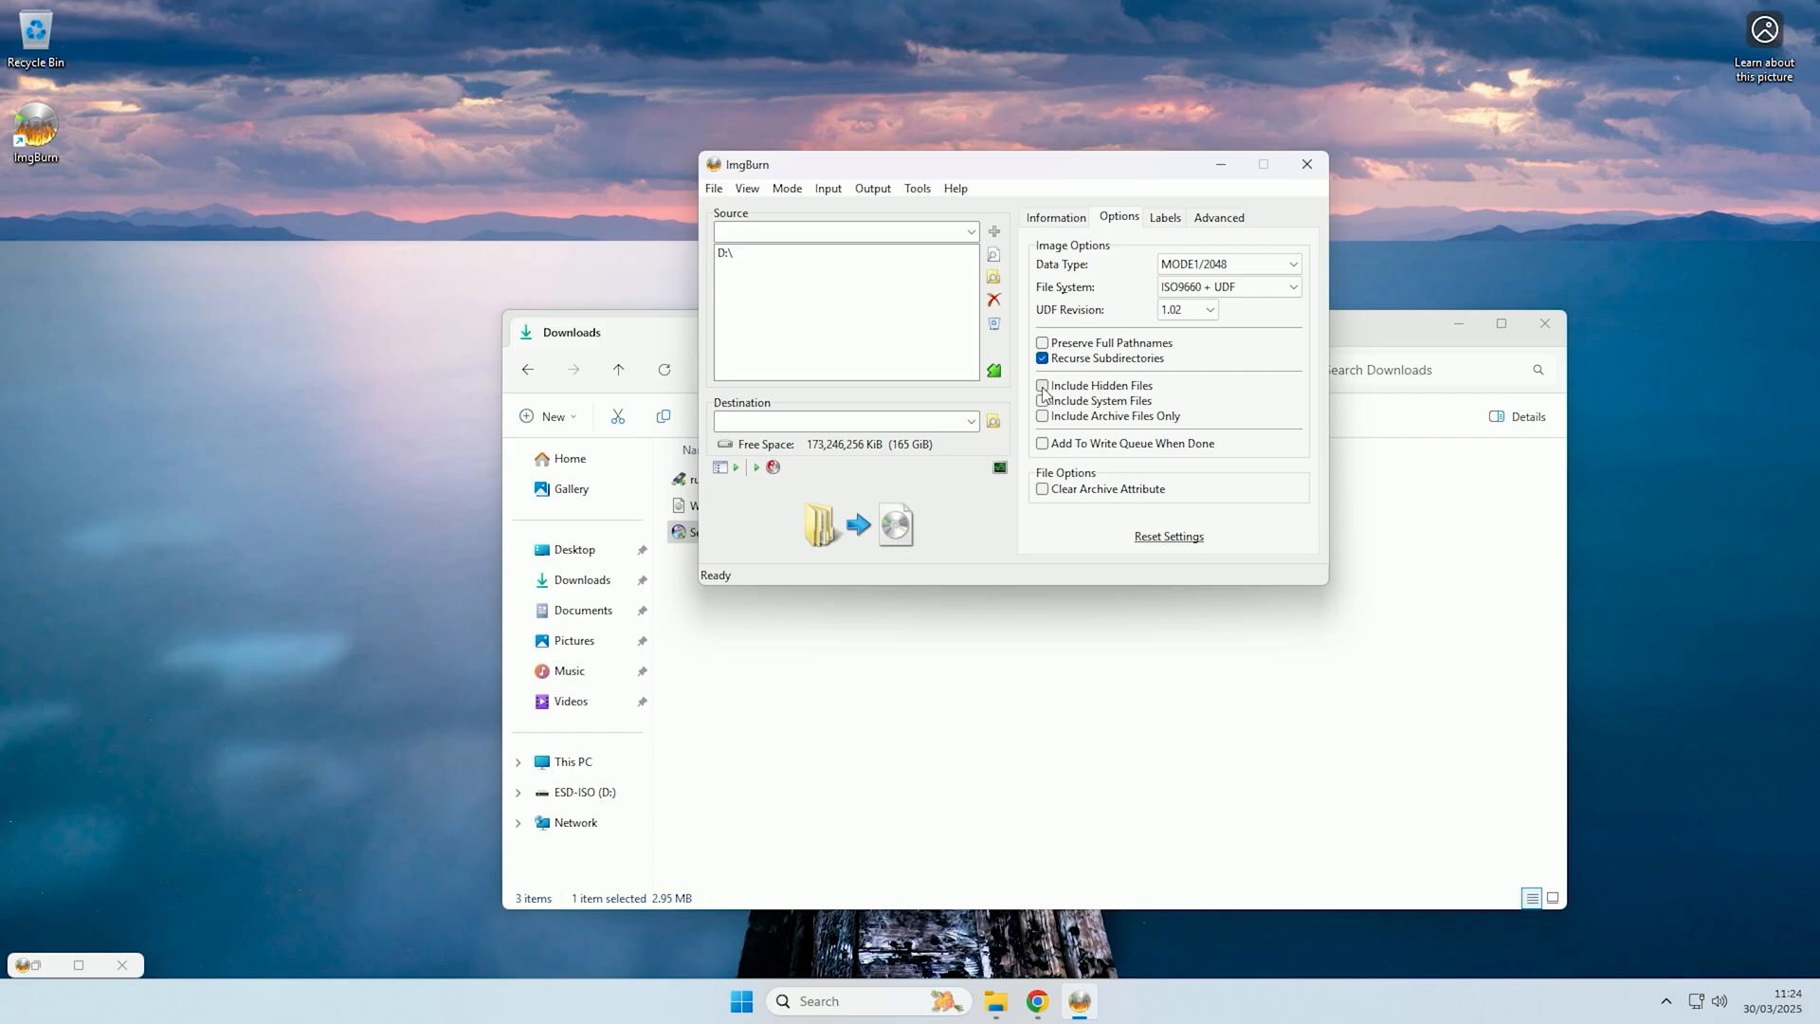
left_click(1043, 387)
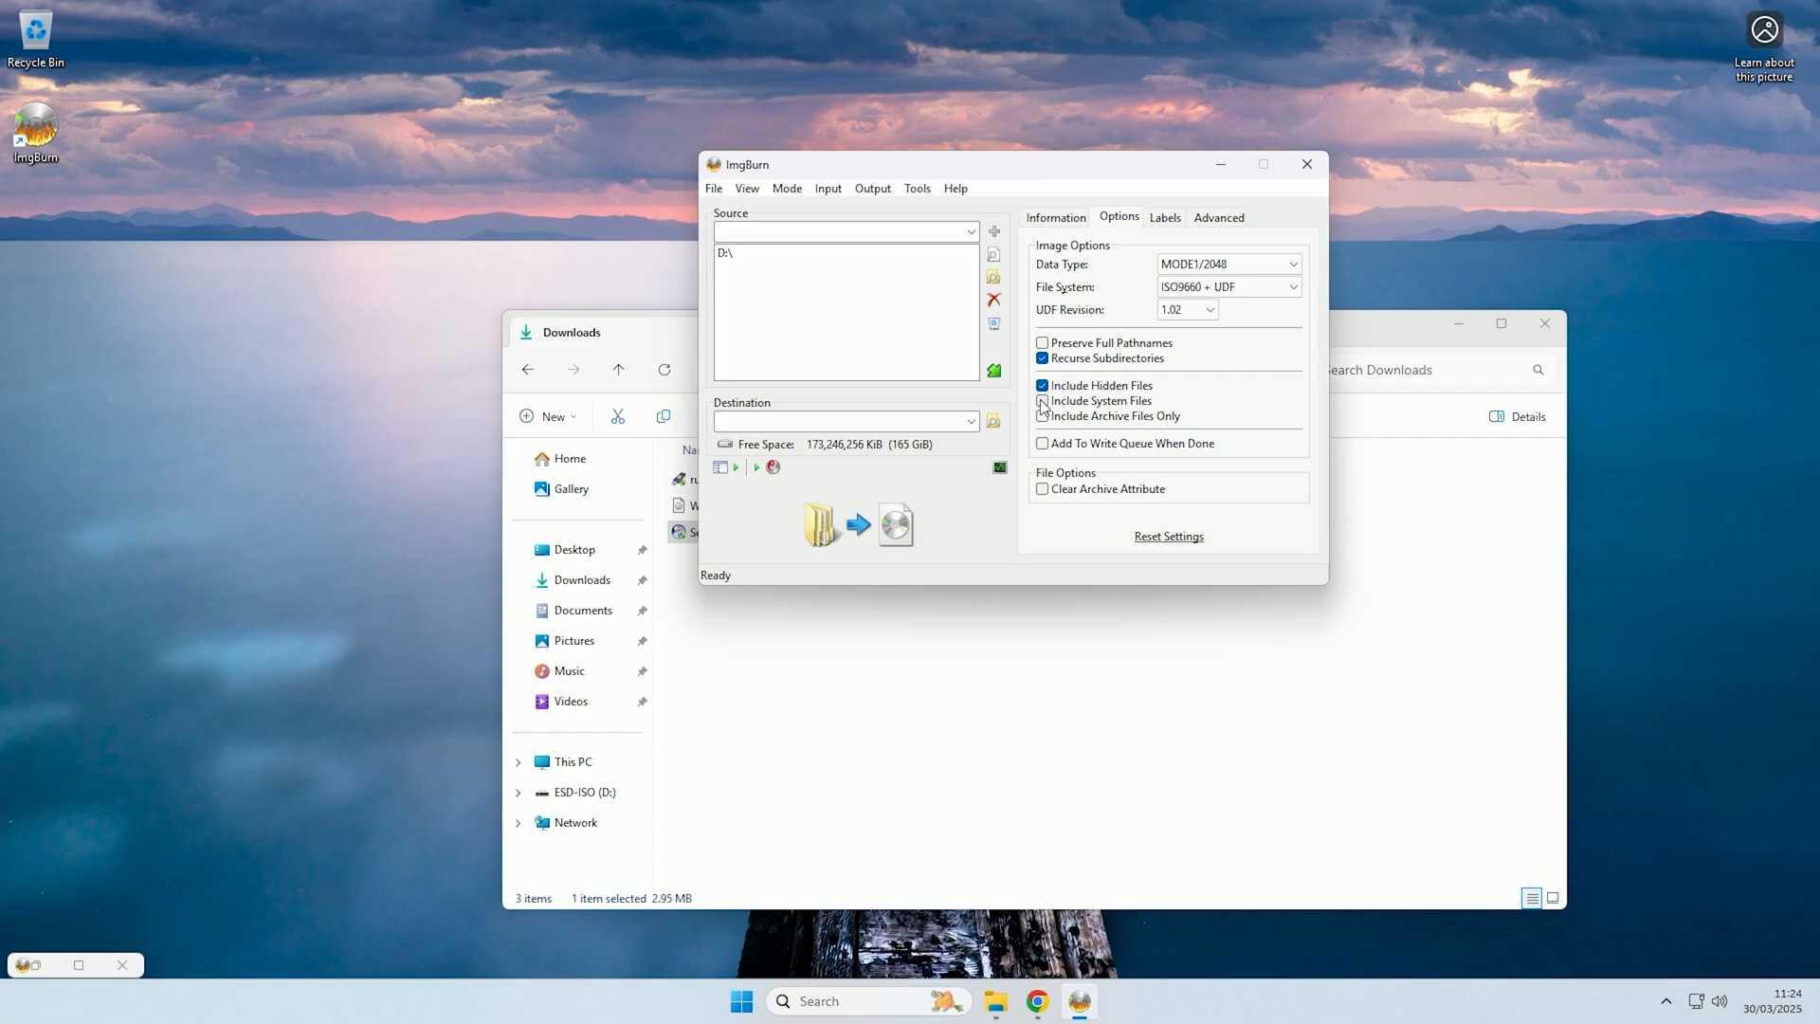
left_click(1043, 402)
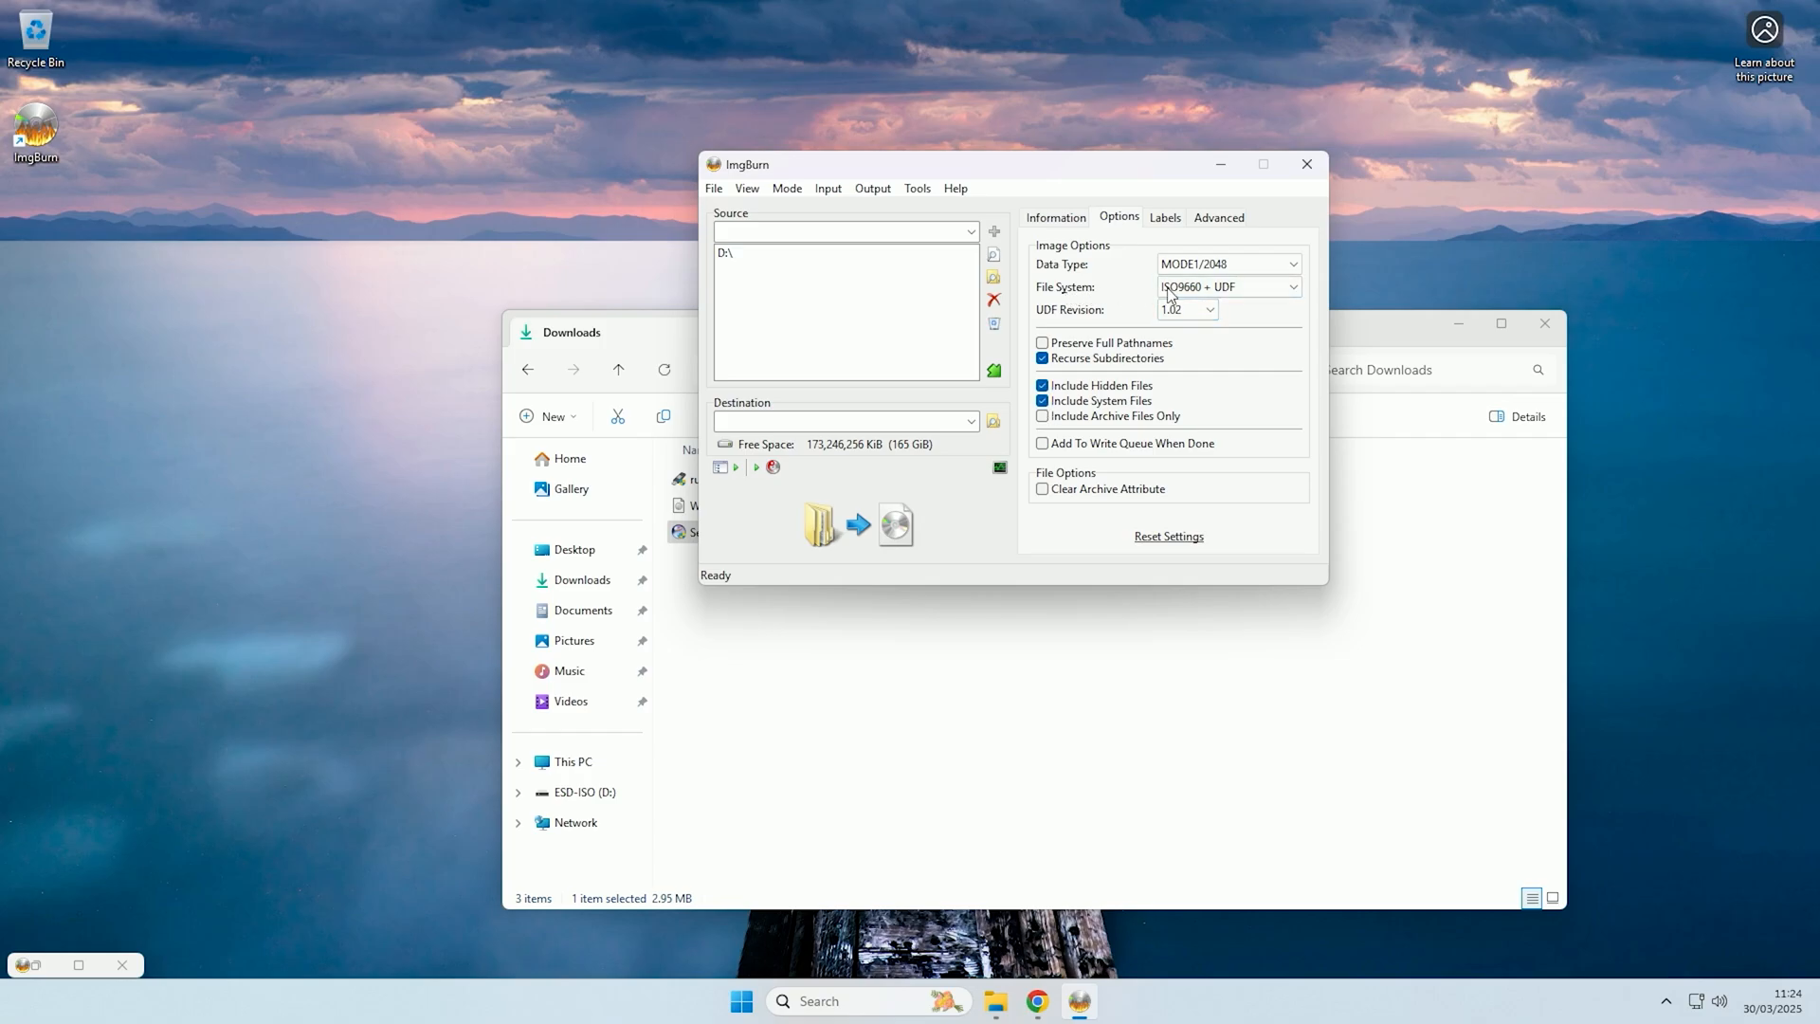
left_click(1293, 286)
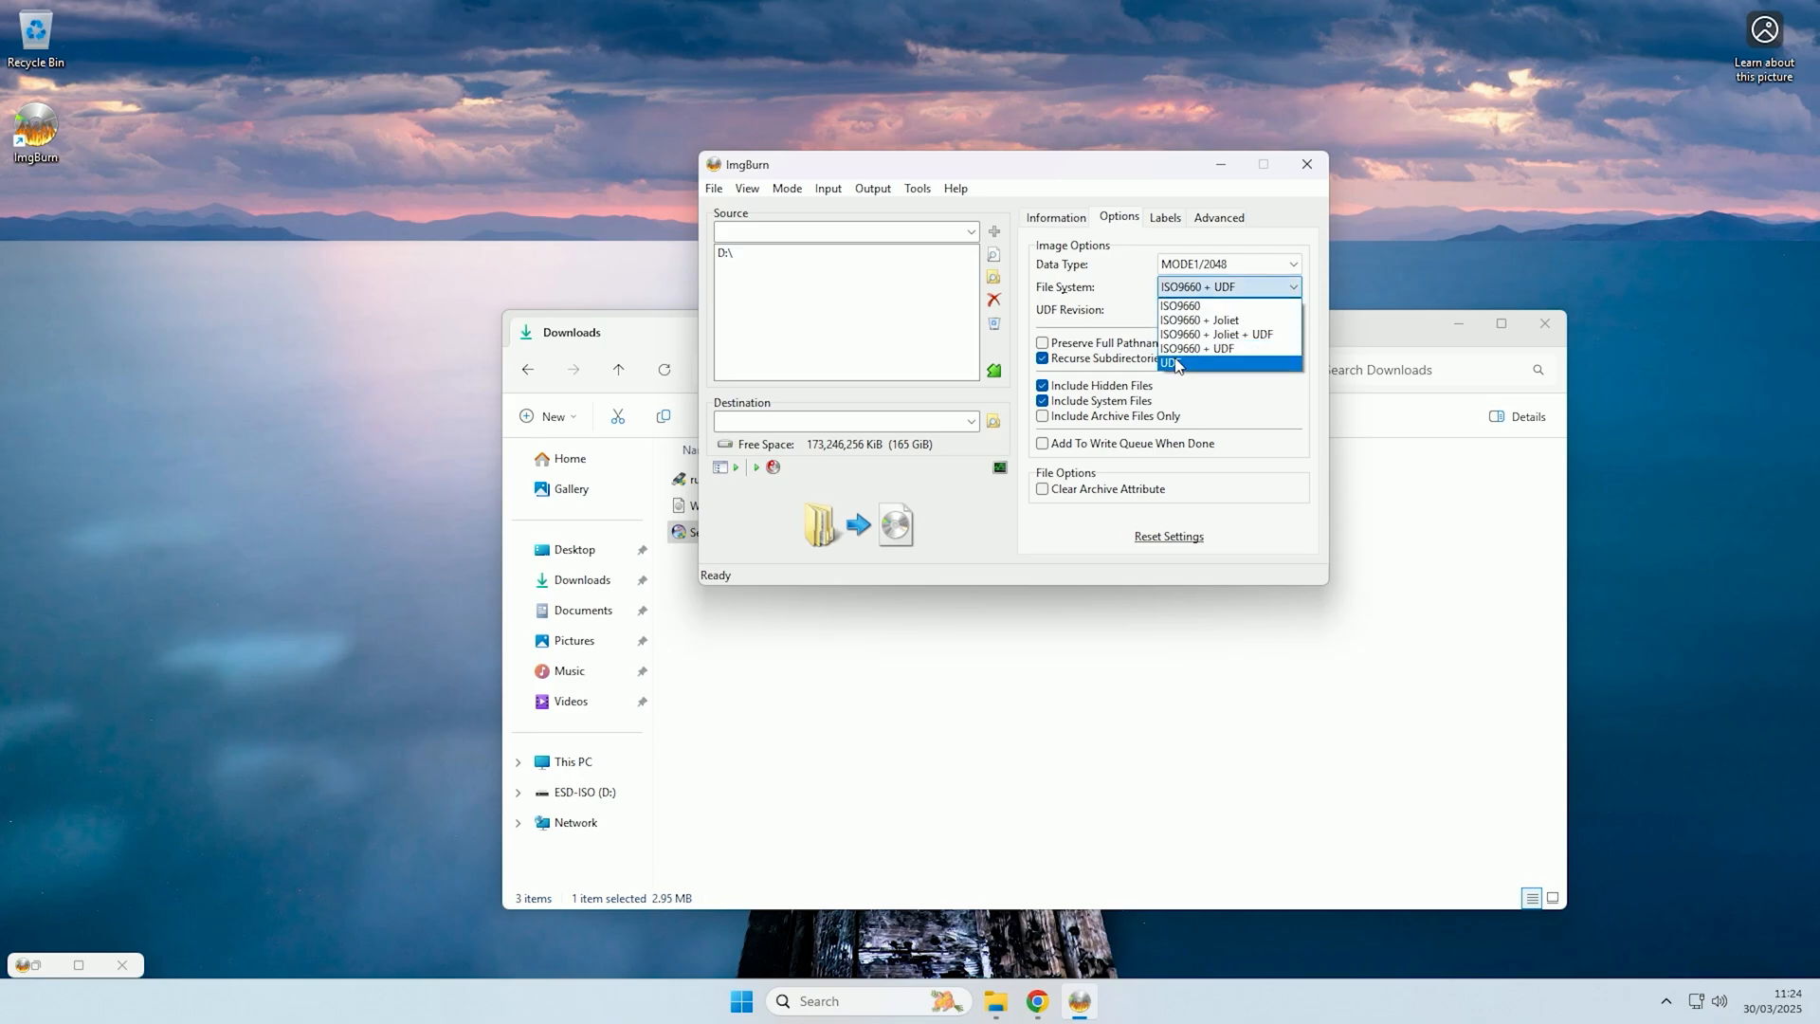
left_click(1171, 362)
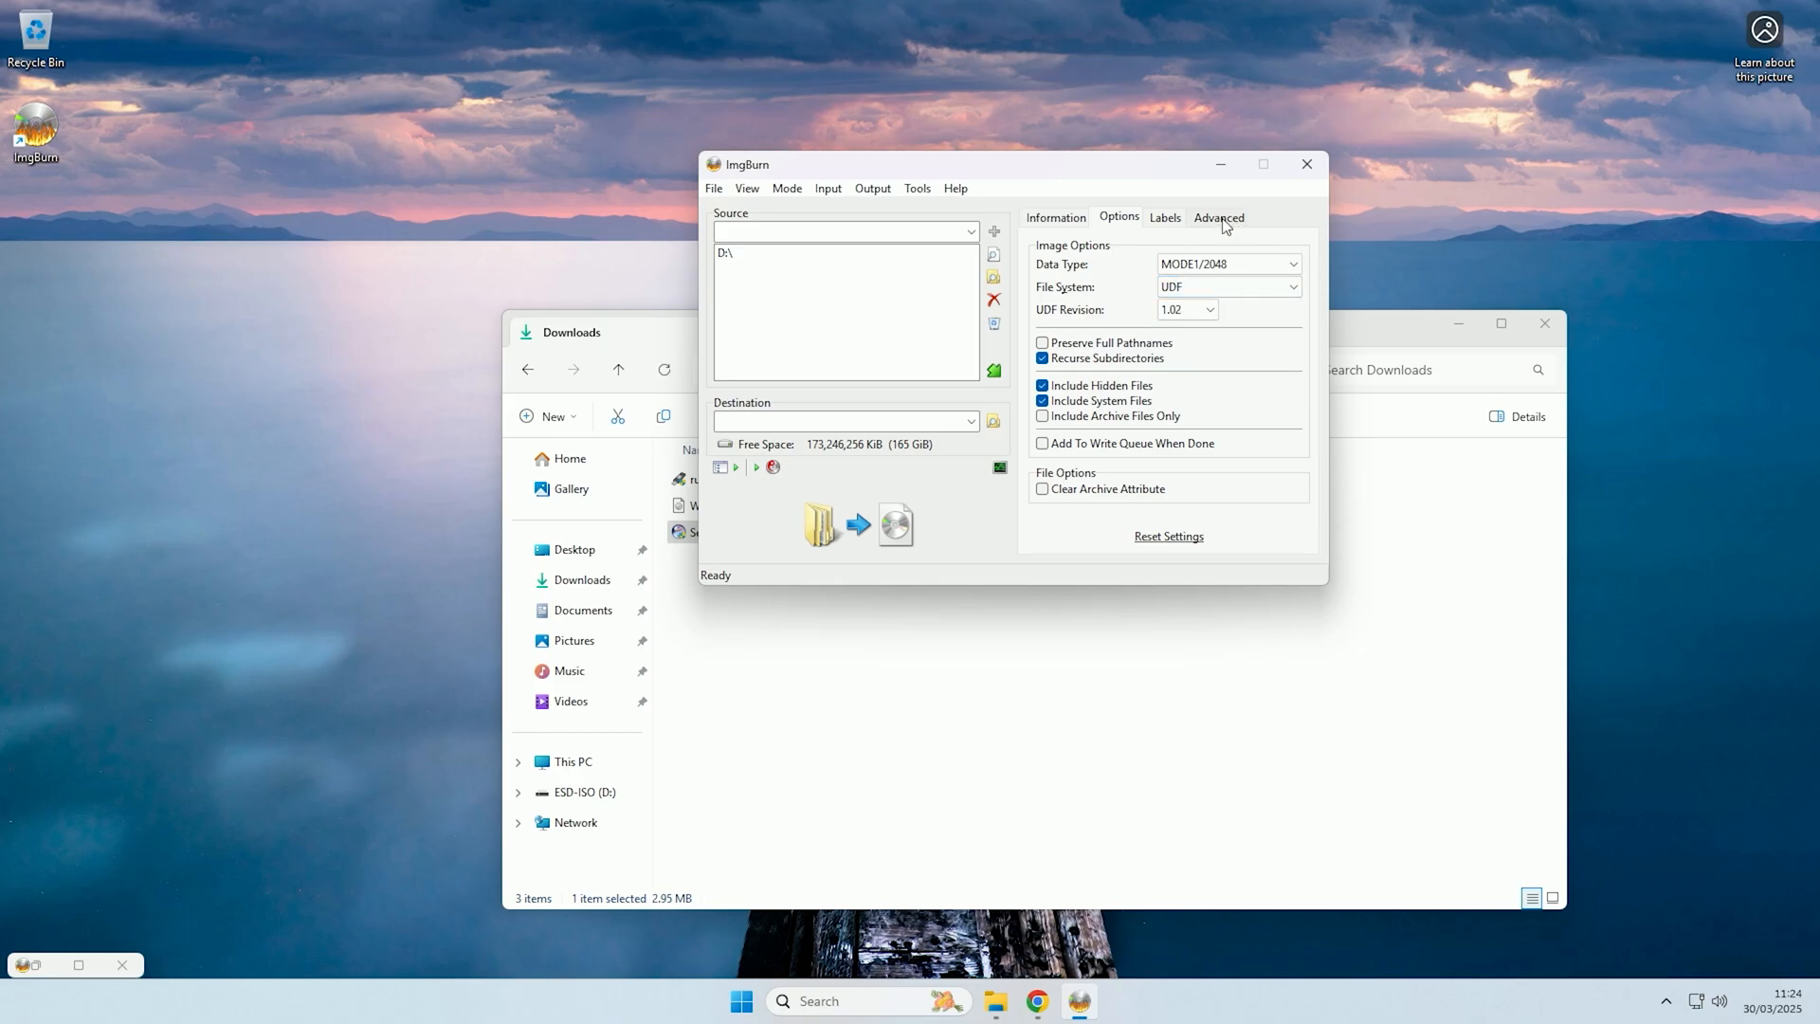
Review the Advanced UDF restriction settings for the image.
left_click(1217, 216)
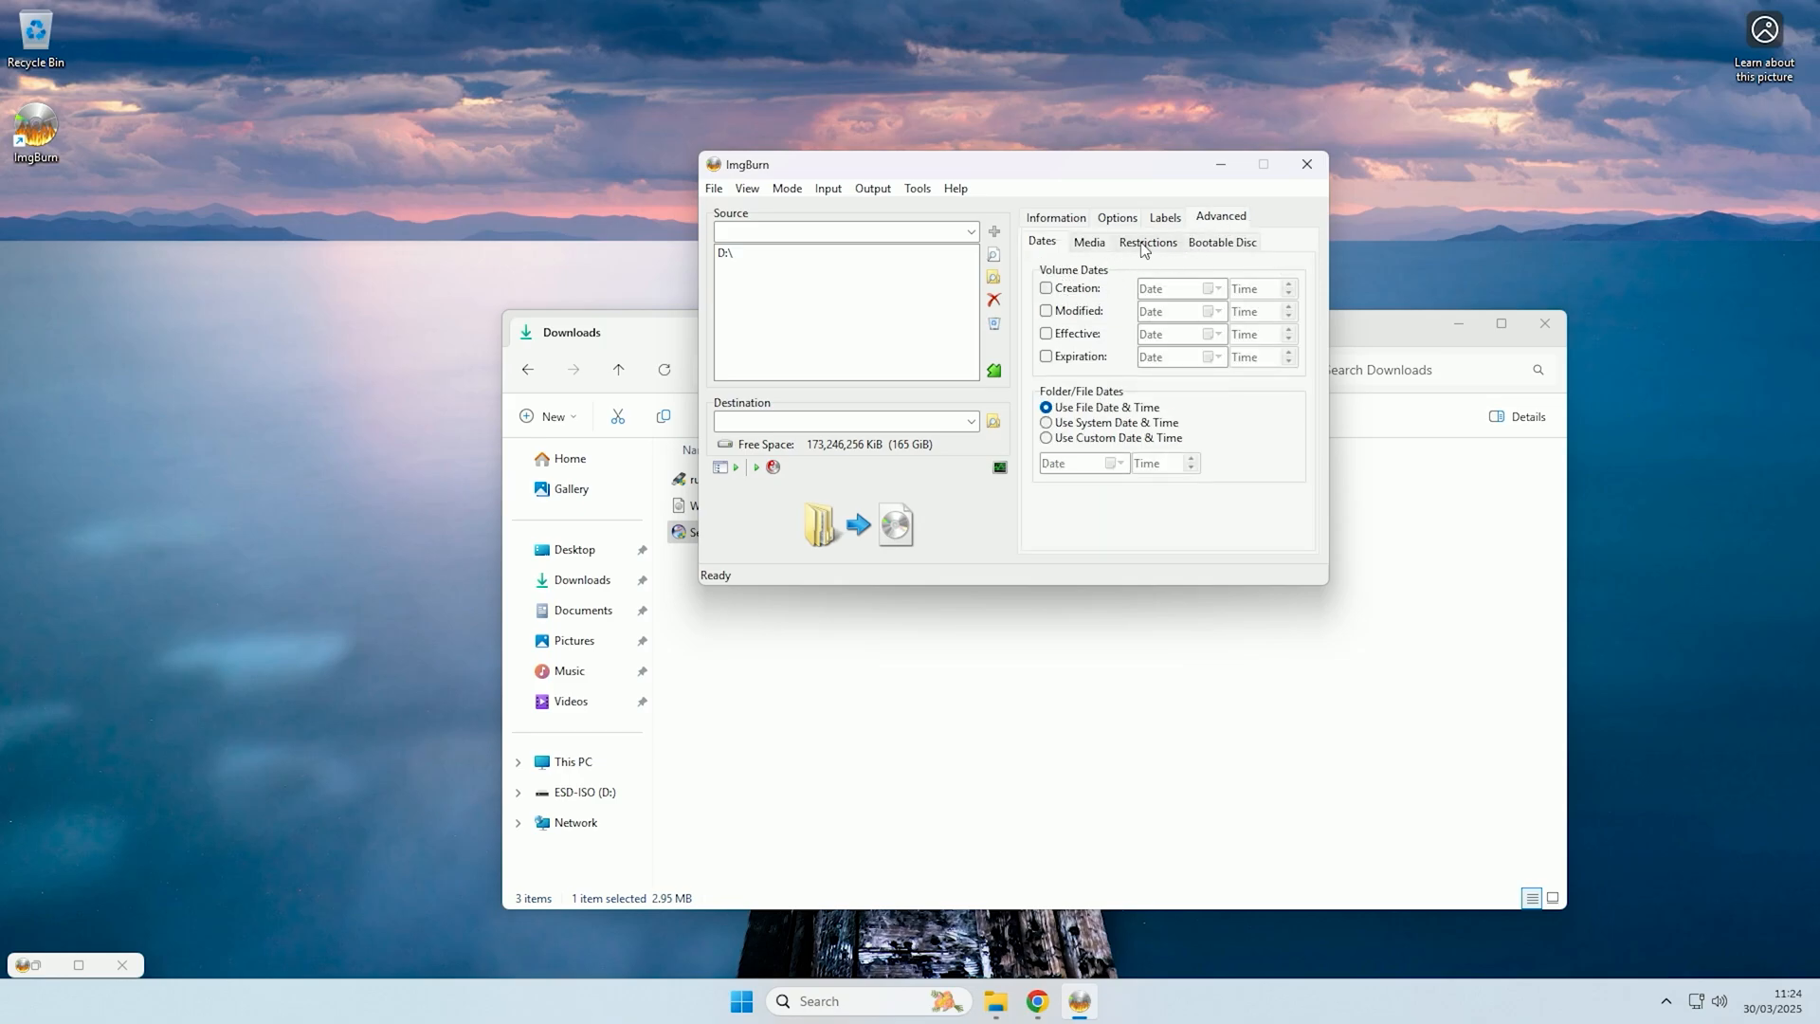
left_click(1147, 243)
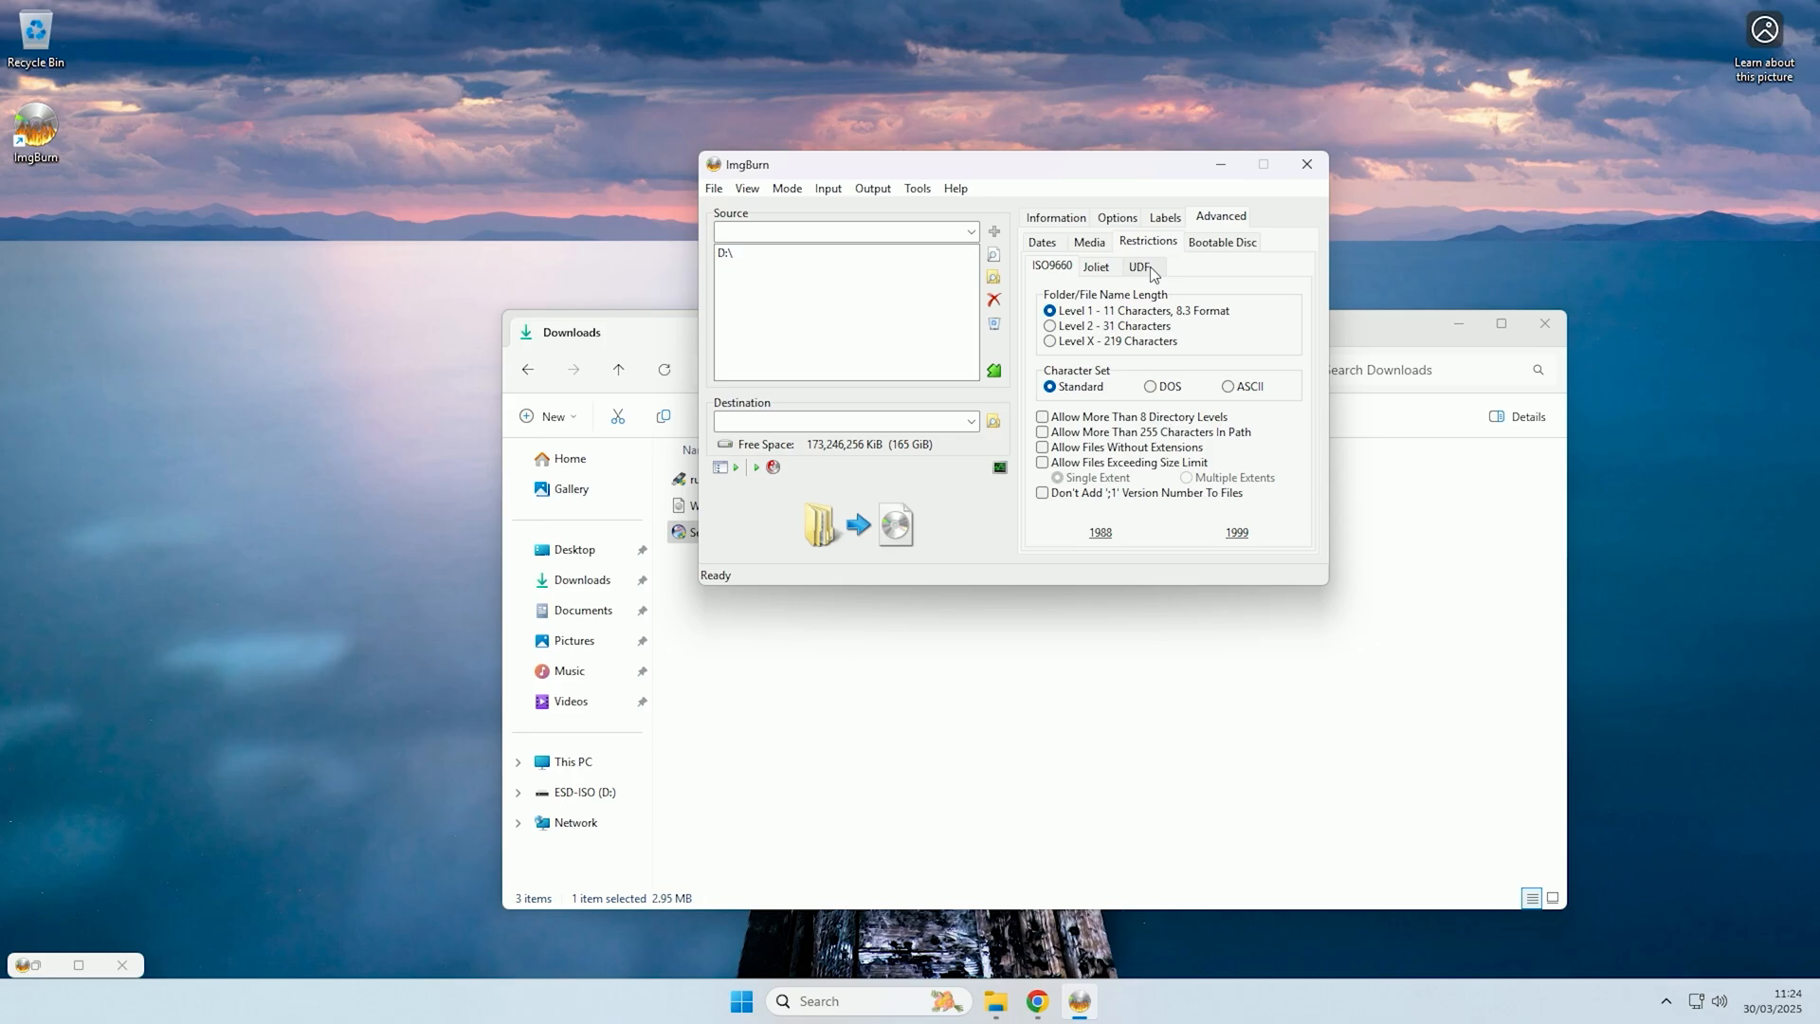
left_click(1139, 265)
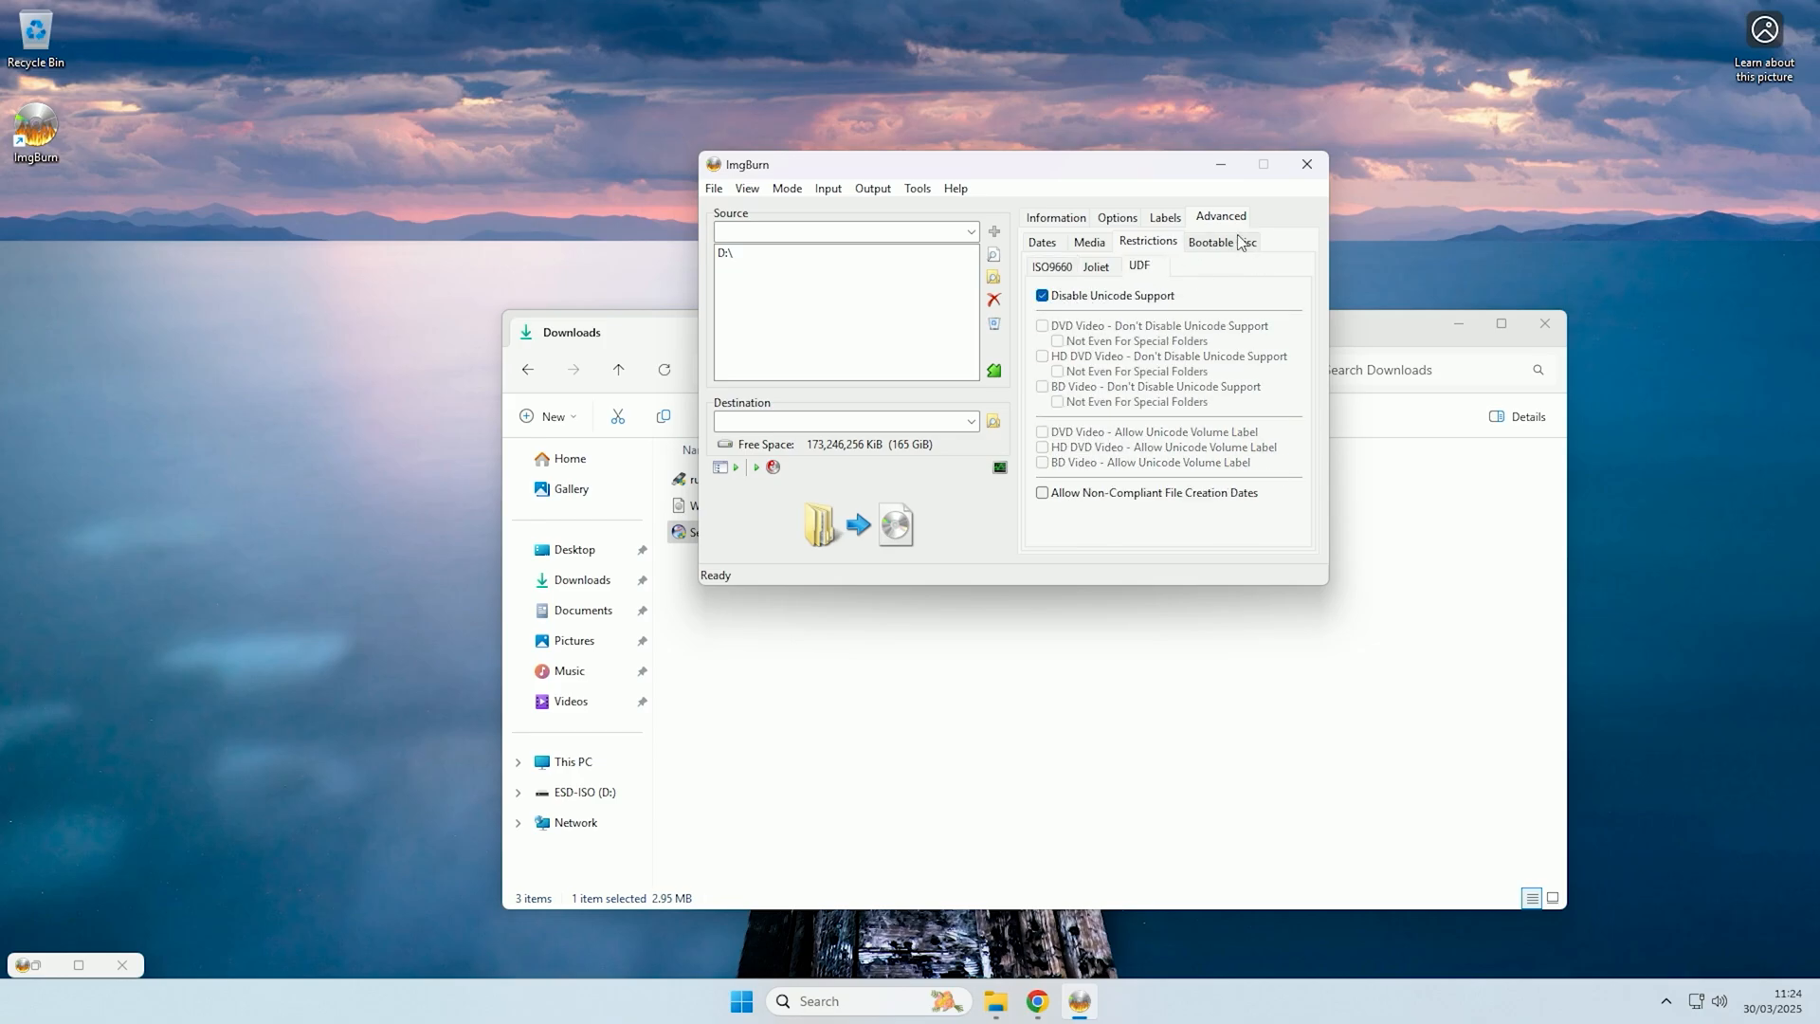
Enable Make Image Bootable in the Advanced Bootable Disc settings.
left_click(1221, 243)
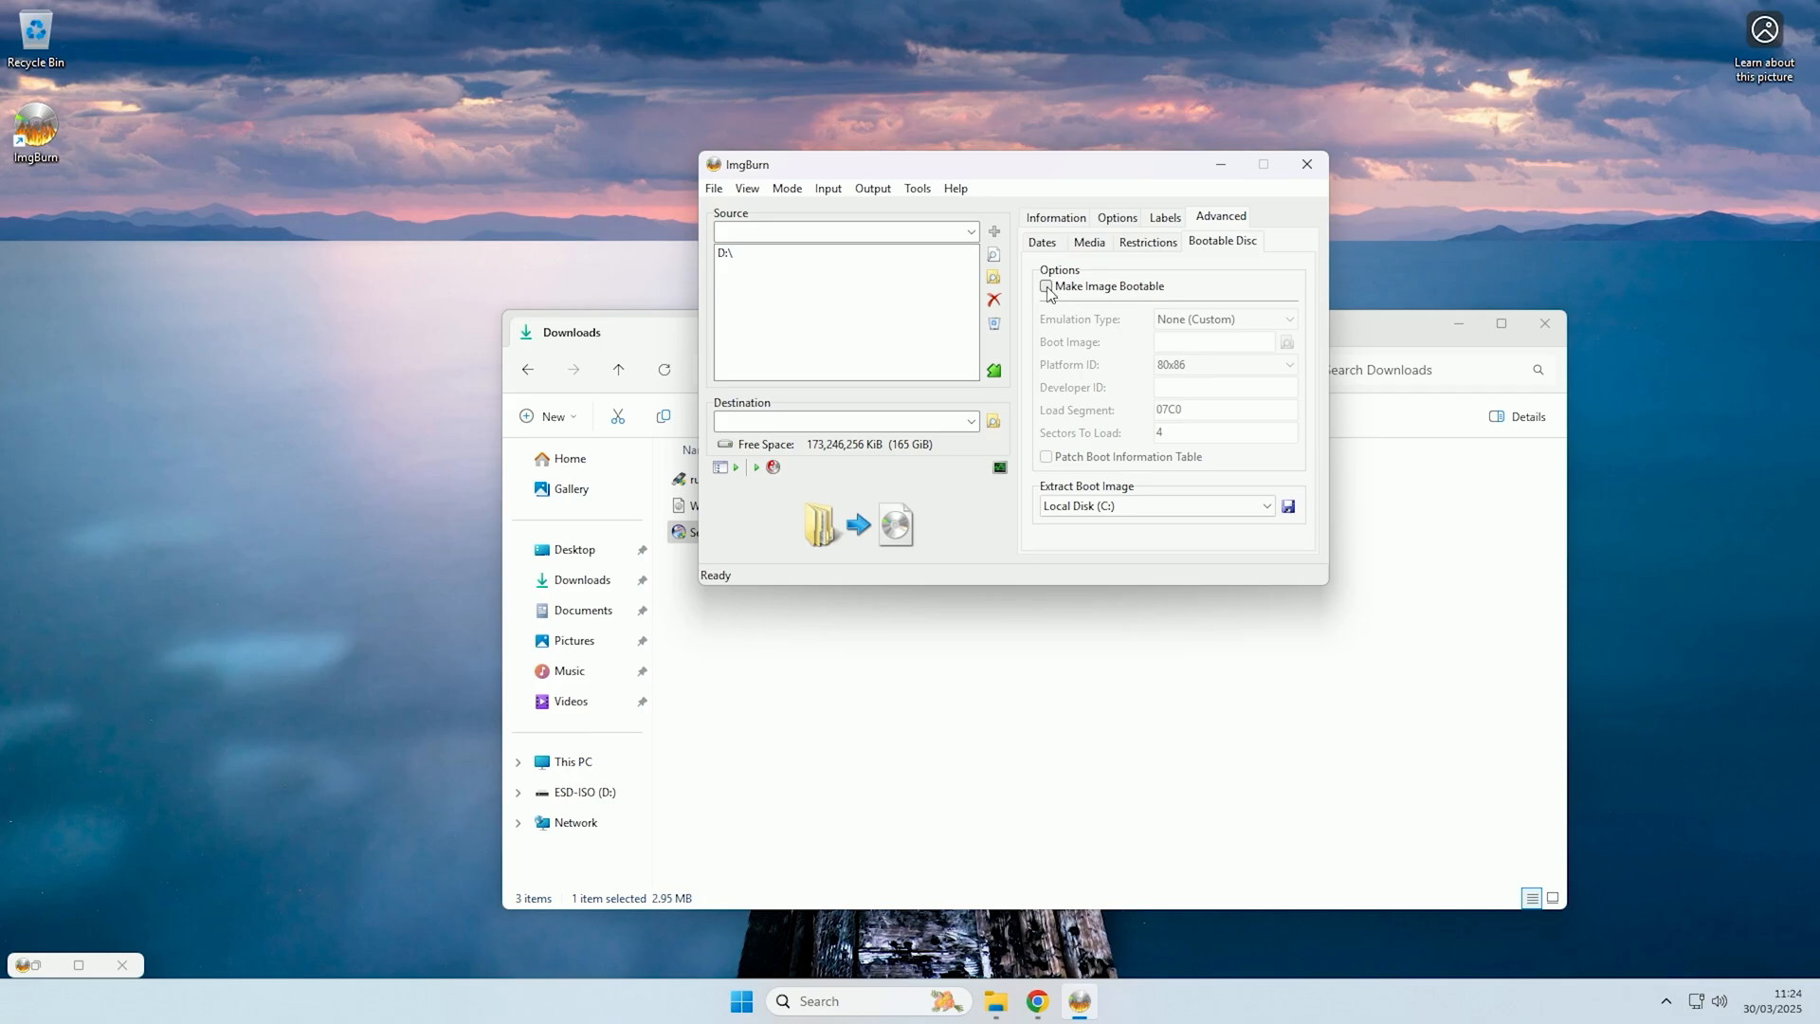
left_click(1047, 286)
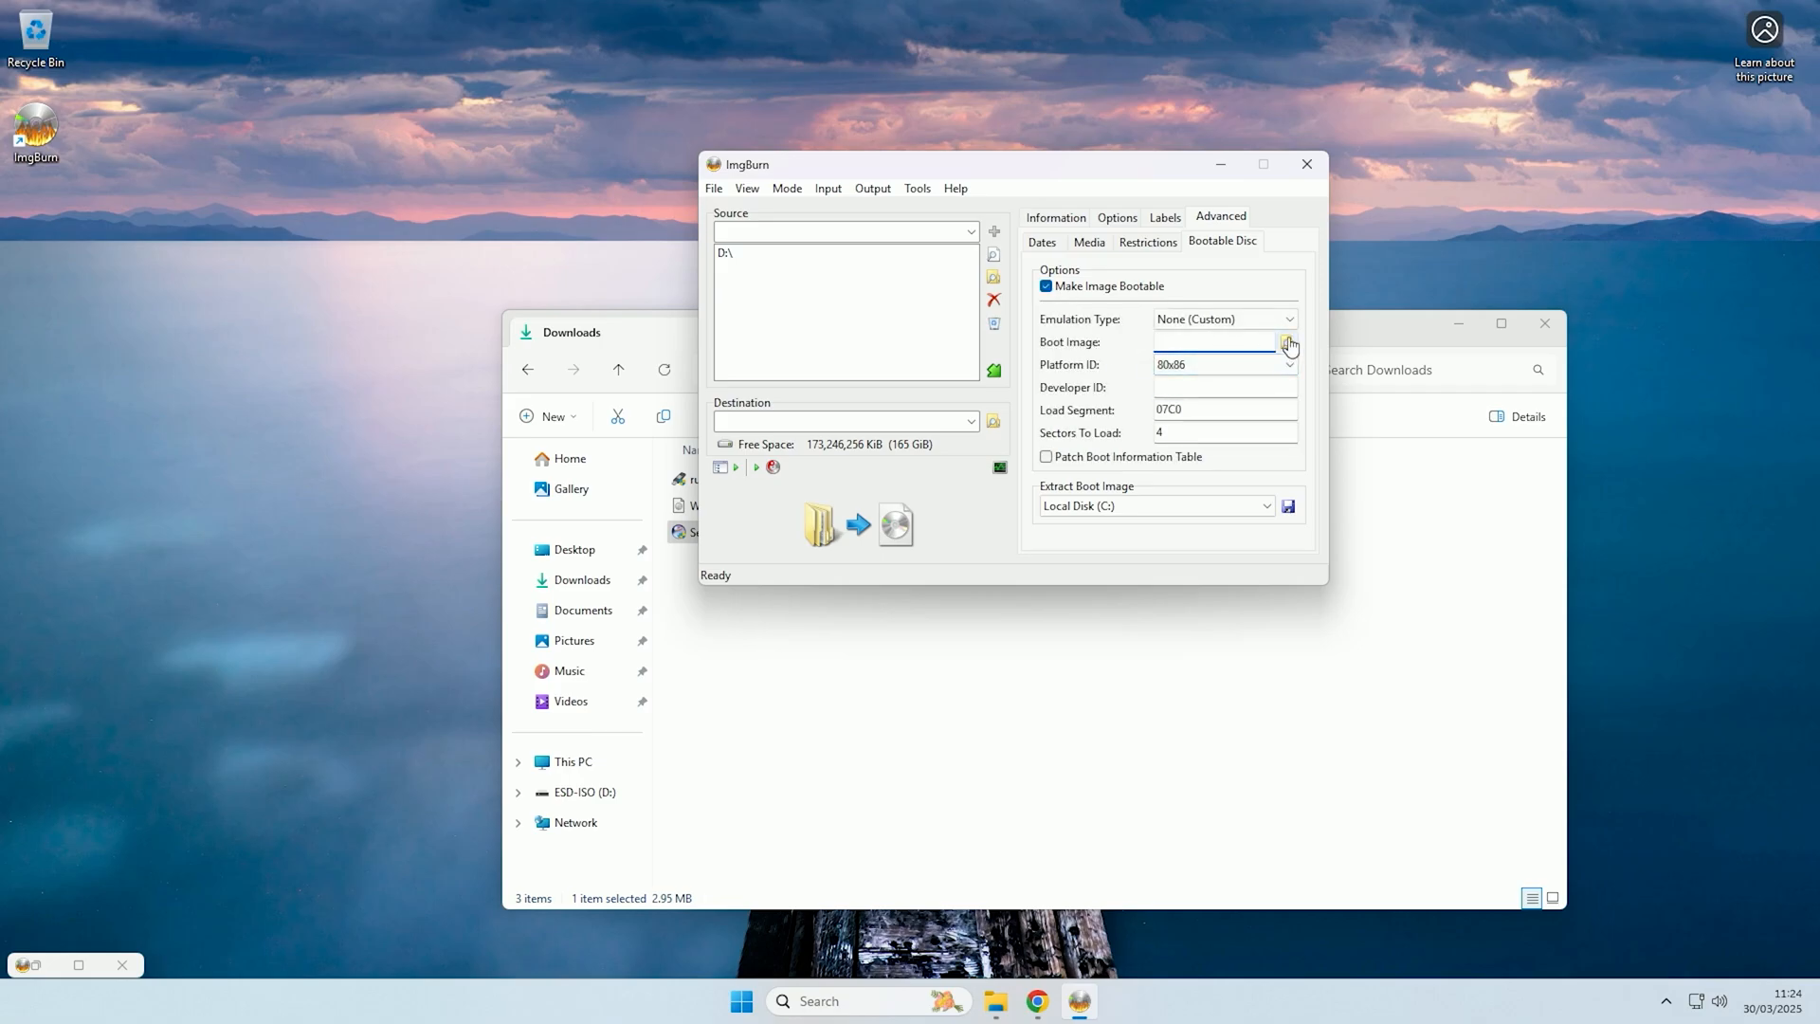
Set D:\efi\microsoft\boot\efisys.bin as the boot image file.
left_click(1289, 341)
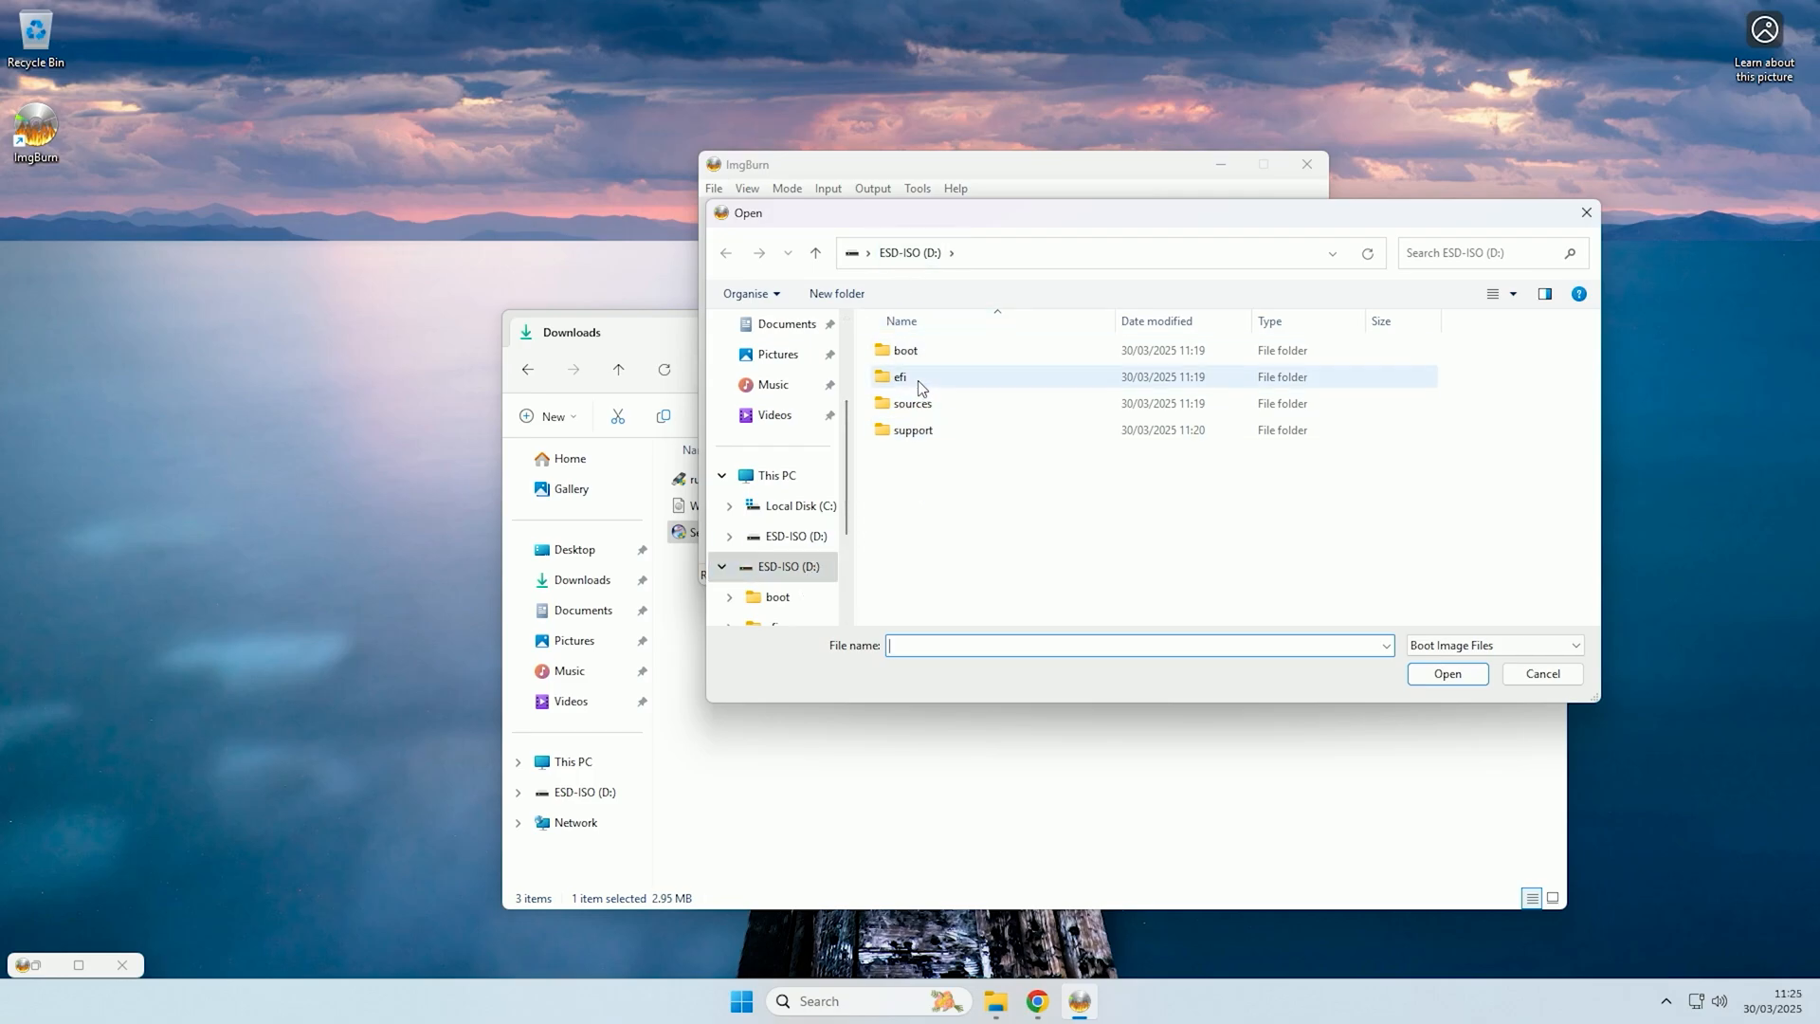
double_click(899, 375)
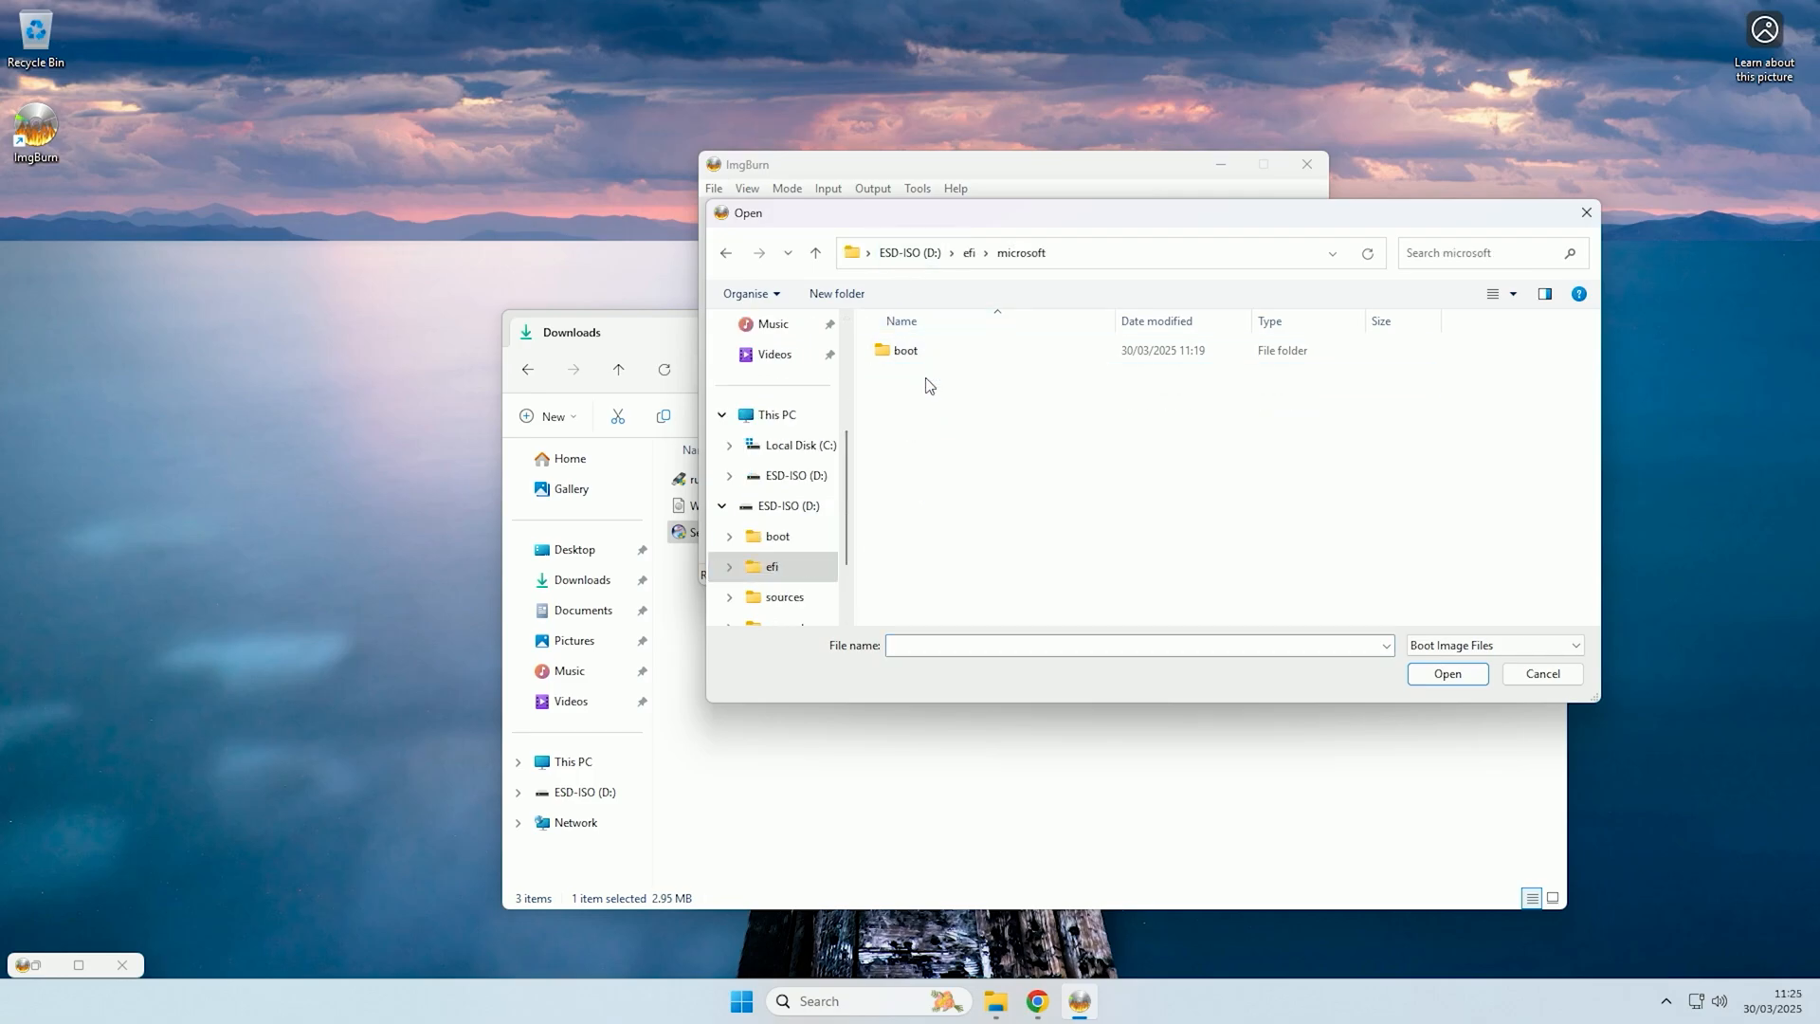
double_click(906, 349)
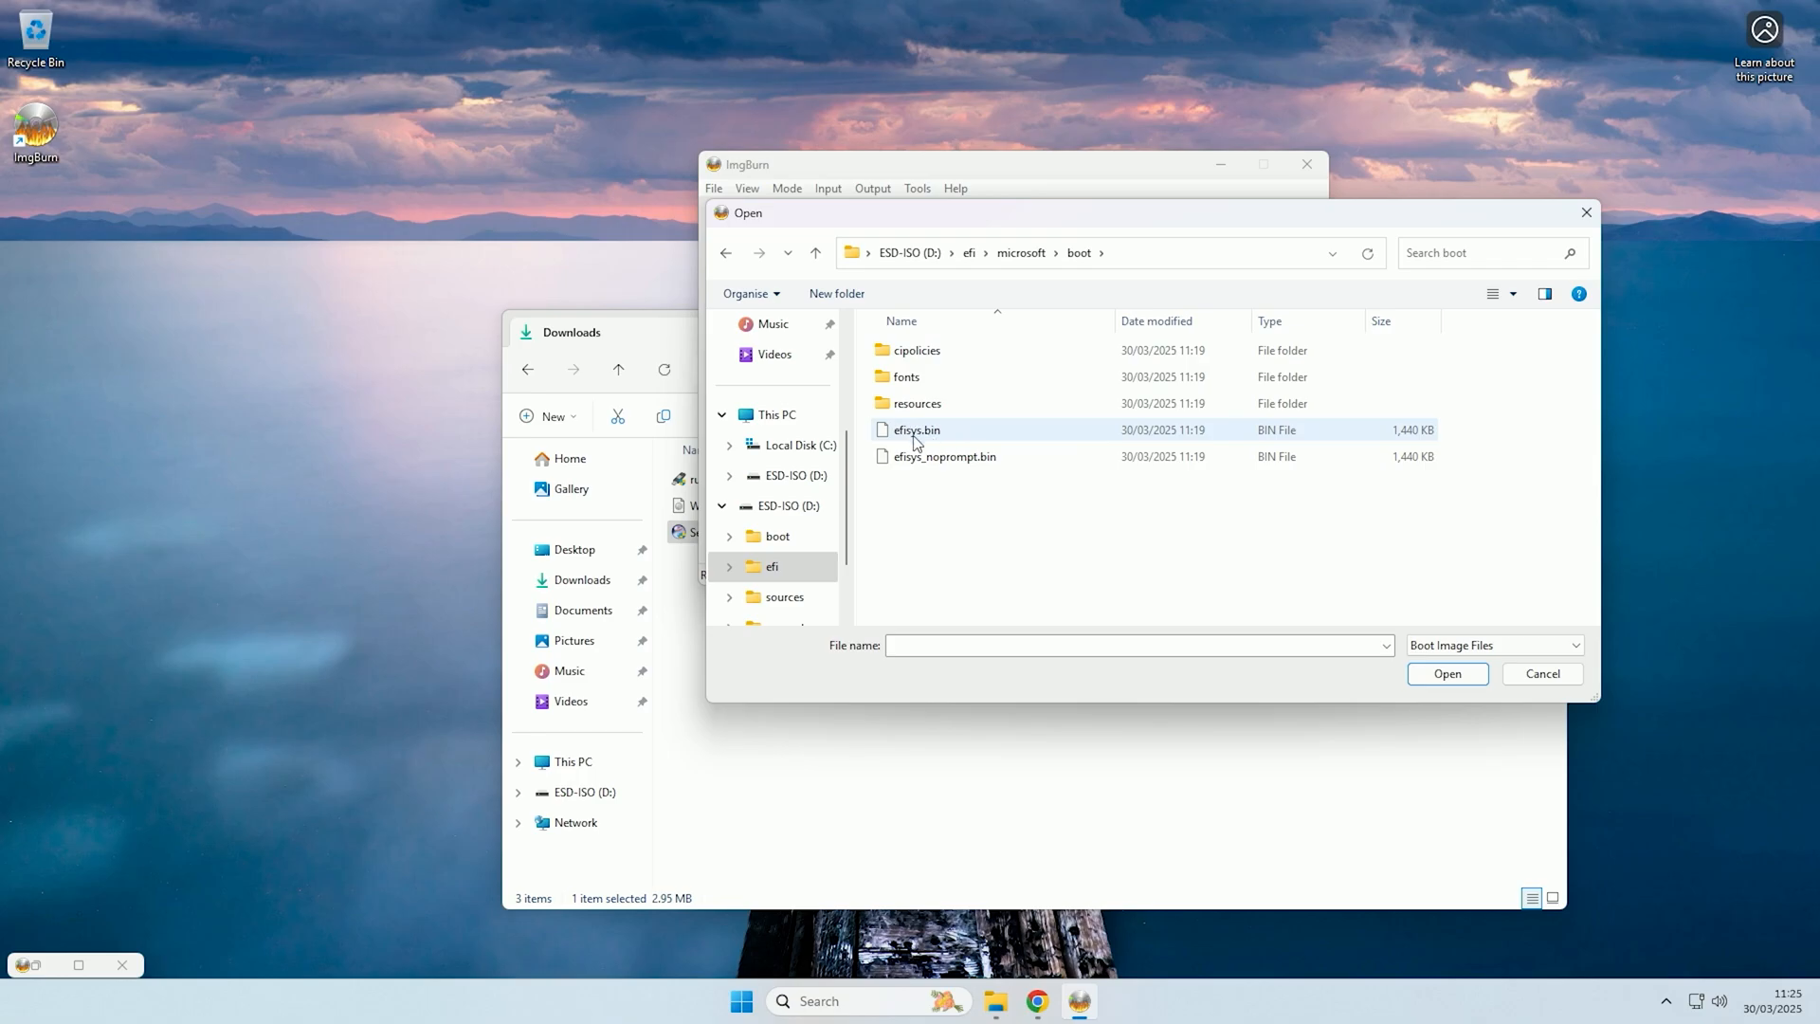
left_click(1448, 673)
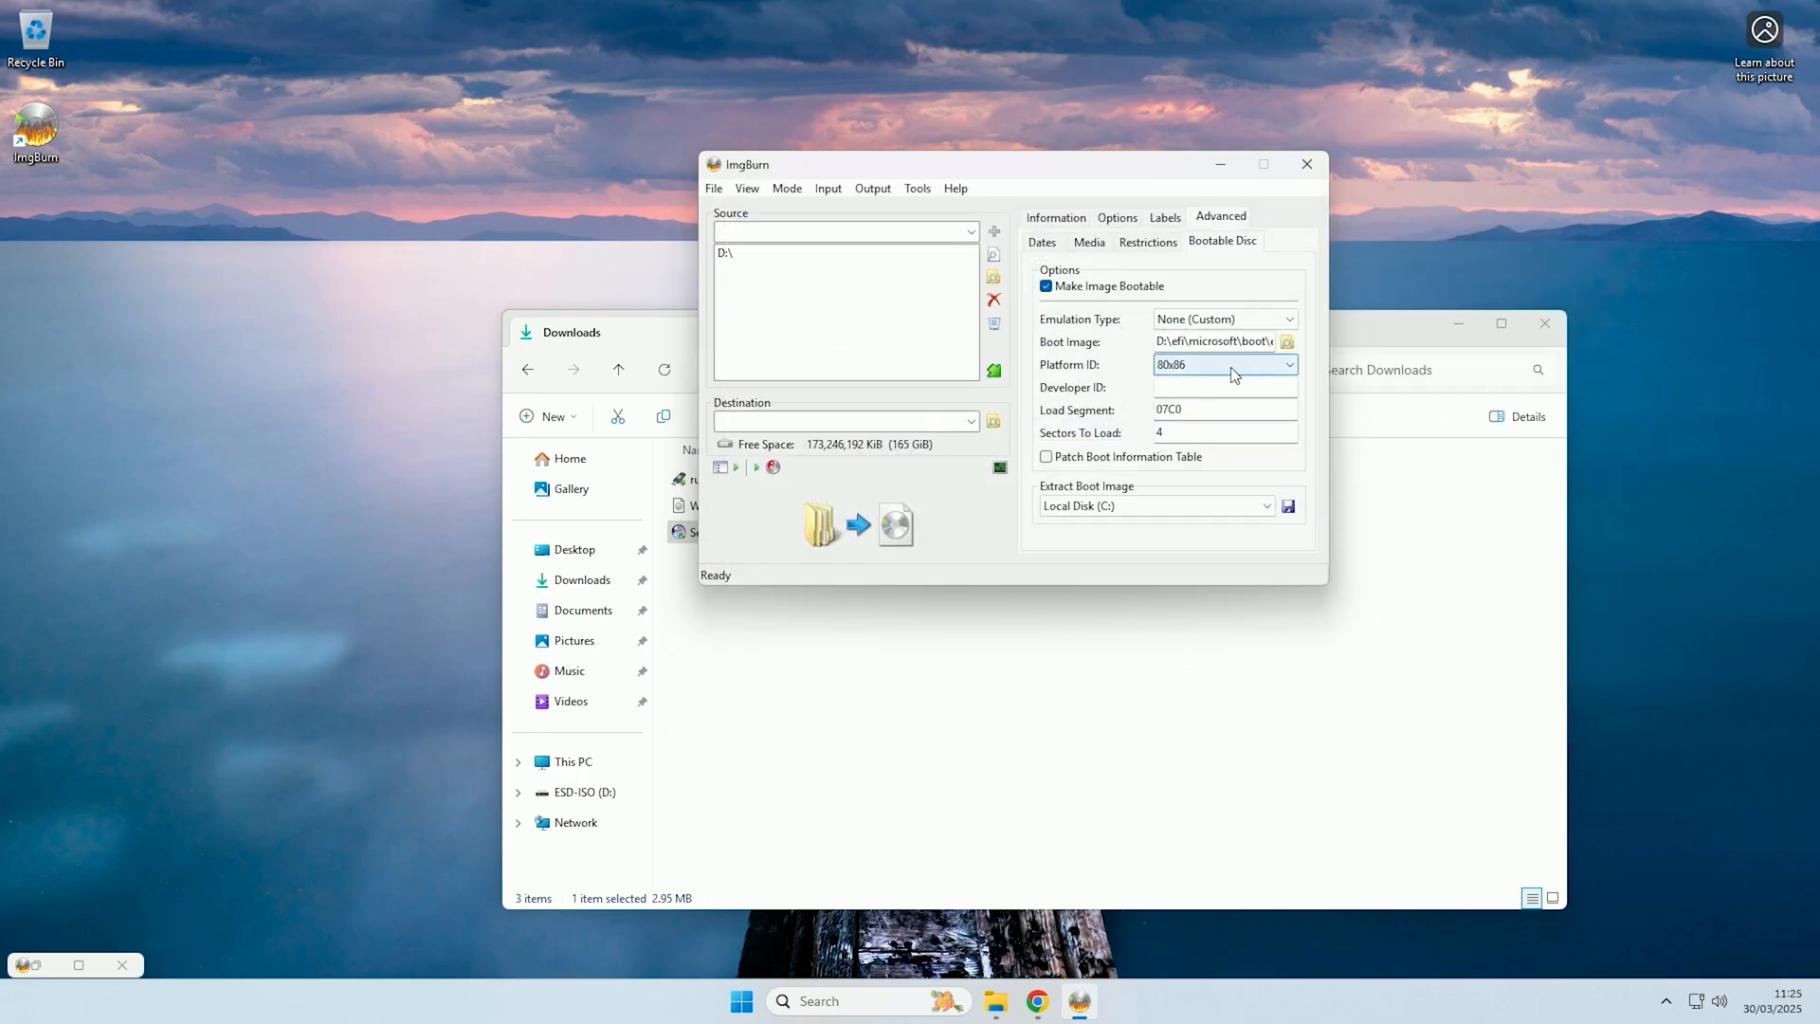
Set the boot Platform ID to UEFI.
left_click(1287, 364)
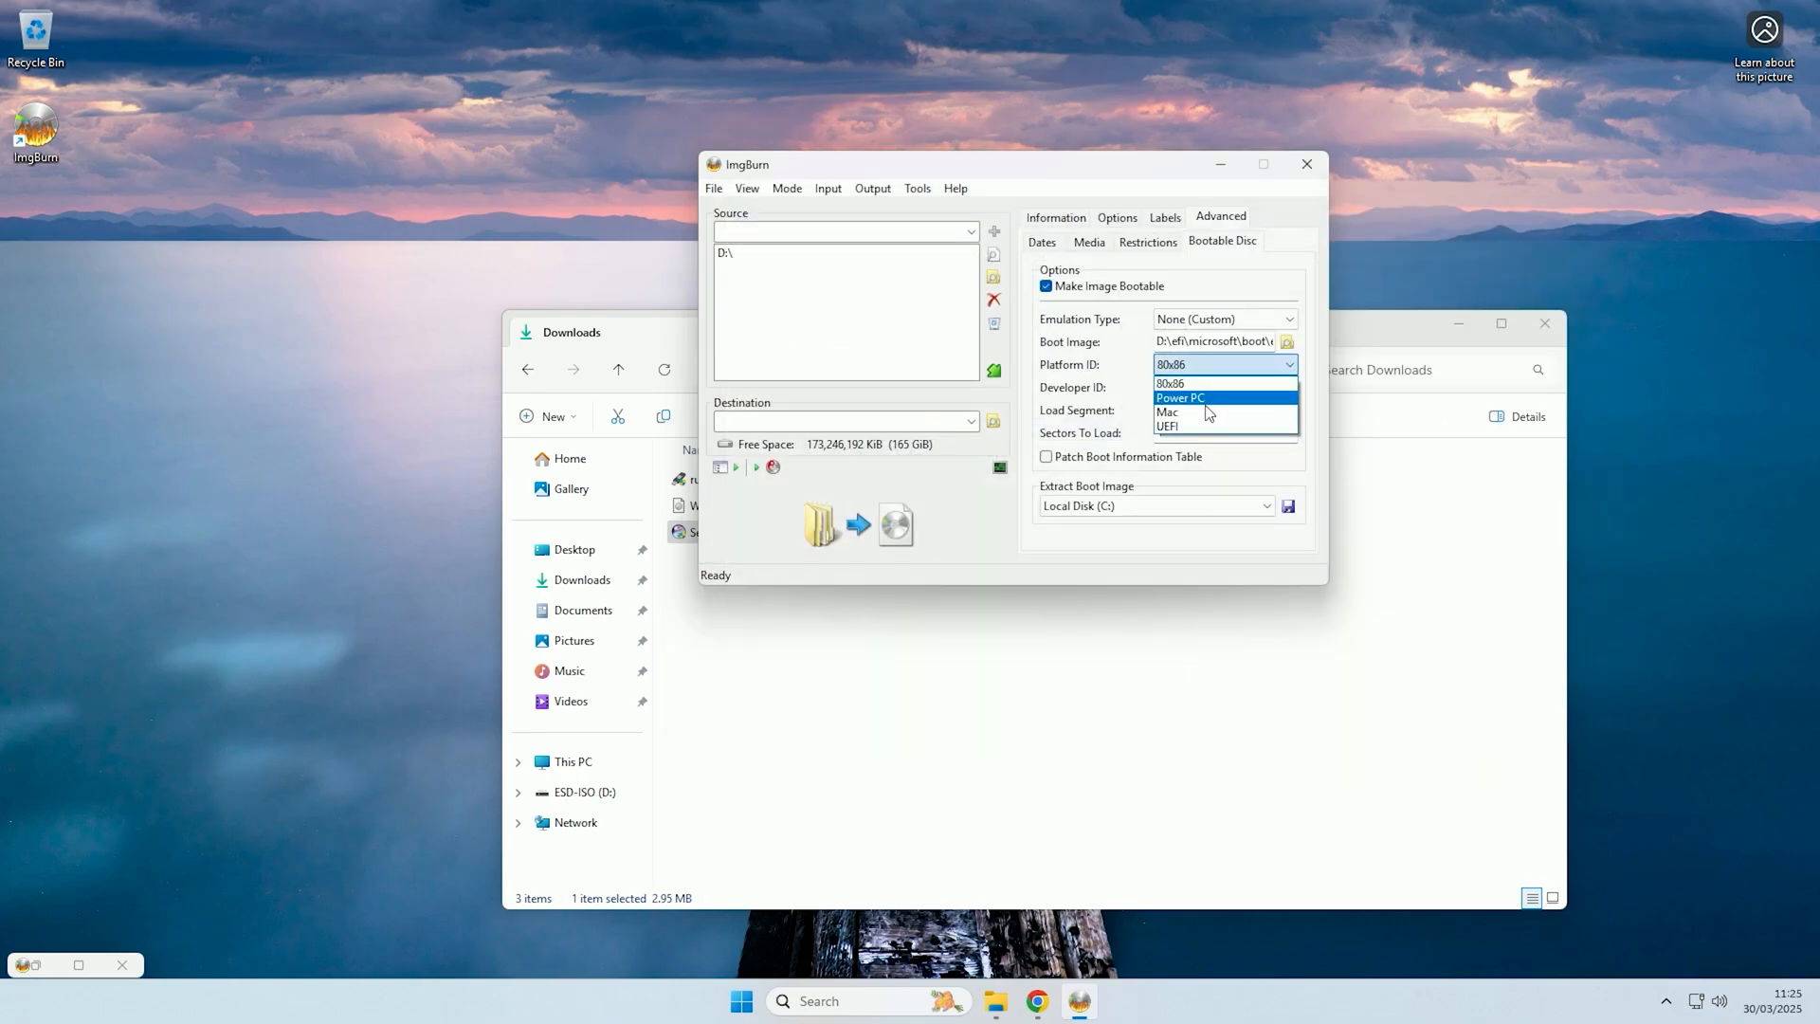
left_click(1167, 425)
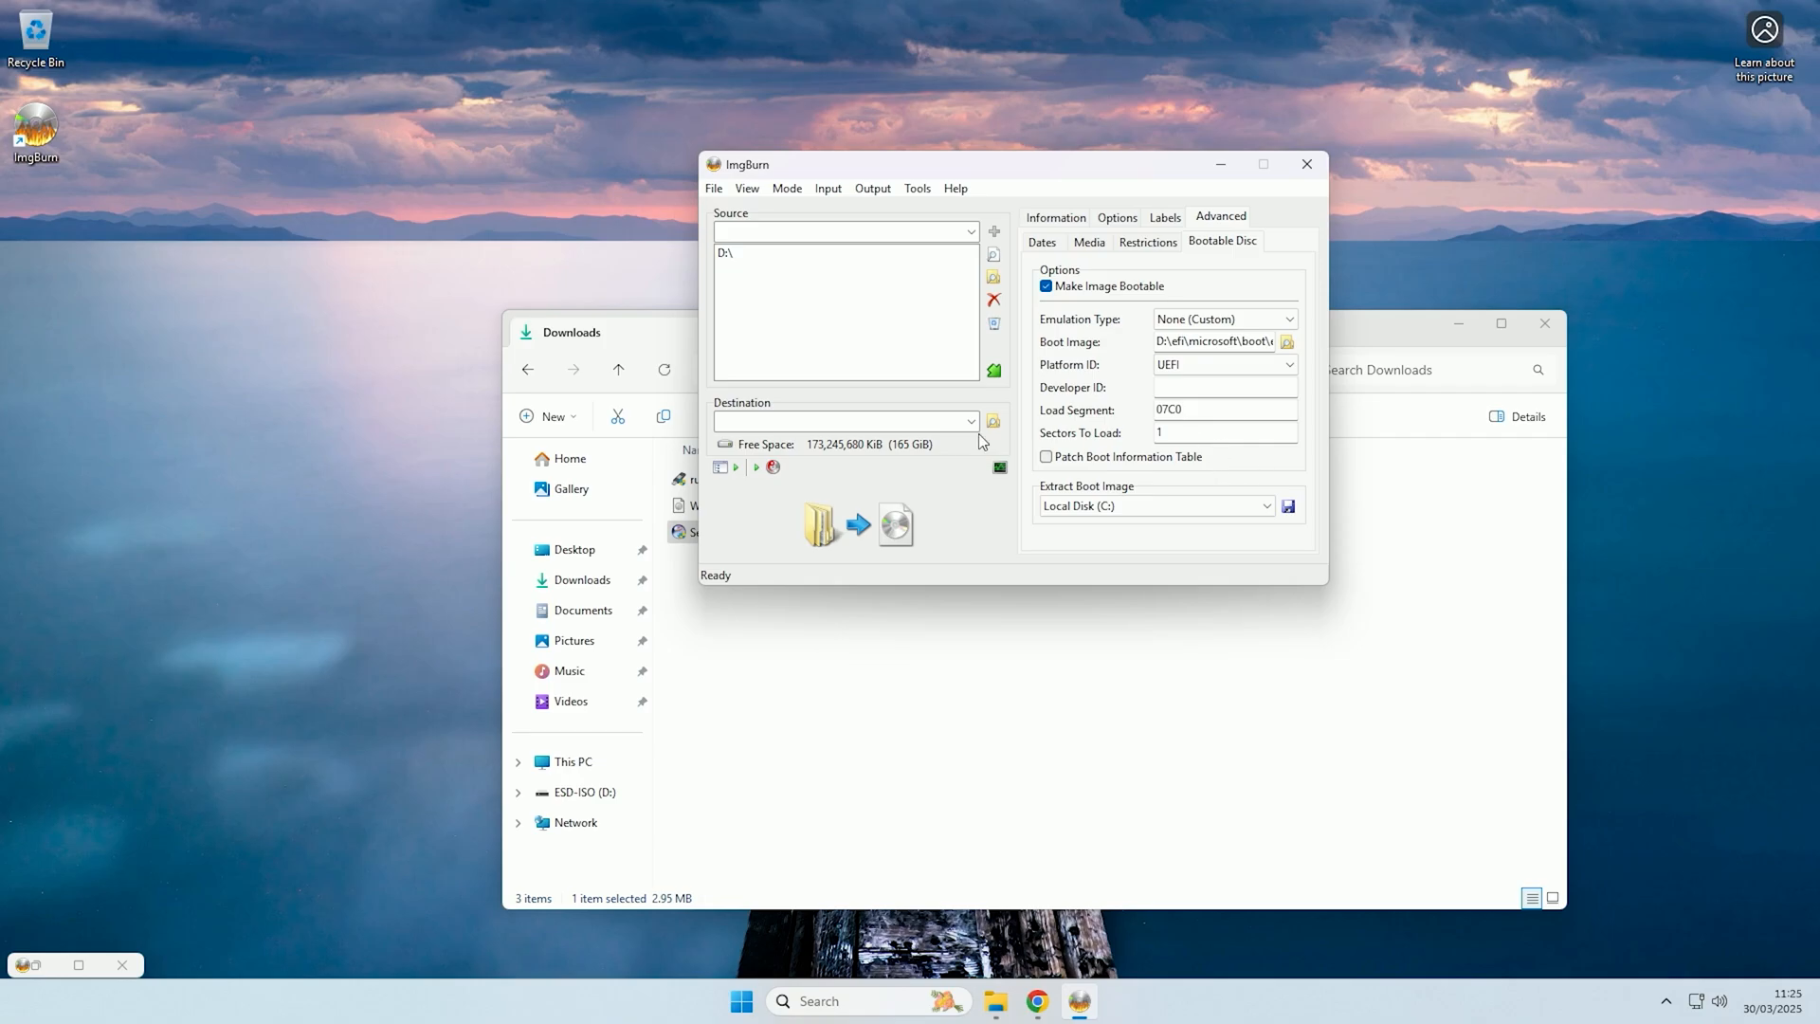
mouse_move(880, 414)
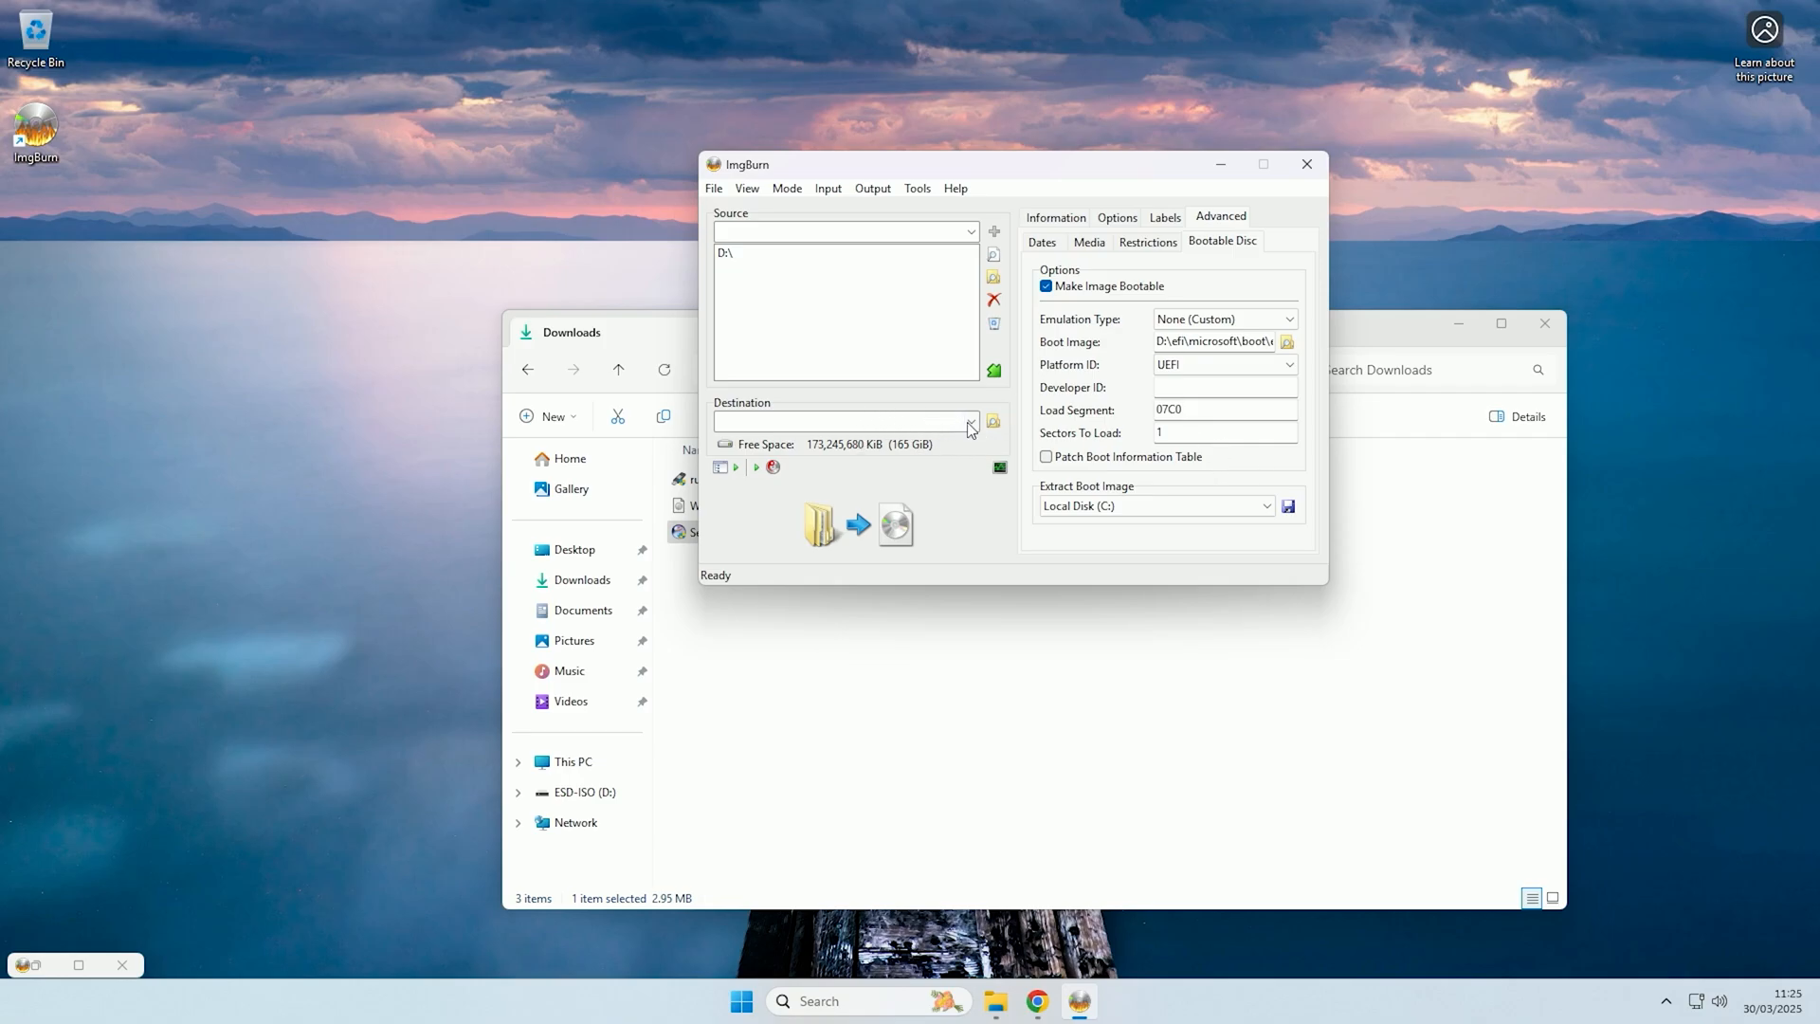
Set the destination to test.iso on the Desktop.
left_click(993, 420)
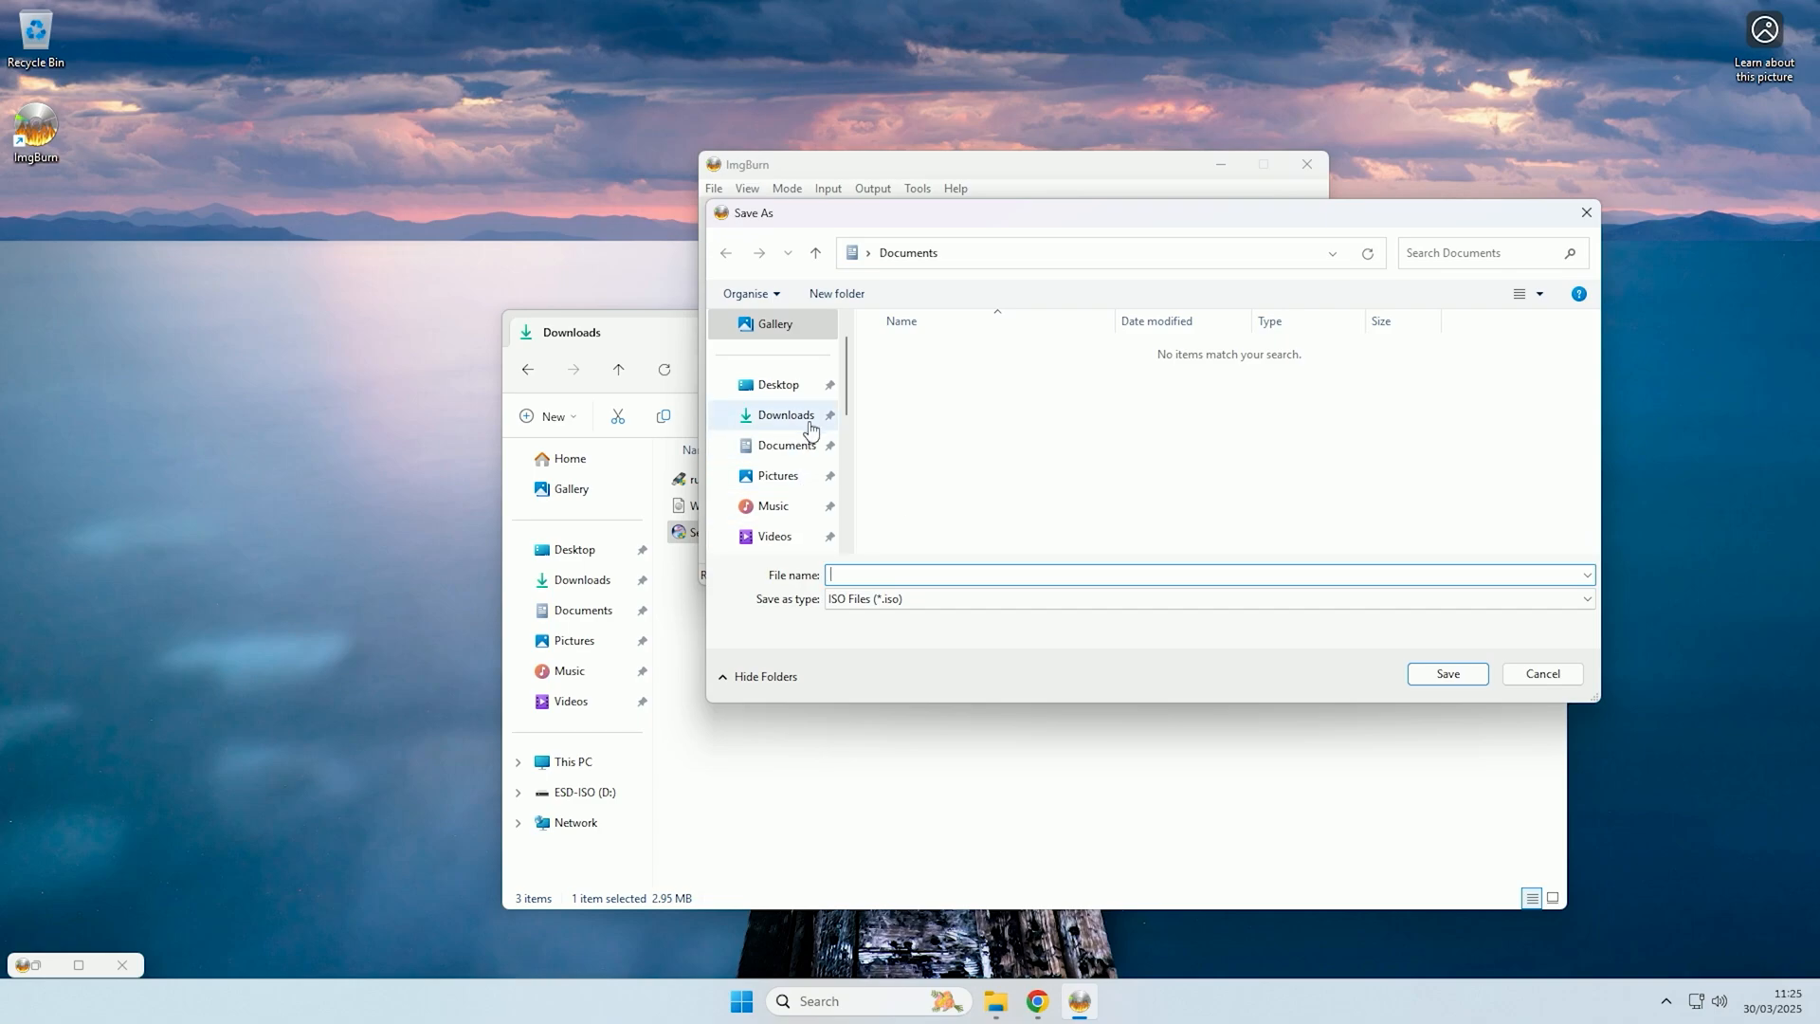
left_click(778, 383)
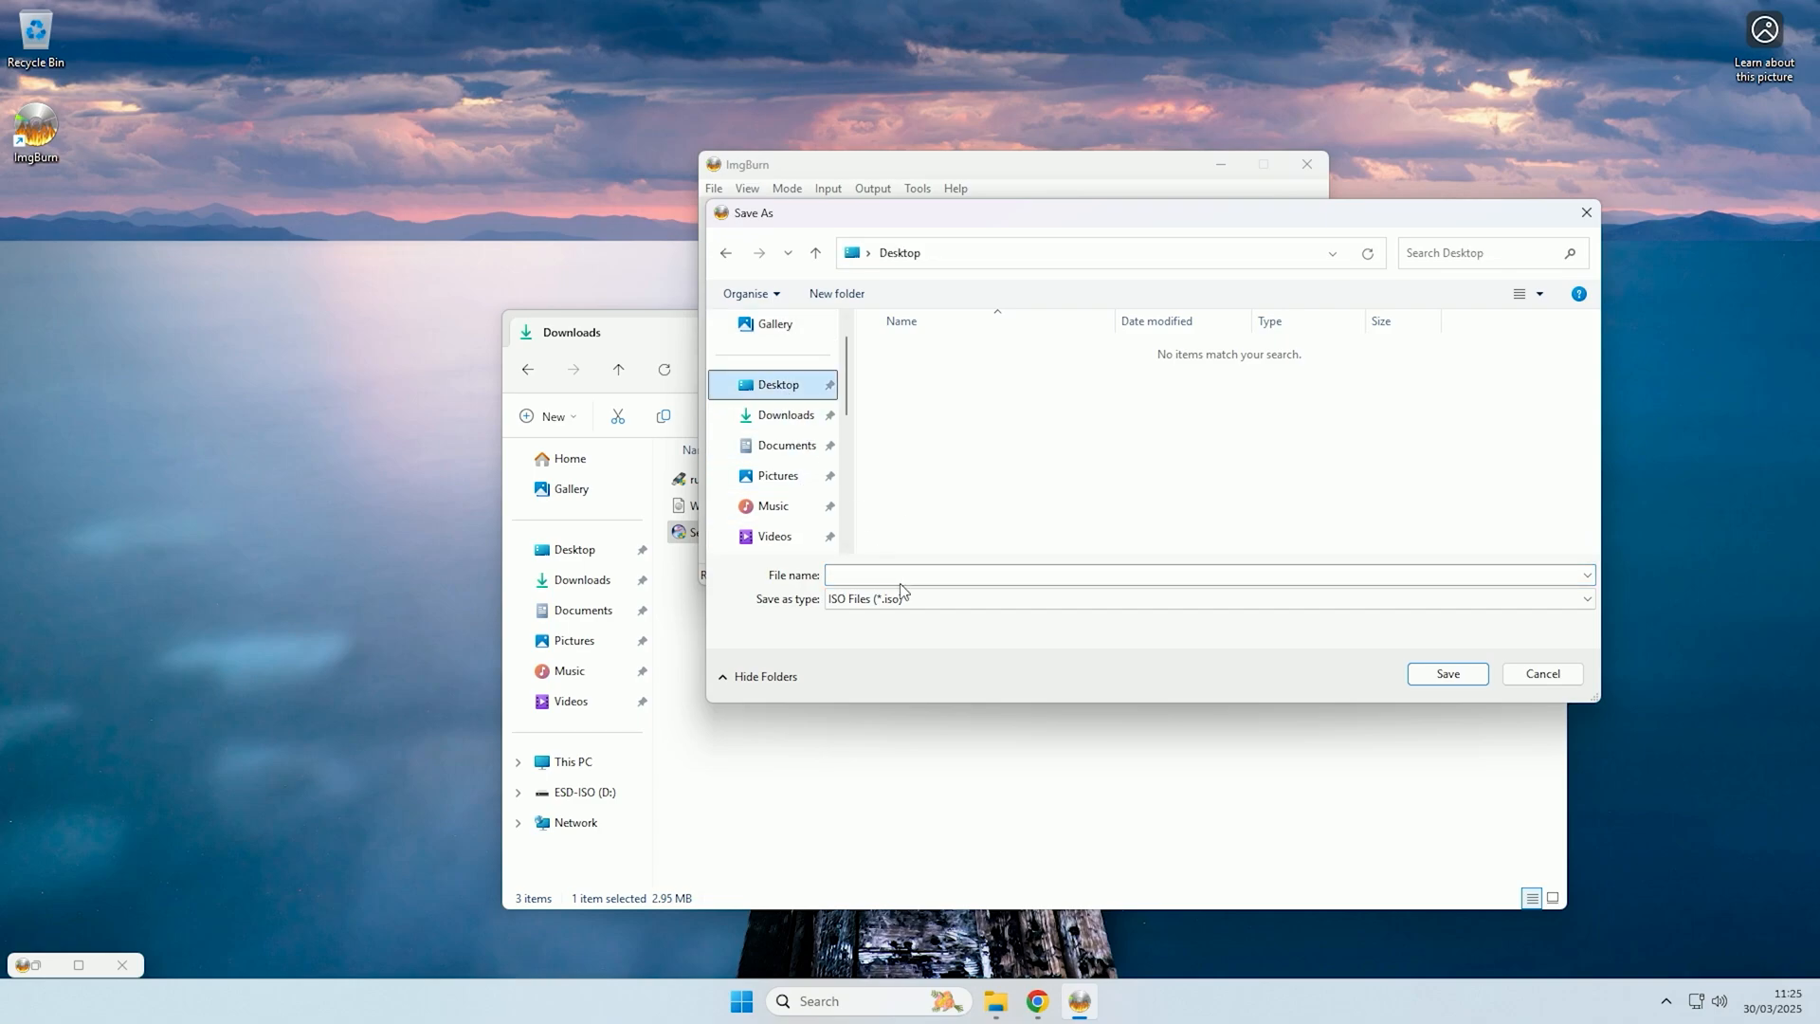
type("tes")
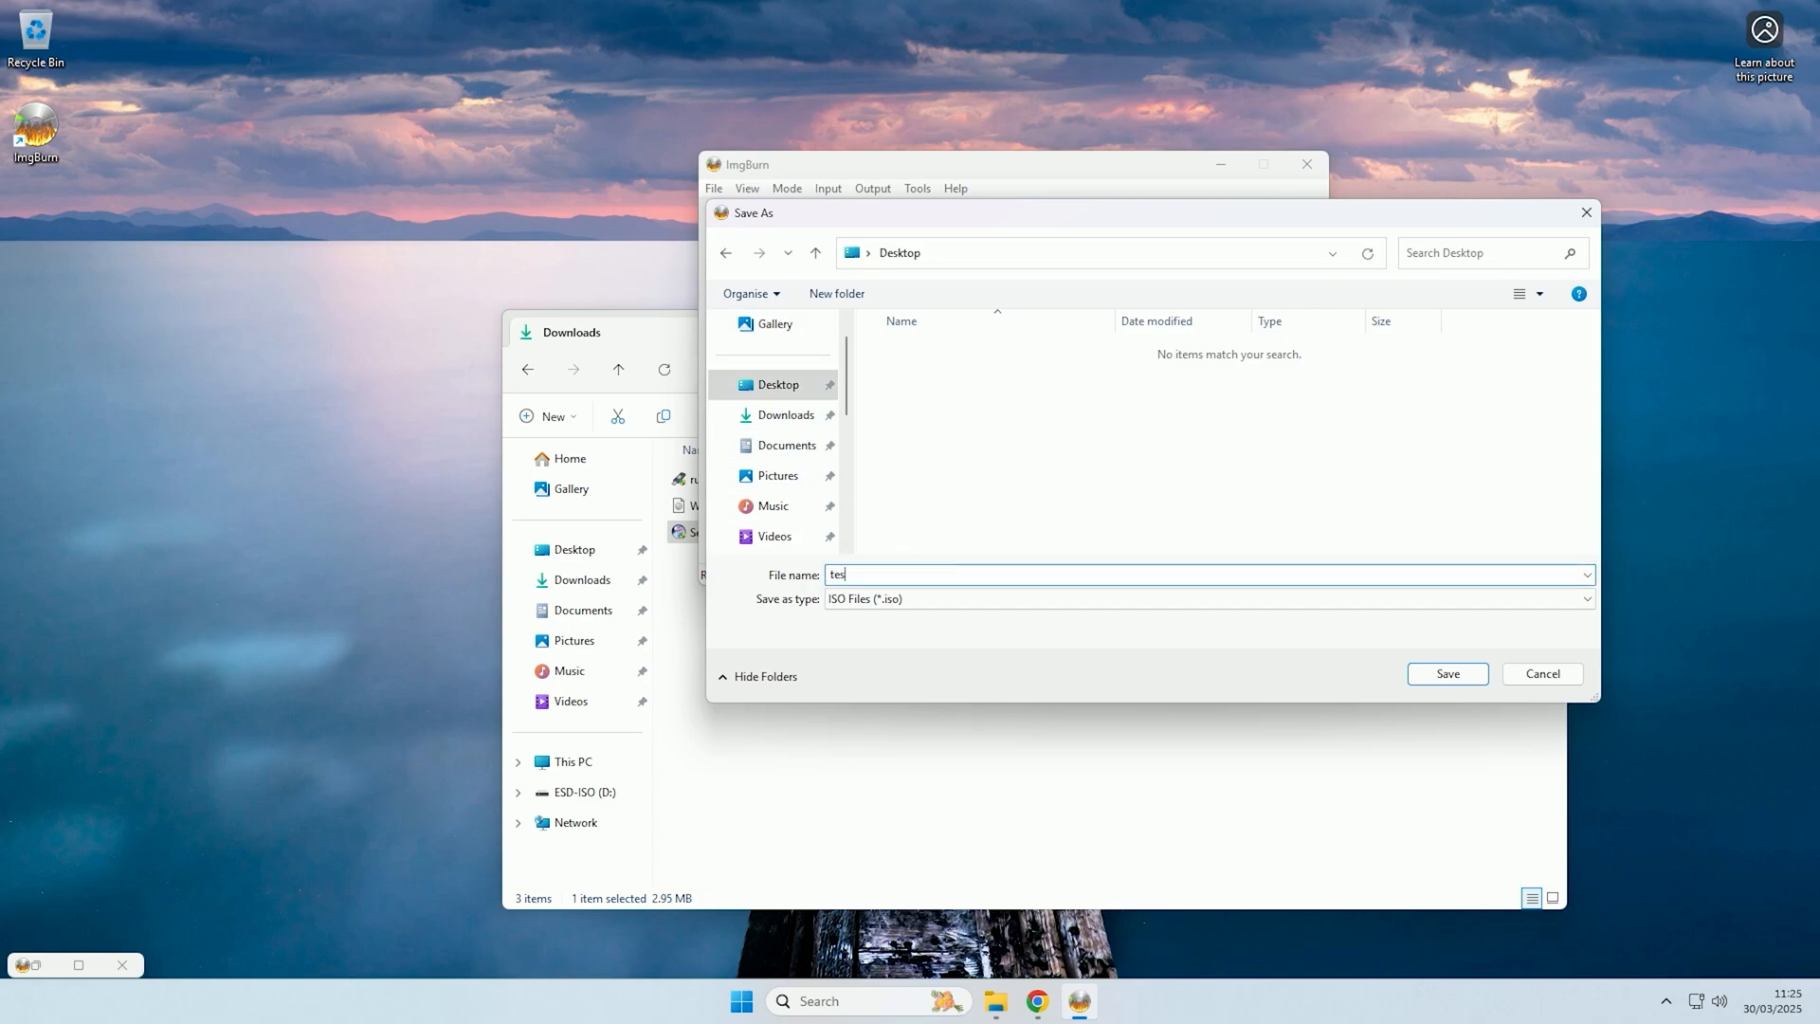
left_click(1449, 673)
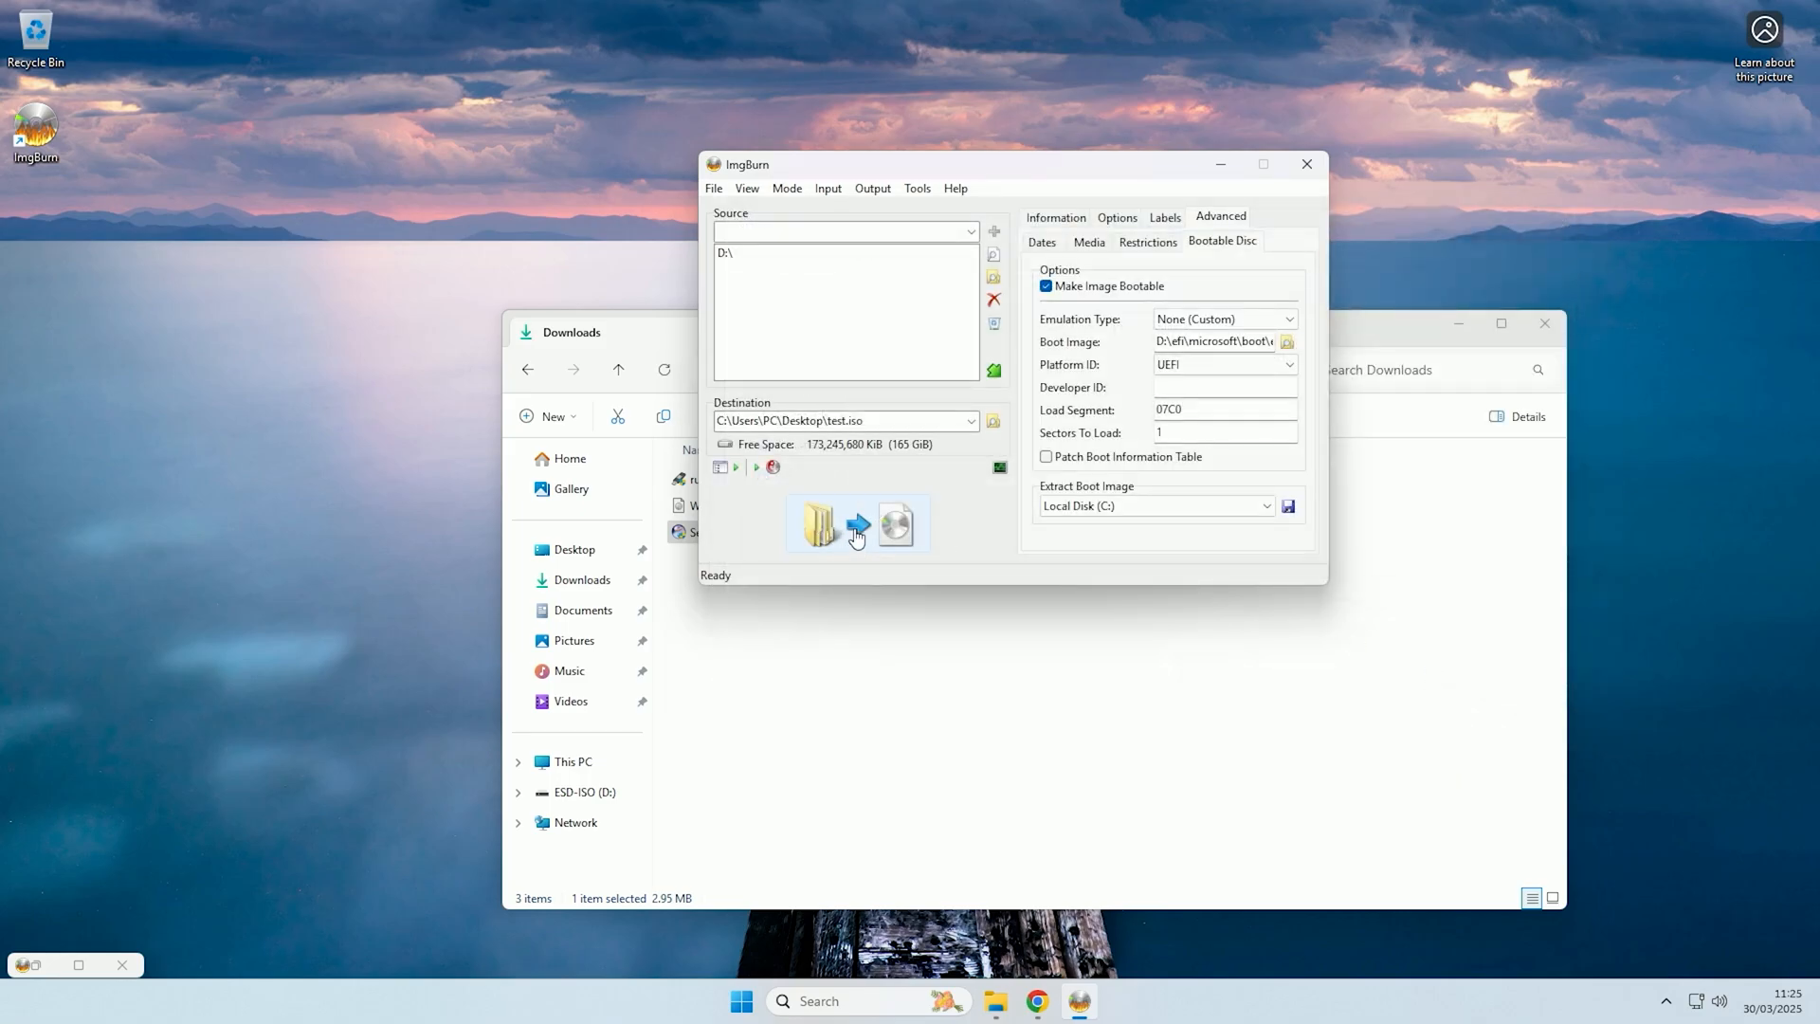
Build test.iso, accepting the generated volume label and the completion message.
left_click(855, 523)
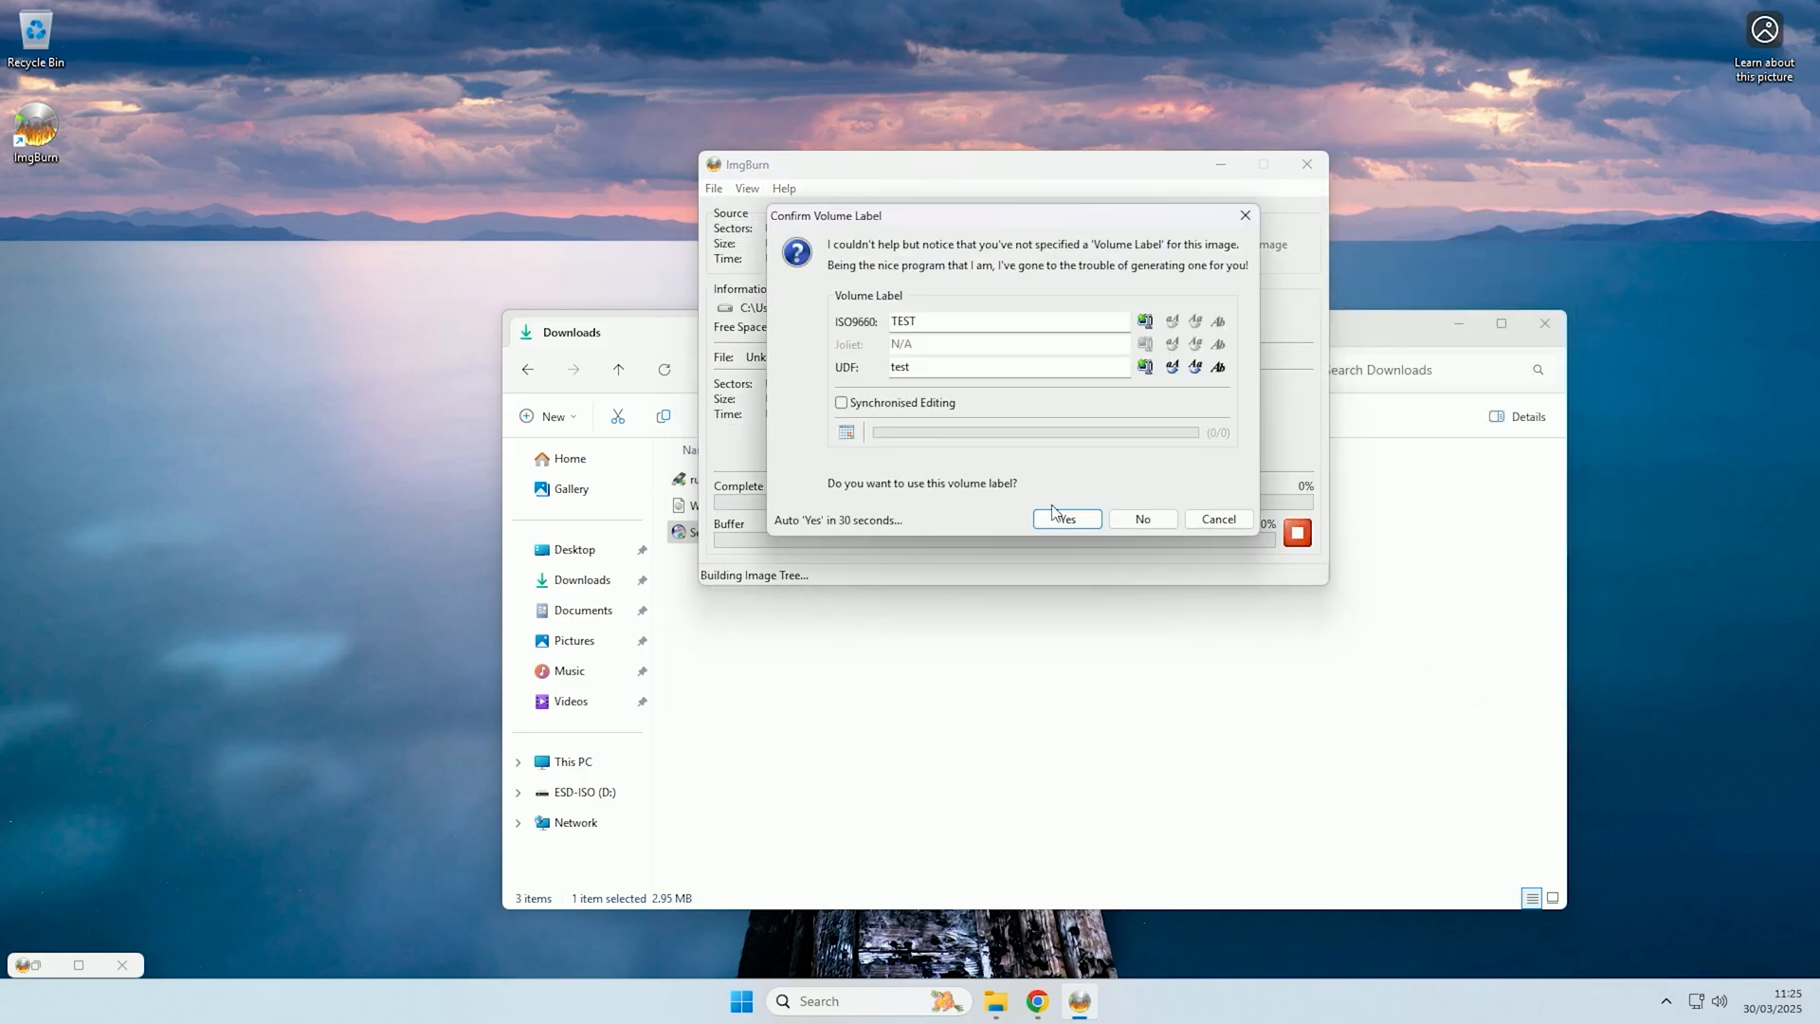
left_click(1065, 518)
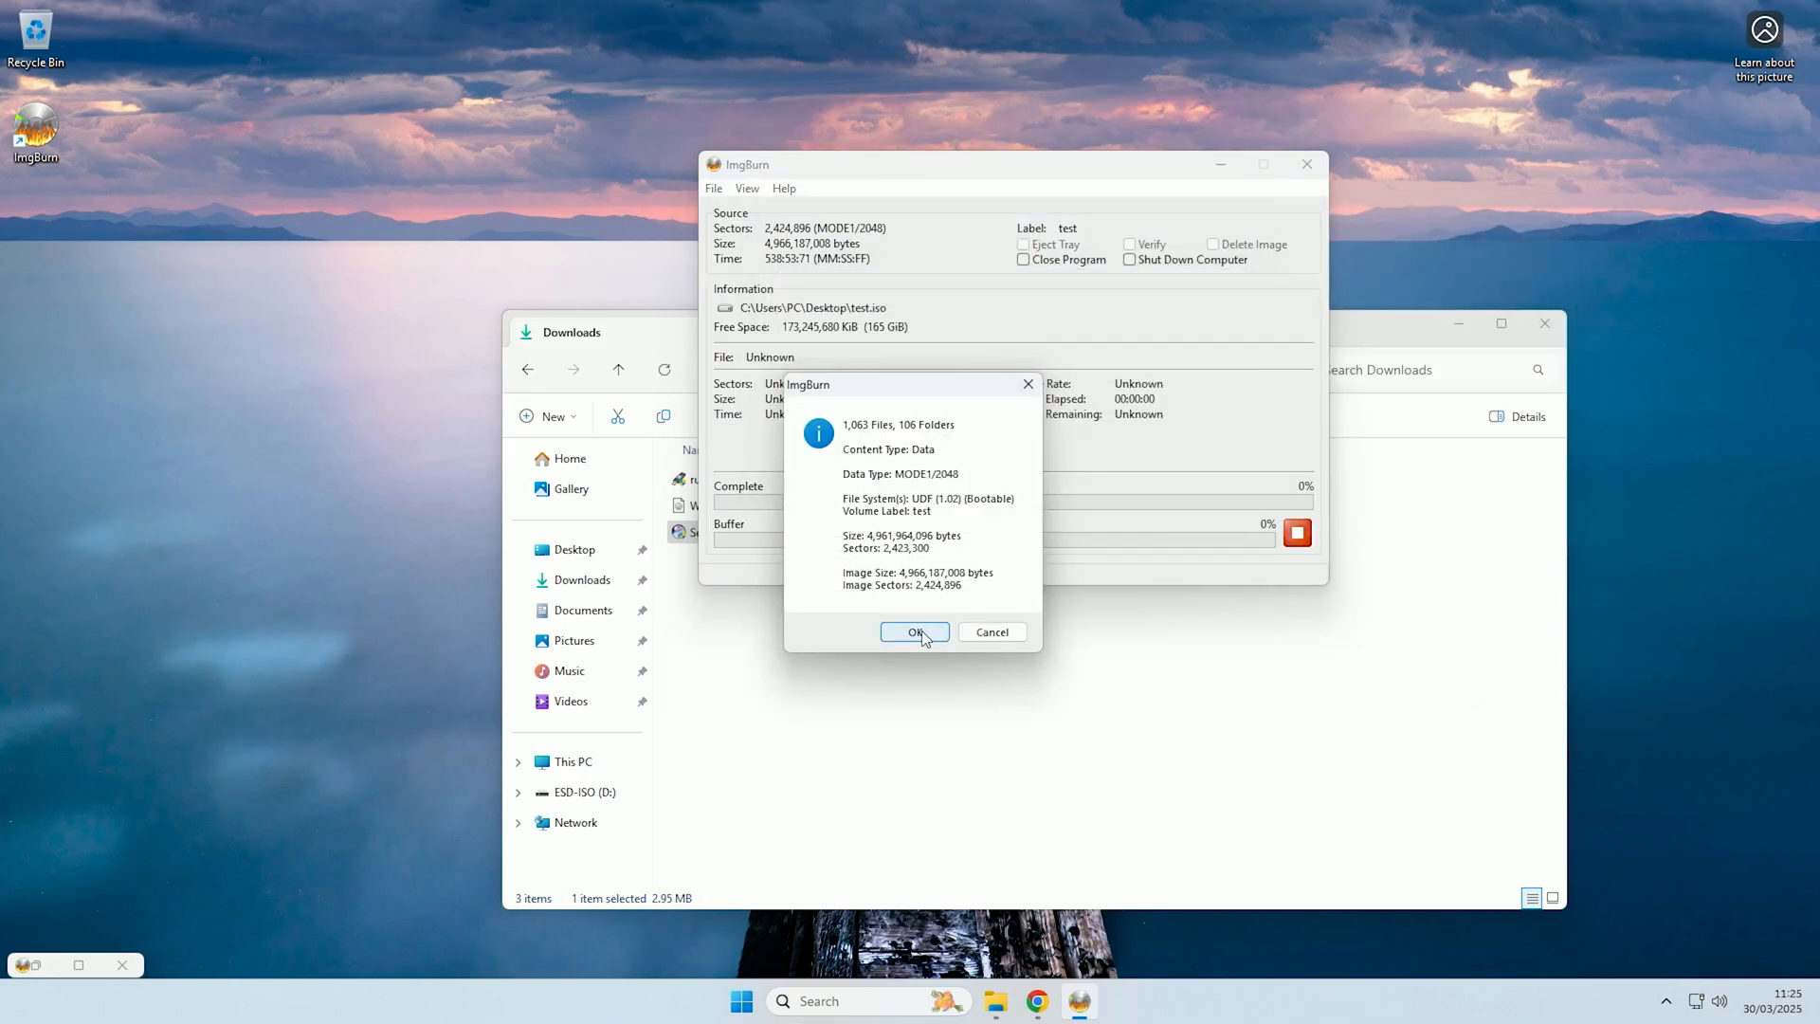
left_click(914, 633)
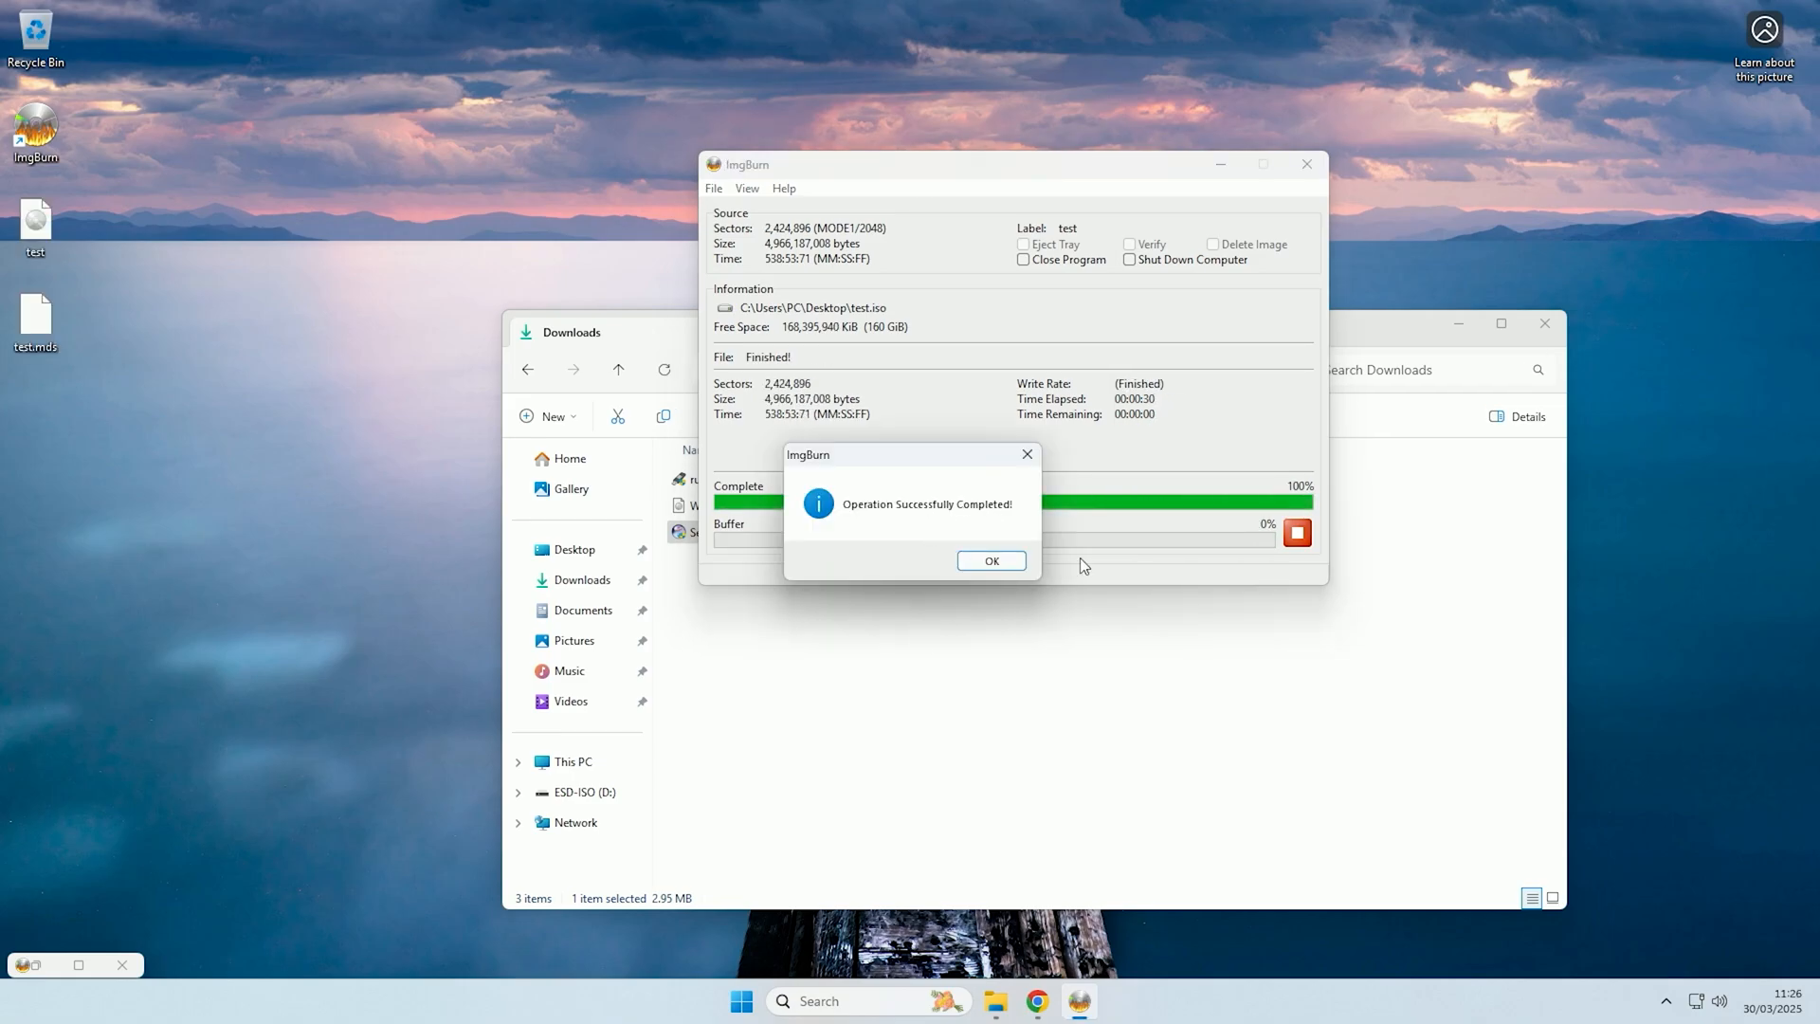
left_click(989, 560)
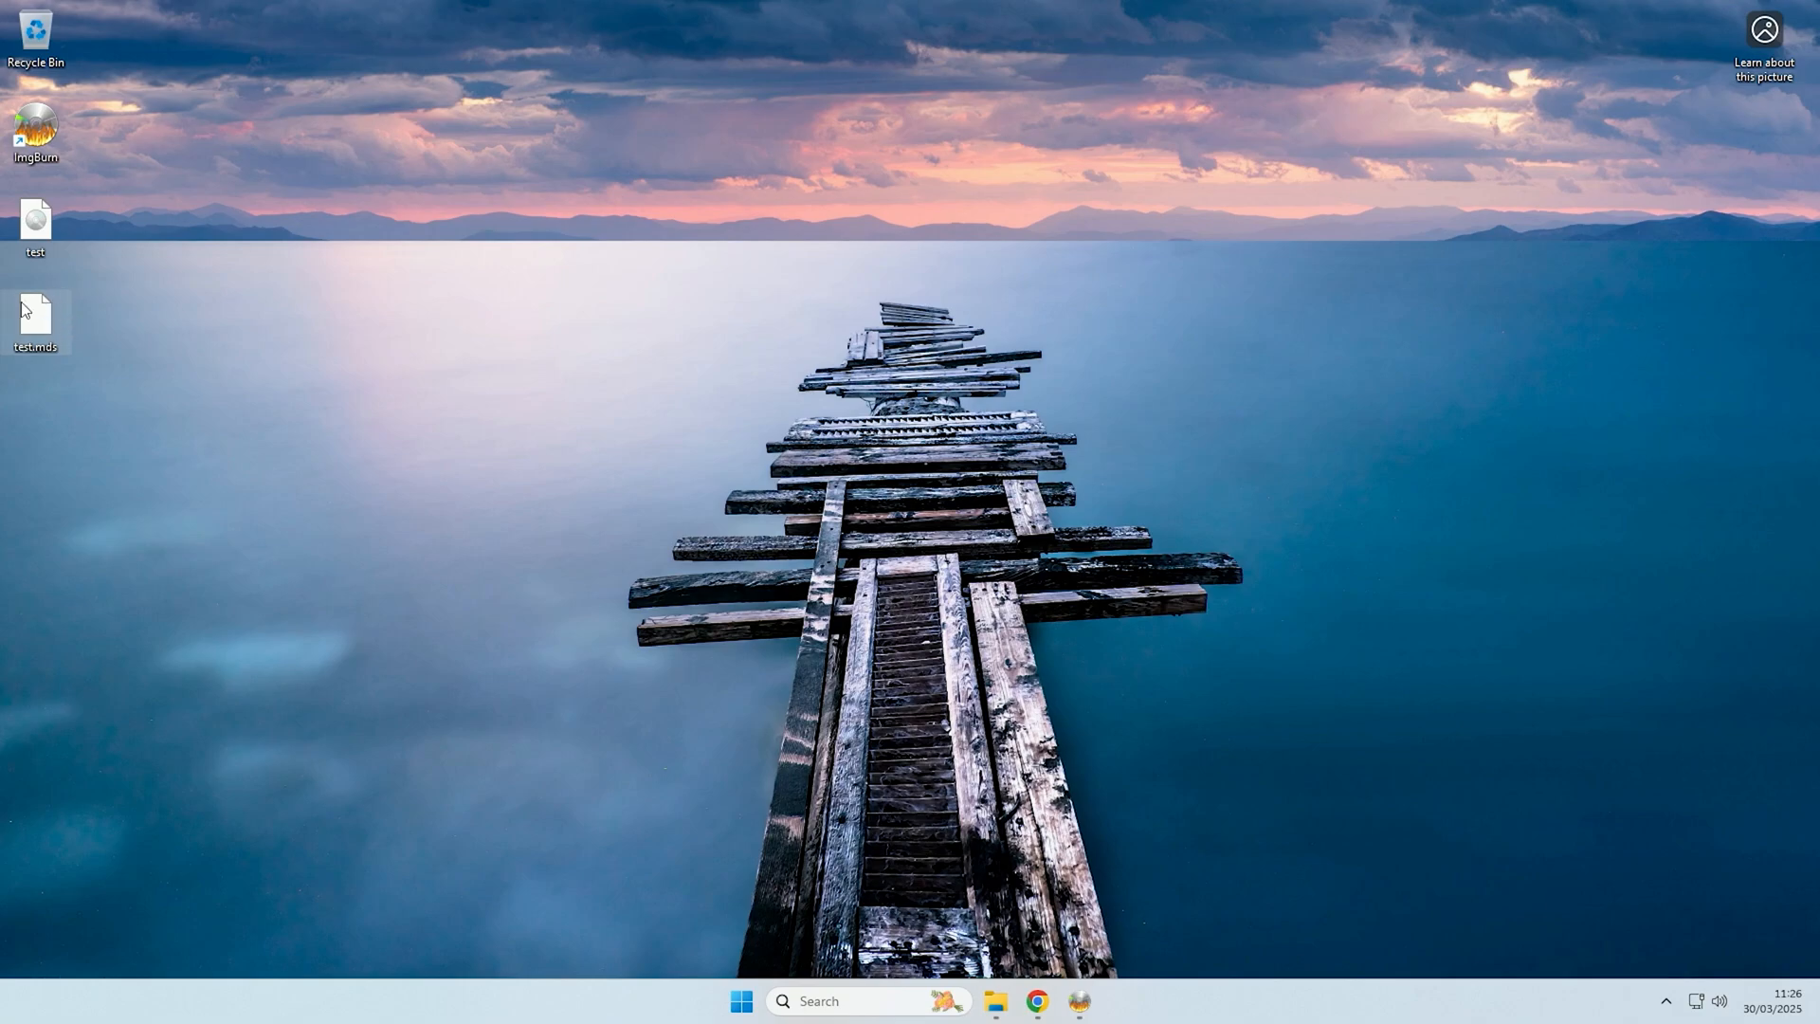
mouse_move(34, 312)
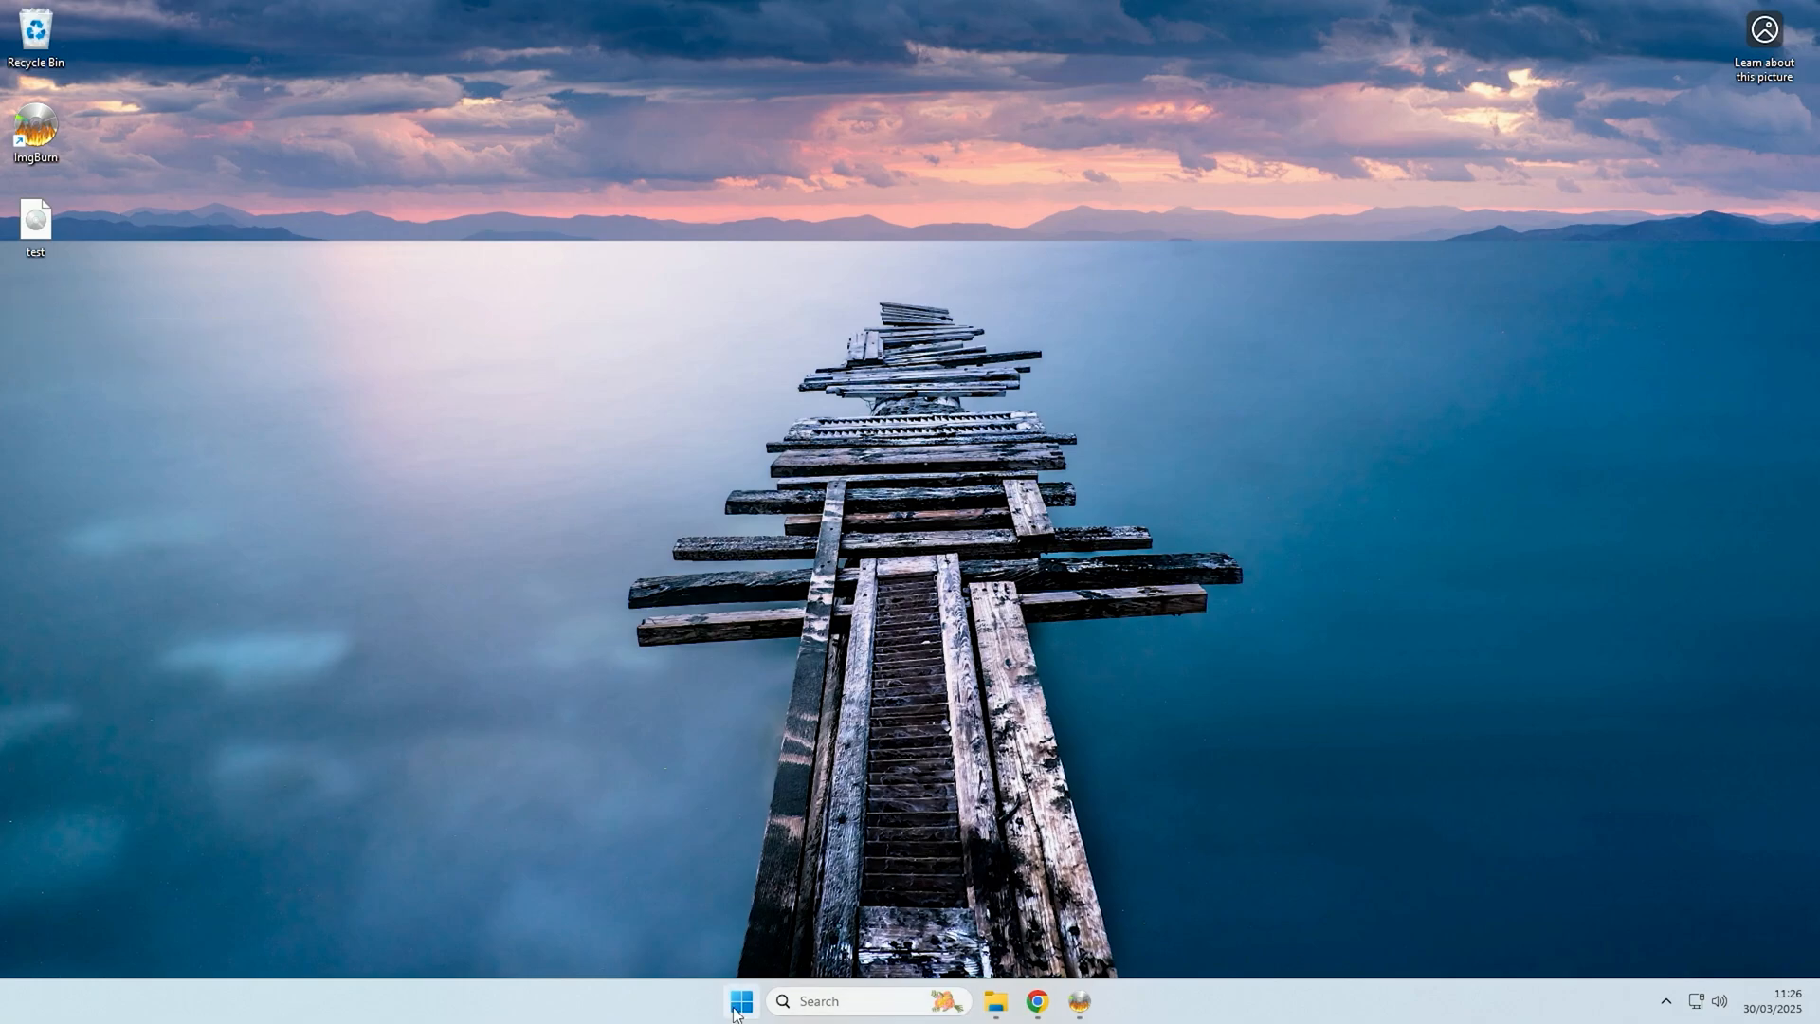
mouse_move(739, 747)
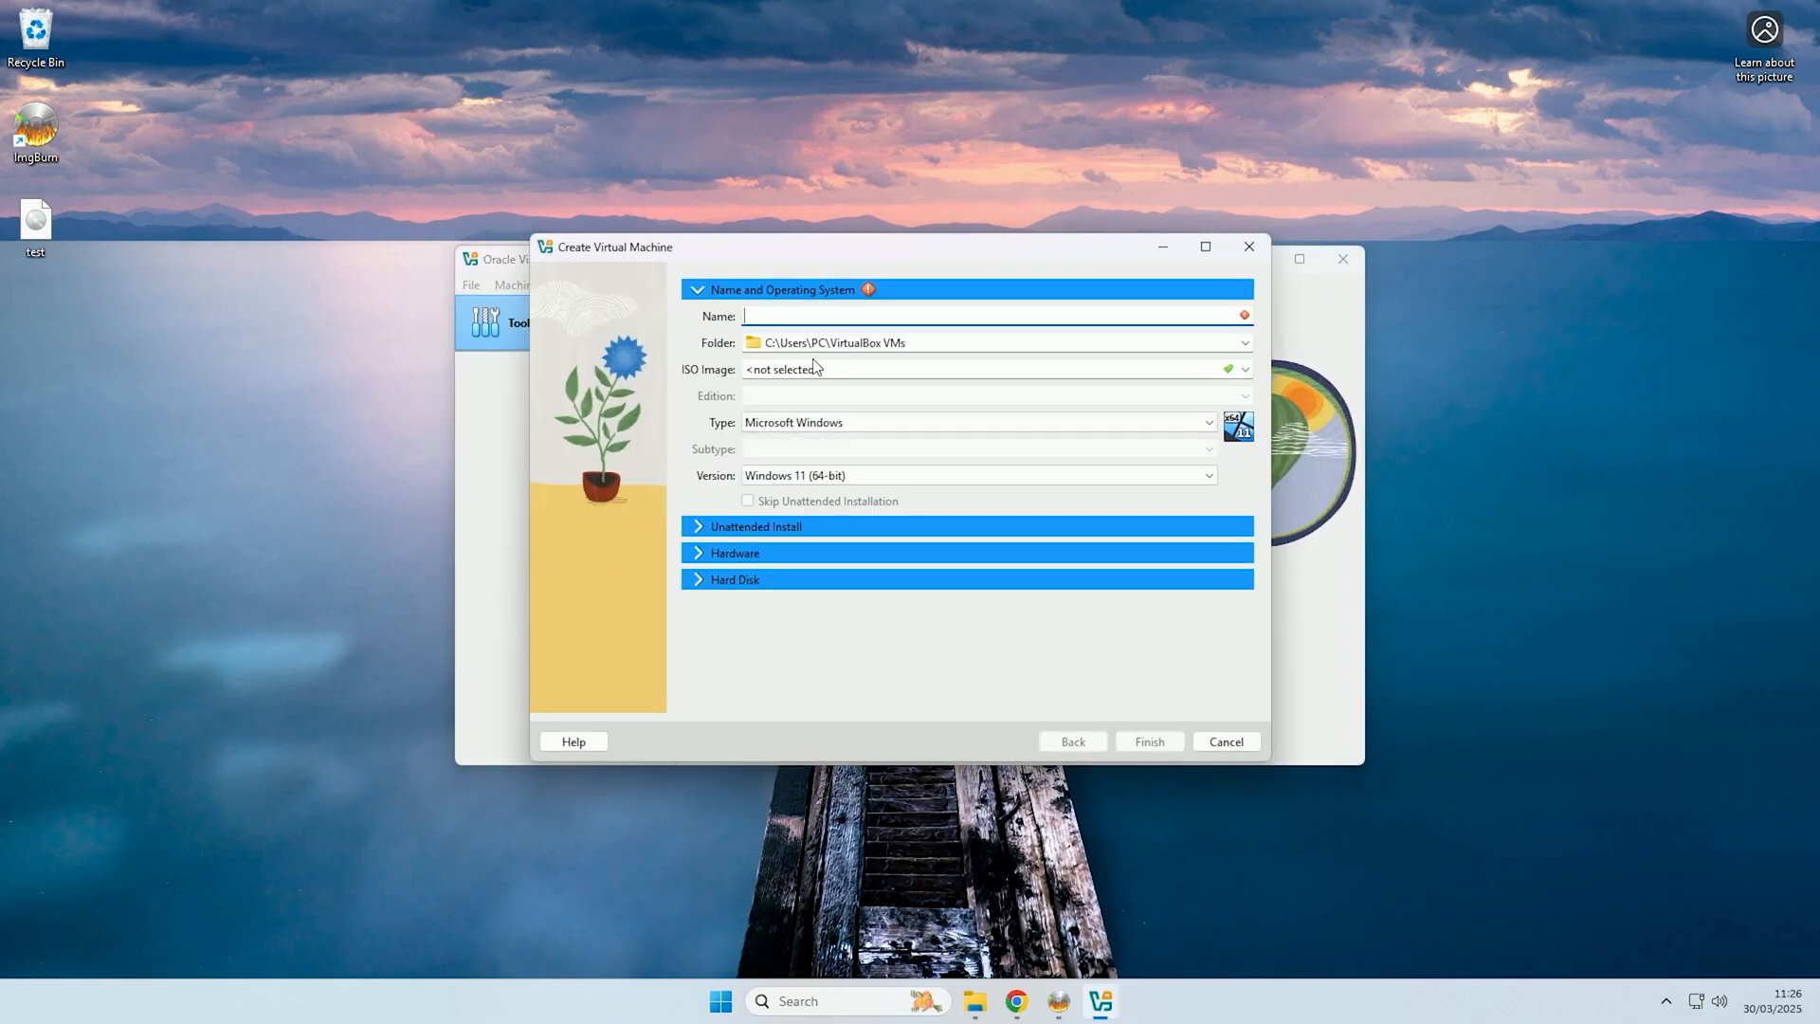
Set the VM type to Microsoft Windows and finish creating the test machine.
left_click(1244, 367)
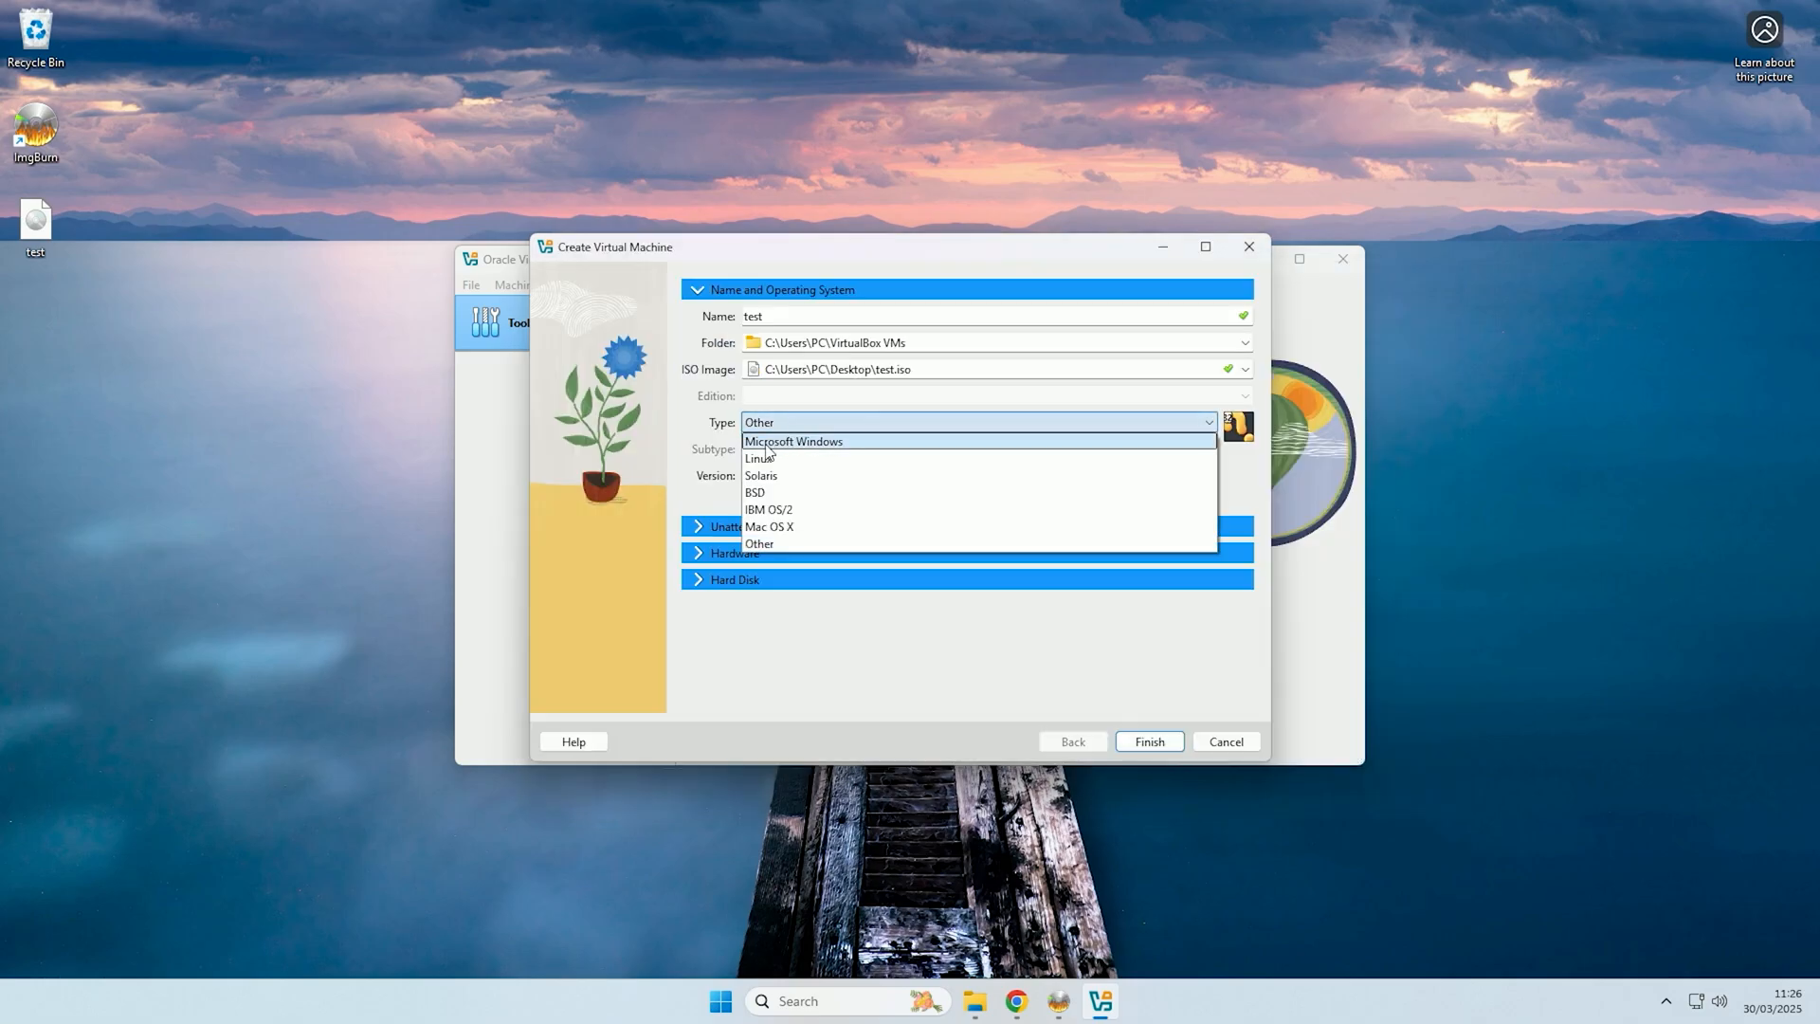
left_click(792, 439)
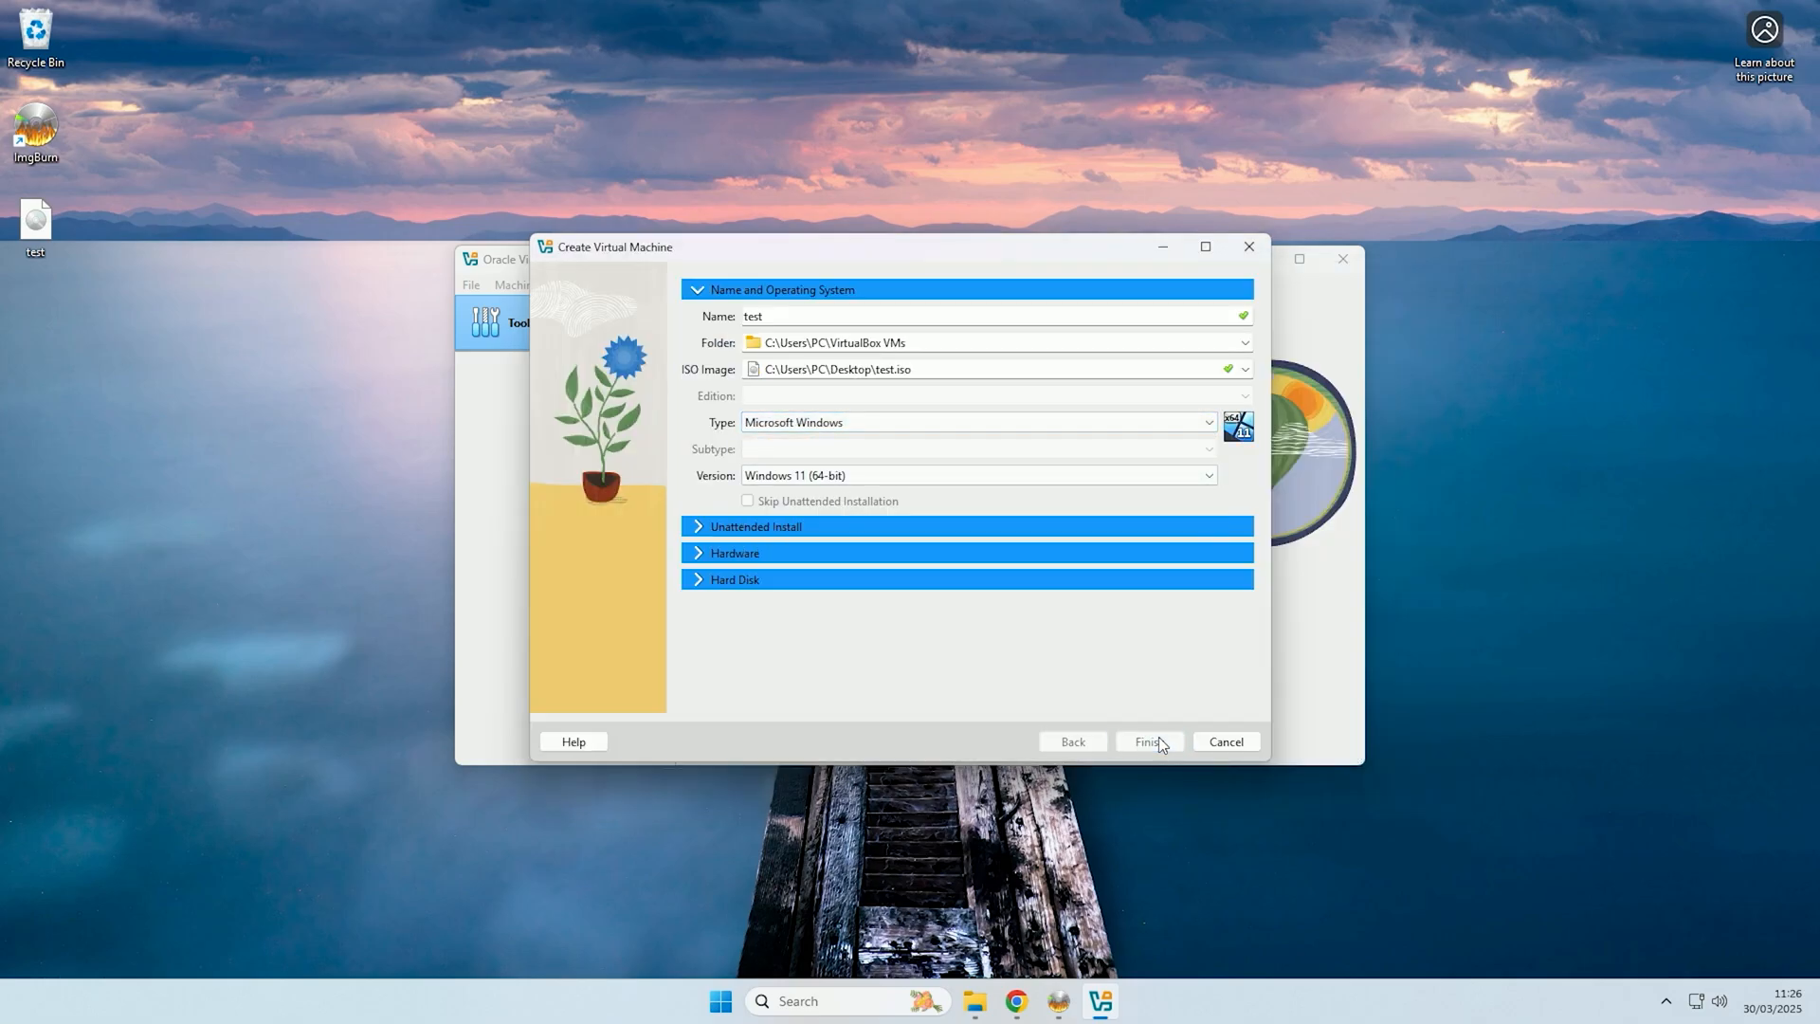
left_click(1149, 741)
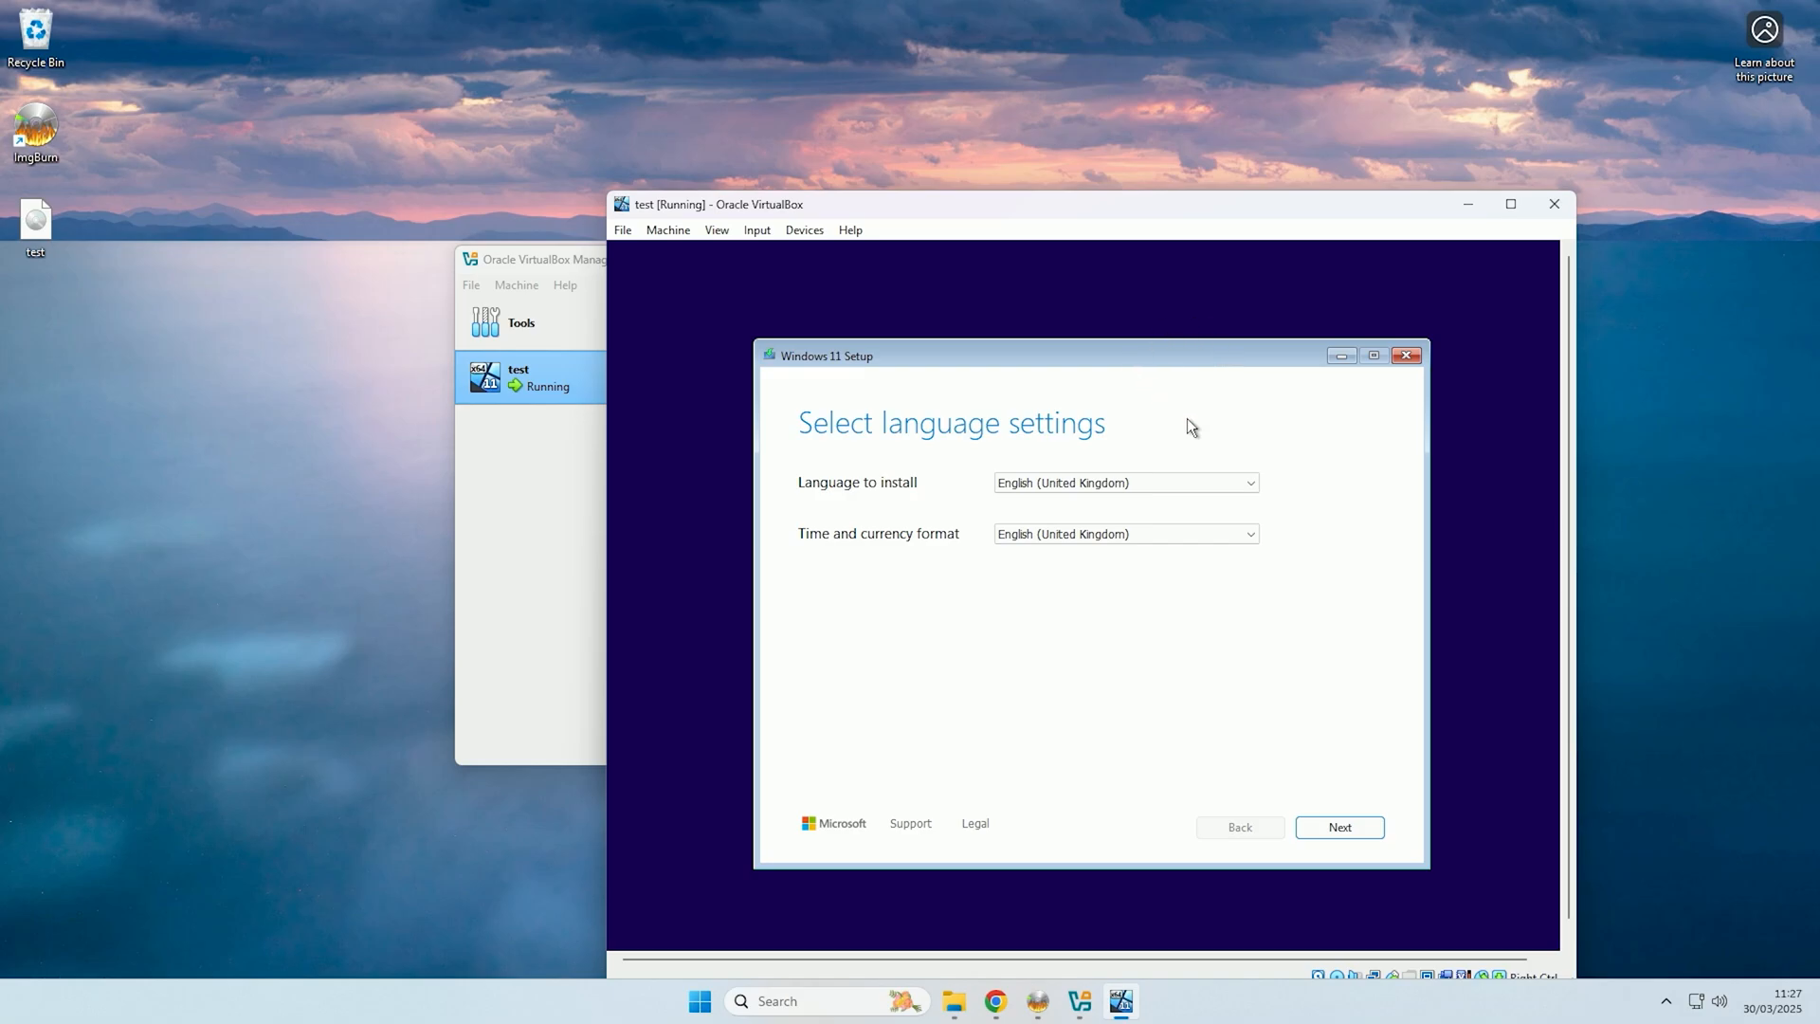
Accept English (United Kingdom), agree to data deletion and proceed with installing Windows 11.
left_click(1338, 826)
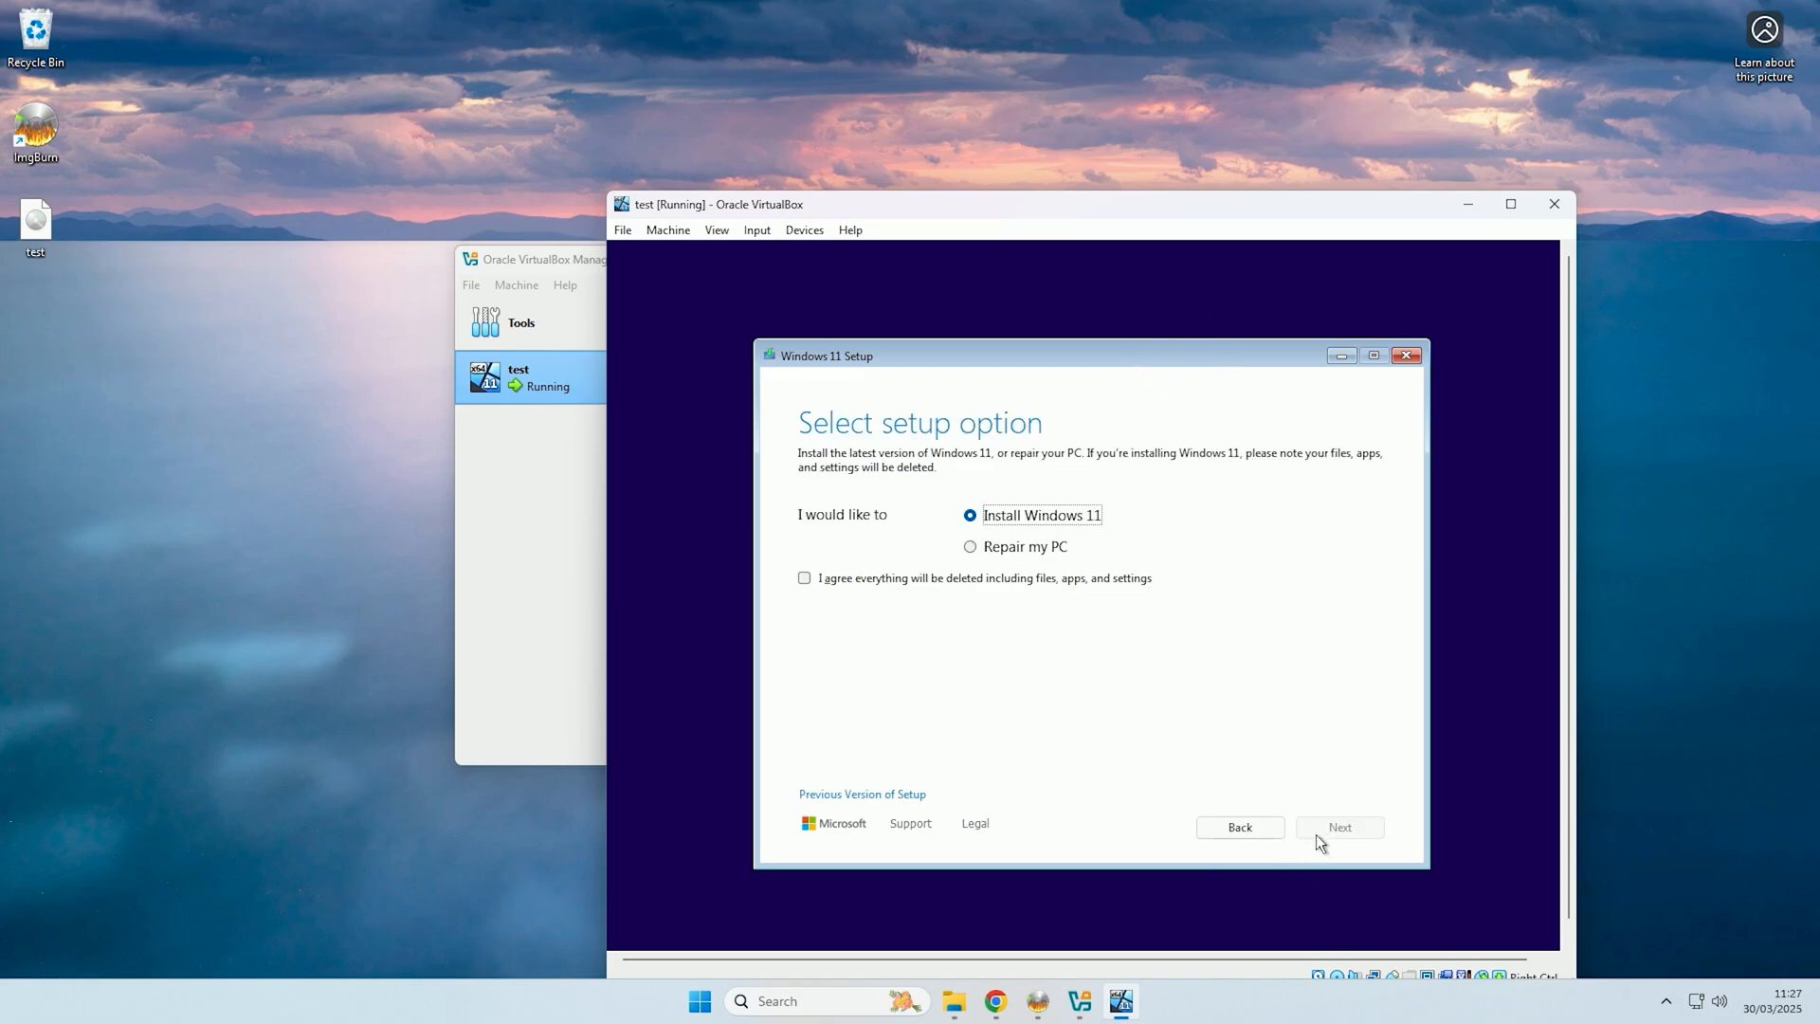
left_click(804, 578)
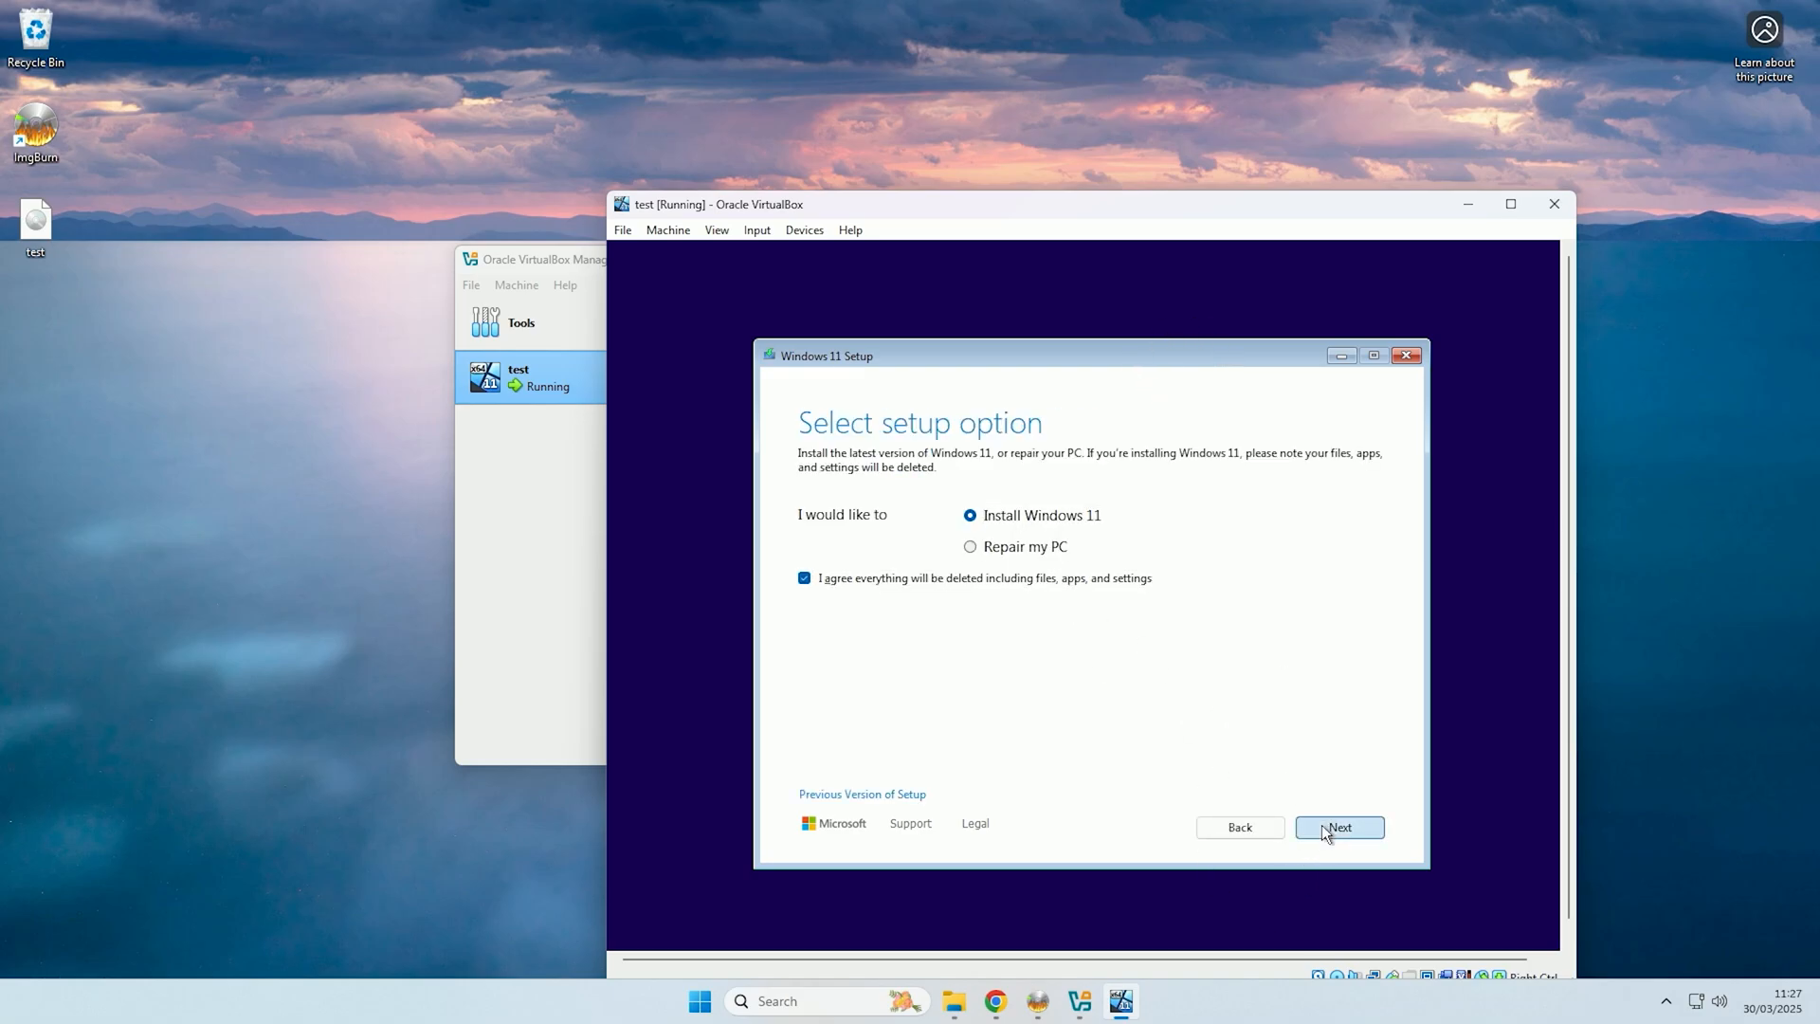
left_click(1338, 826)
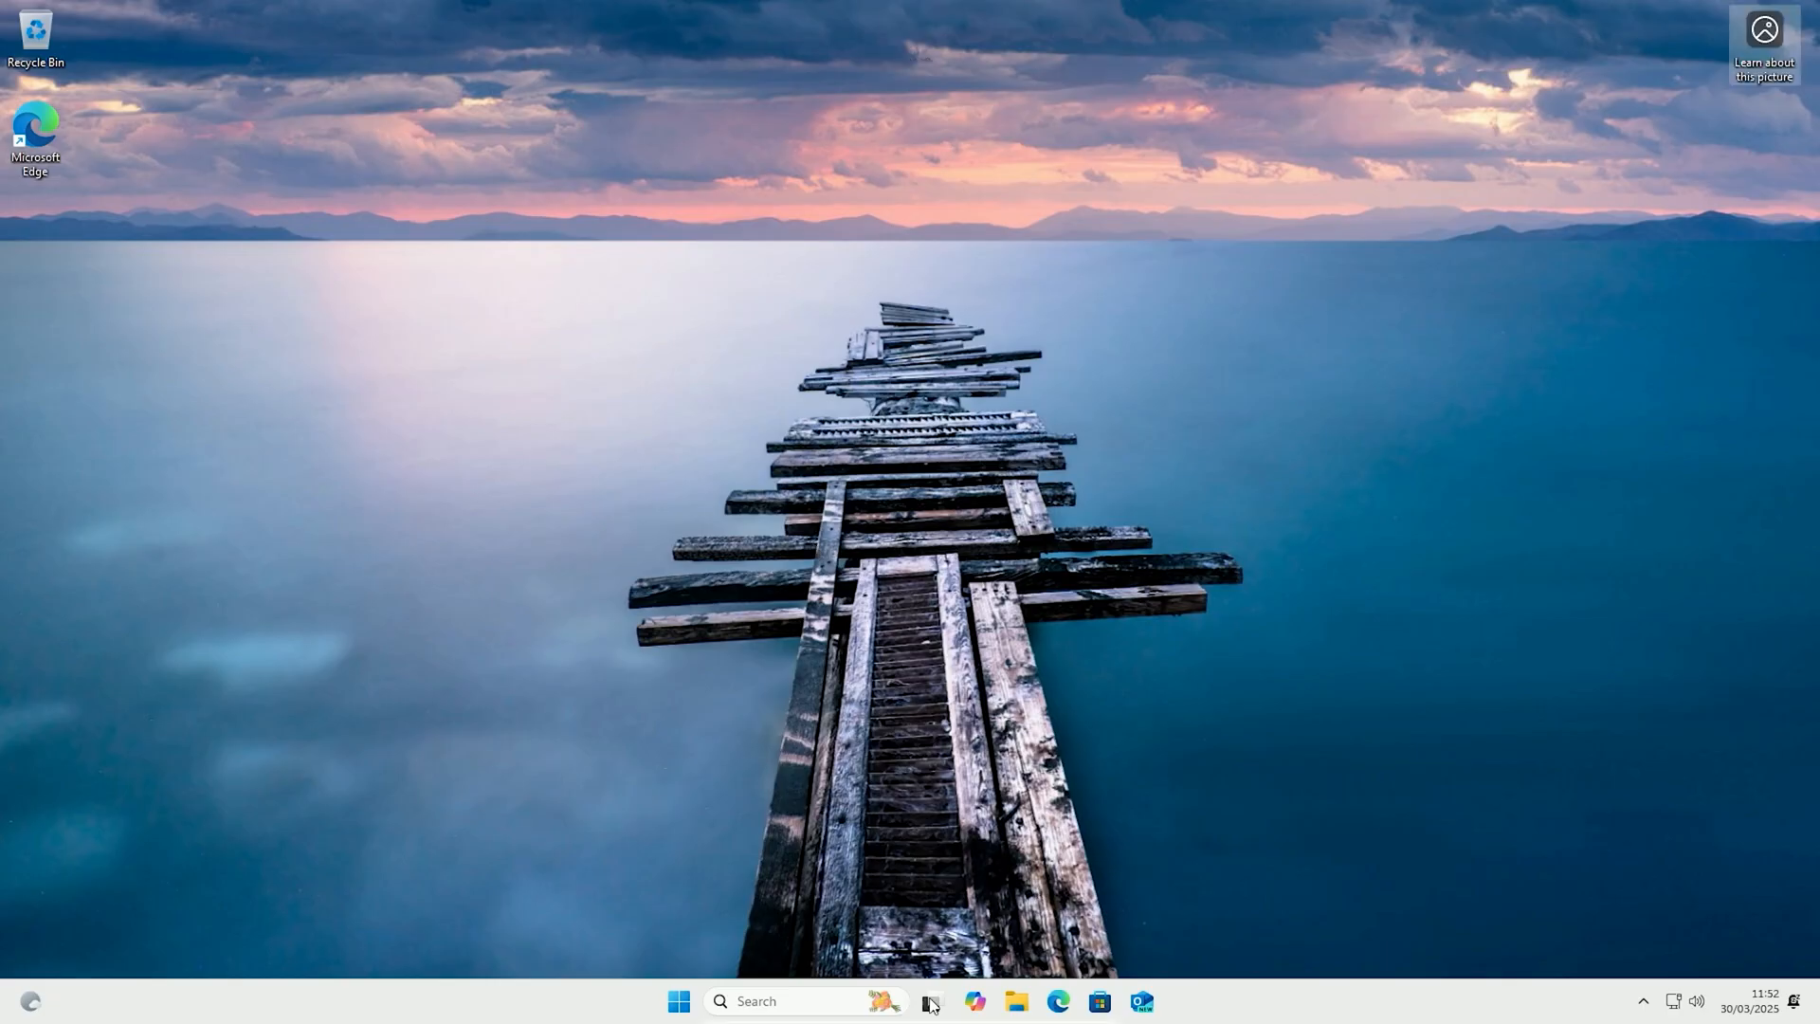
left_click(927, 1001)
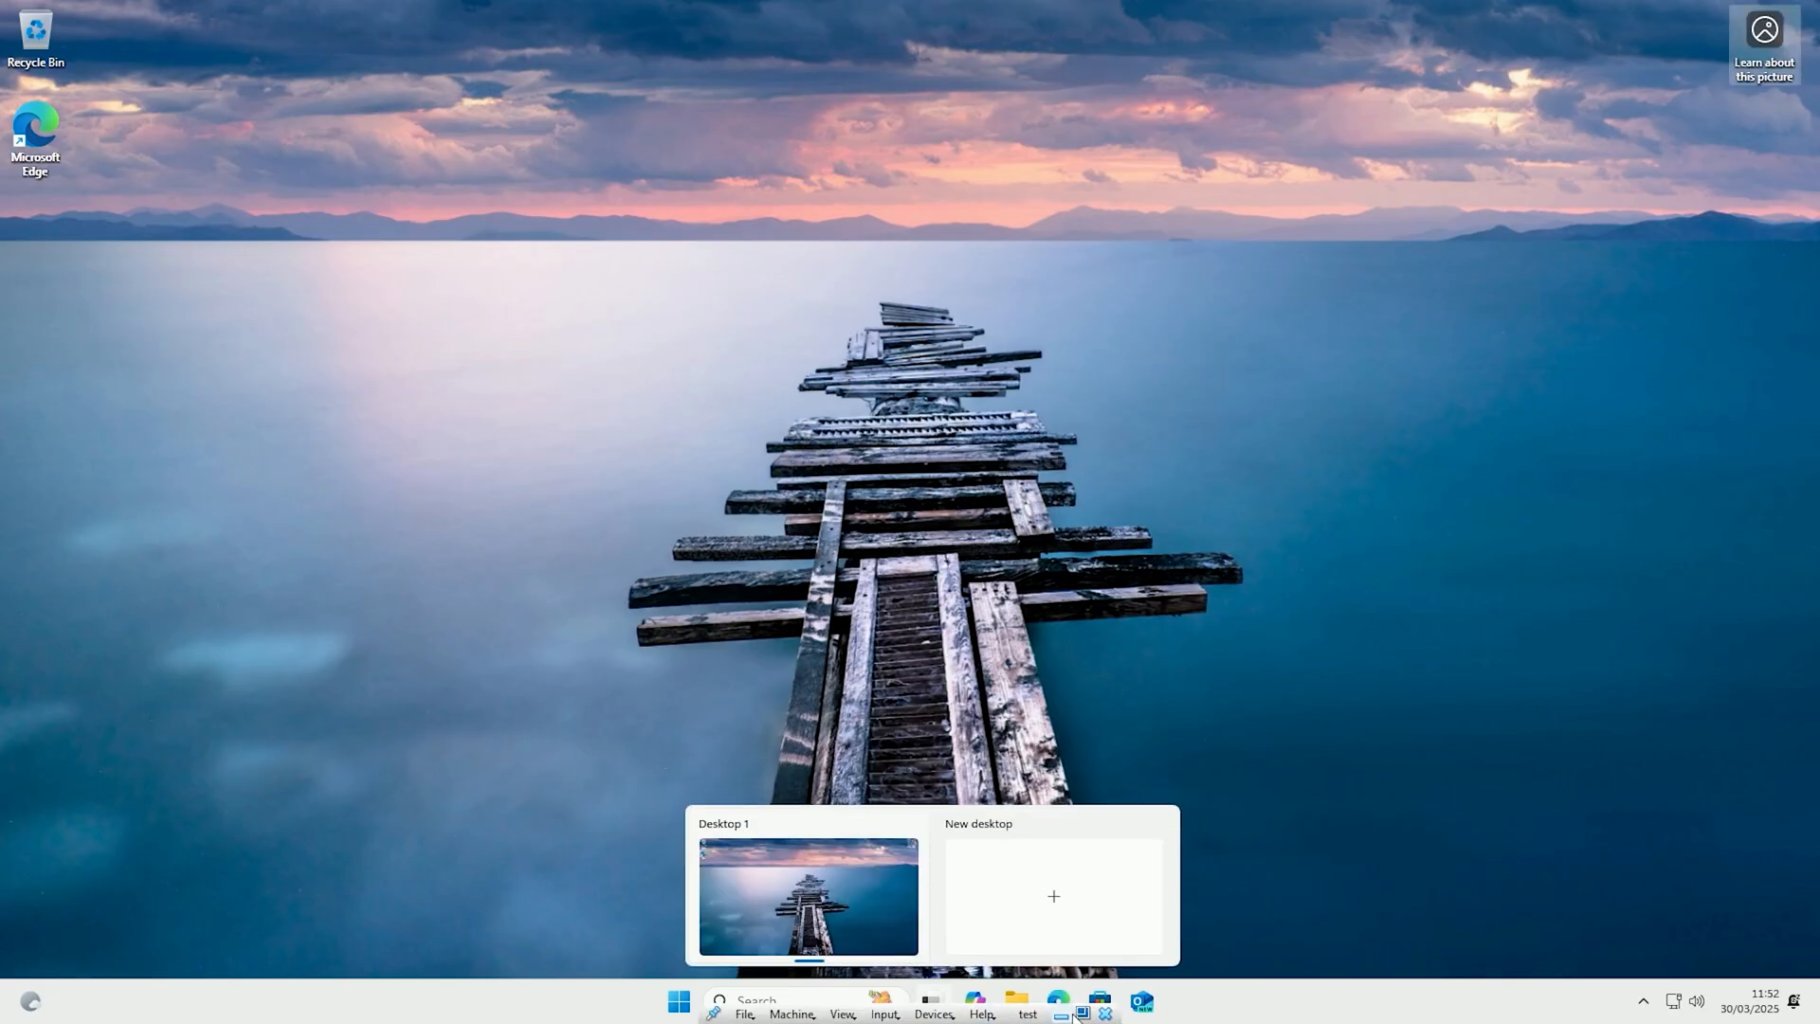